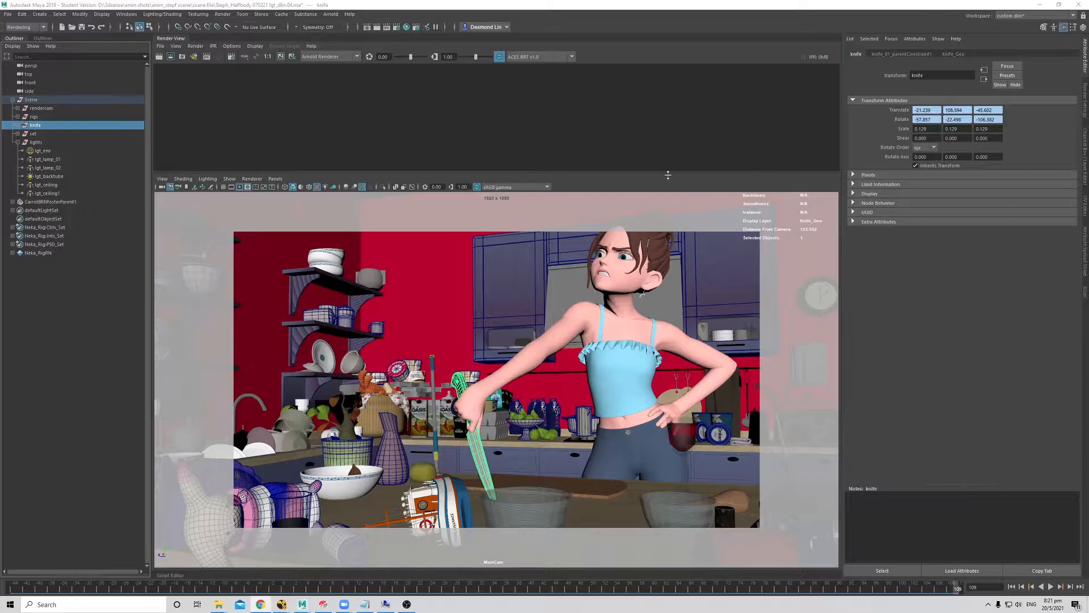
pyautogui.moveTo(671, 169)
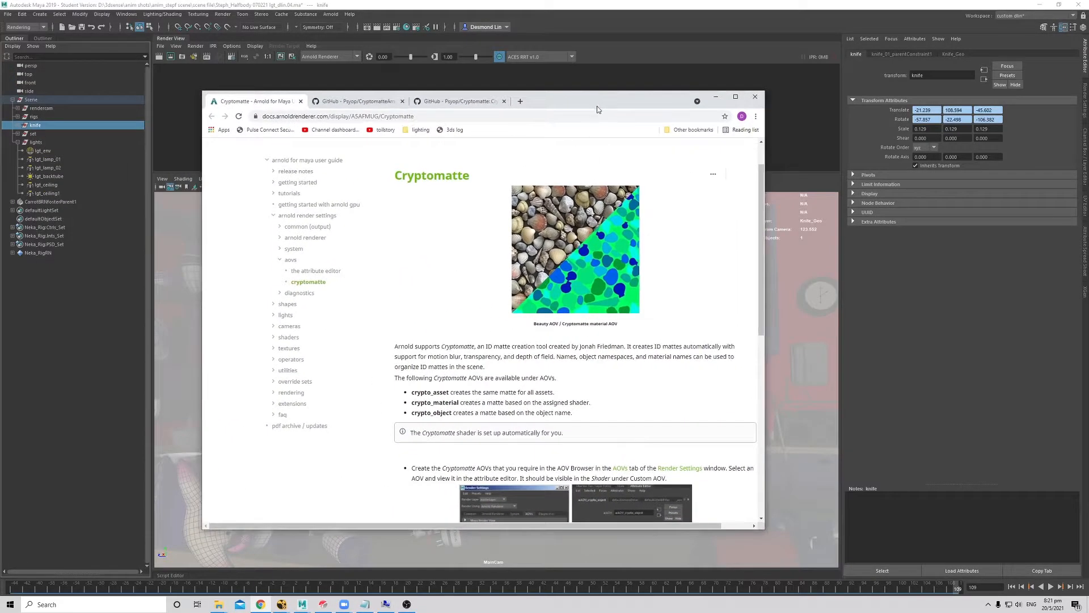
pyautogui.click(735, 95)
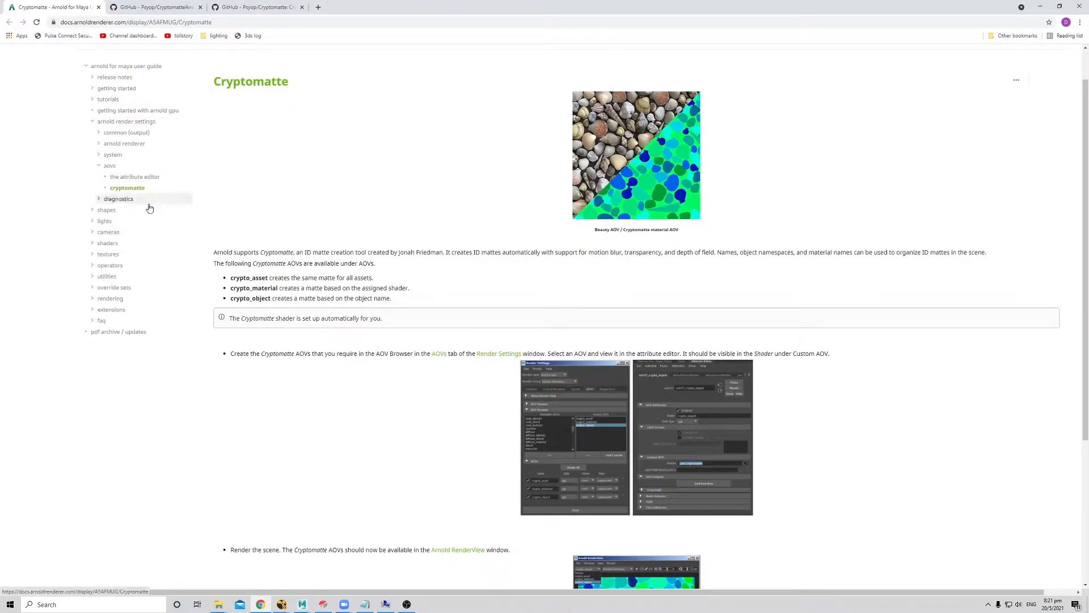
pyautogui.moveTo(321, 242)
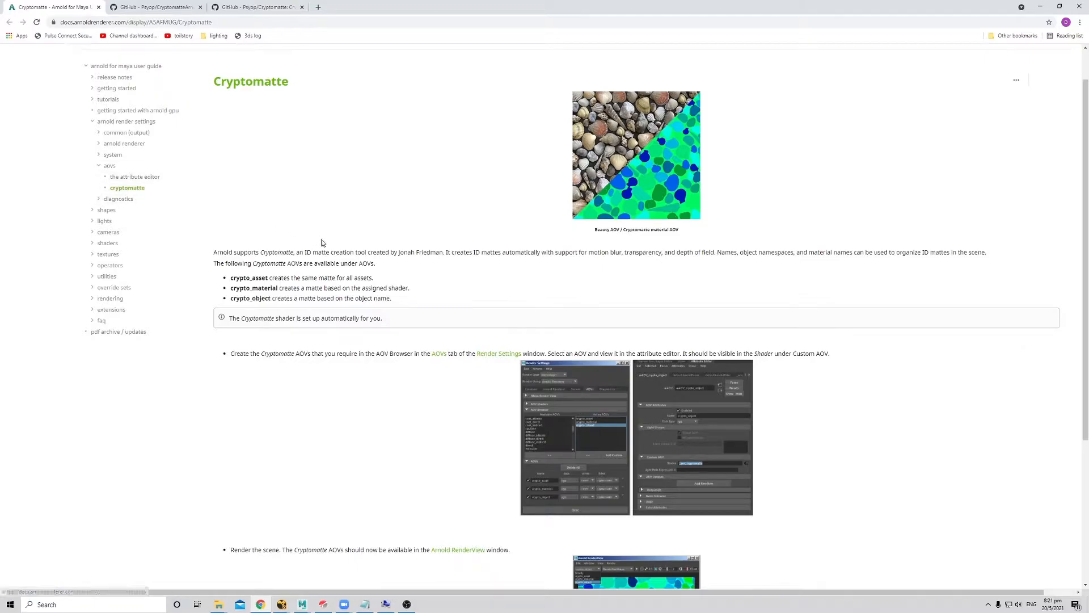
pyautogui.scroll(-3)
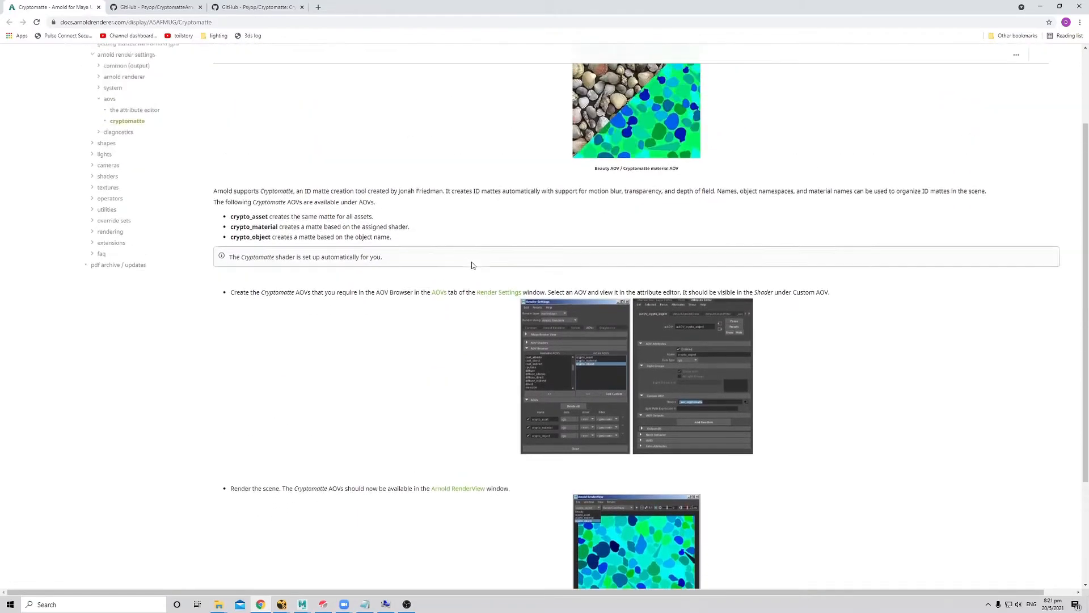
pyautogui.scroll(3)
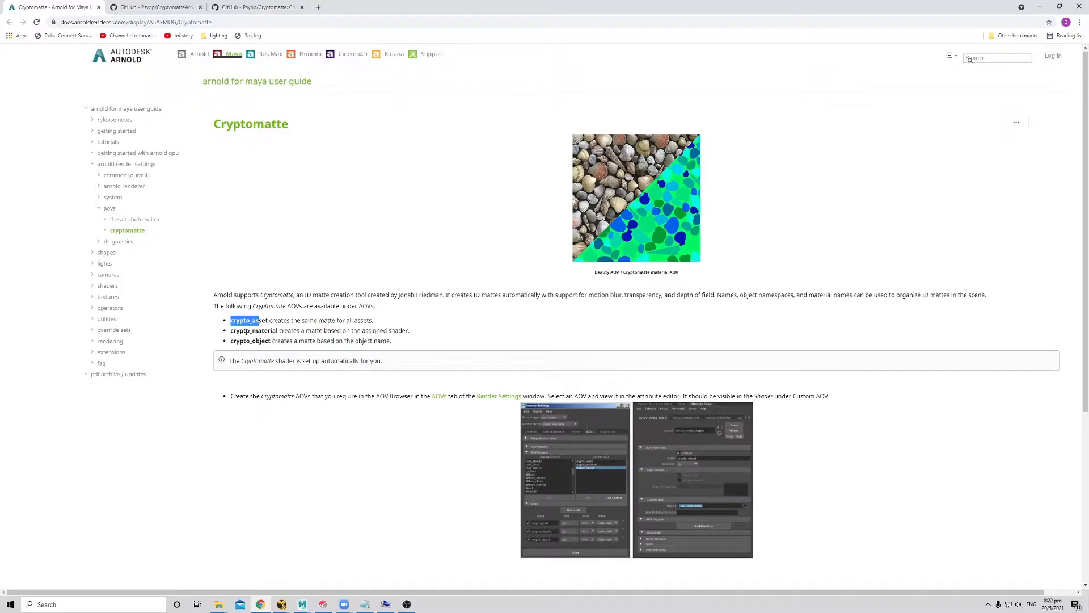
pyautogui.doubleClick(247, 340)
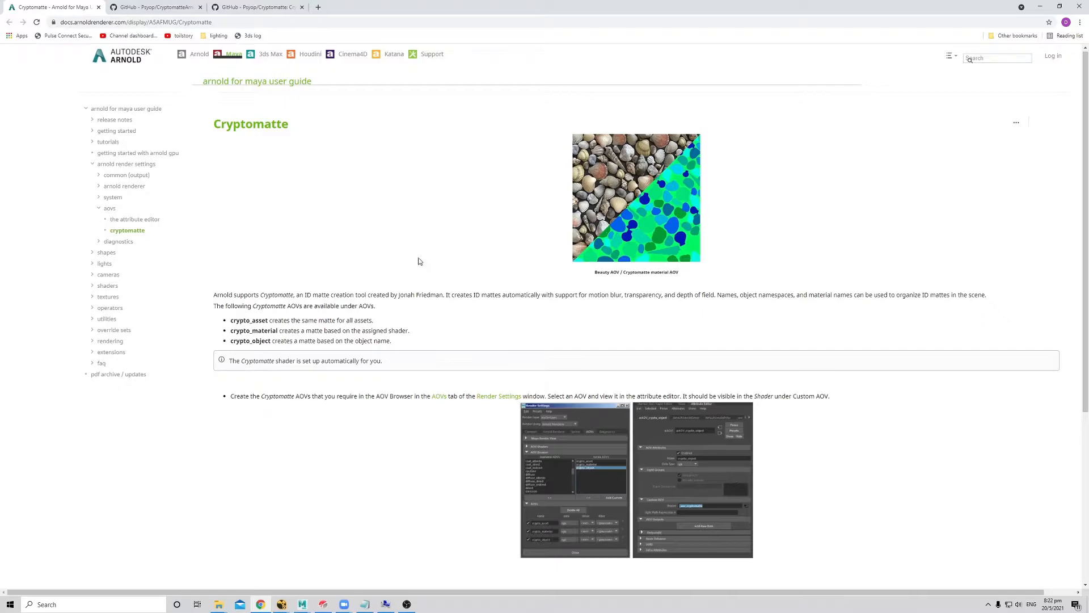
pyautogui.click(302, 604)
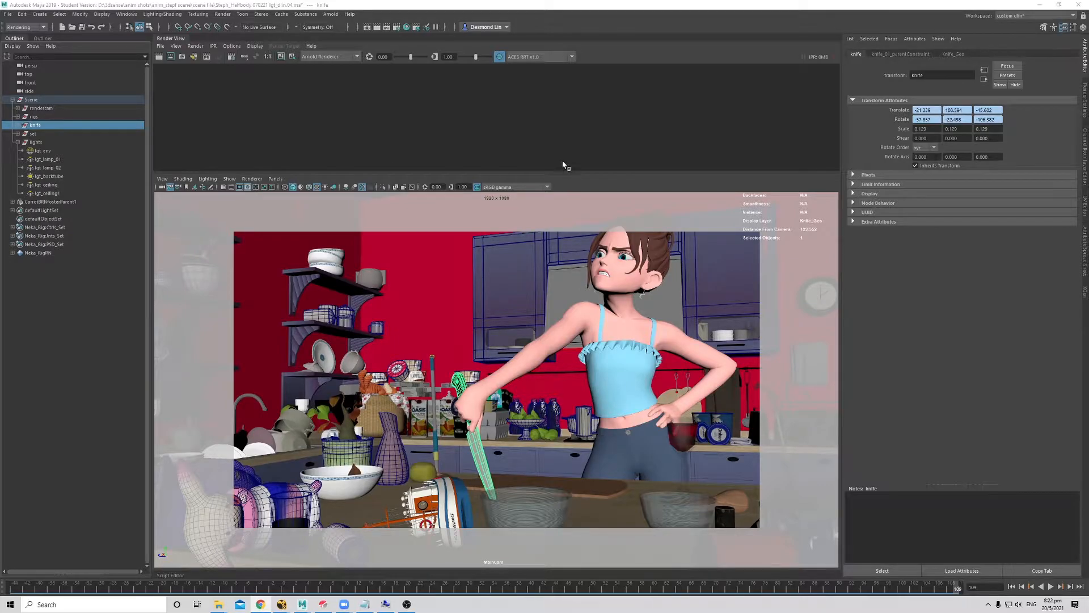
pyautogui.moveTo(916, 238)
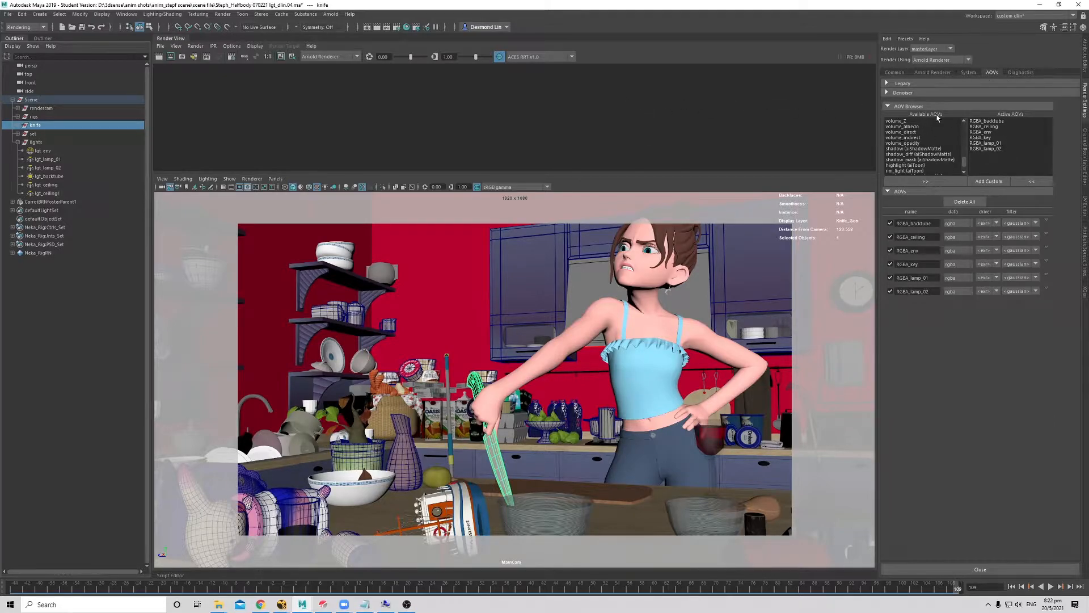
# Select crypto_asset, crypto_material and crypto_object in the Available AOVs list.
pyautogui.scroll(-3)
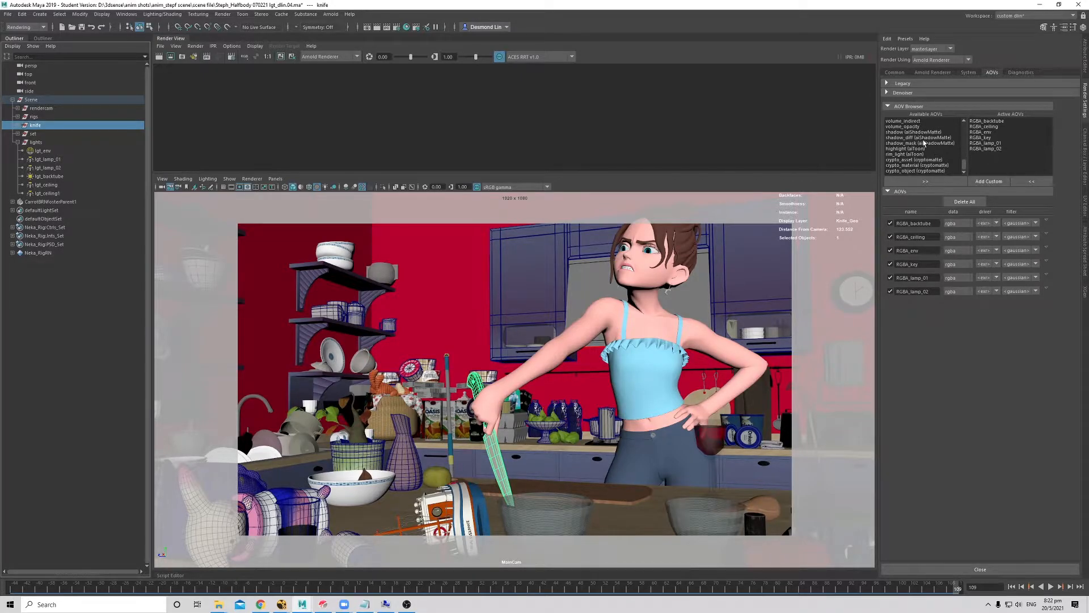
pyautogui.click(915, 160)
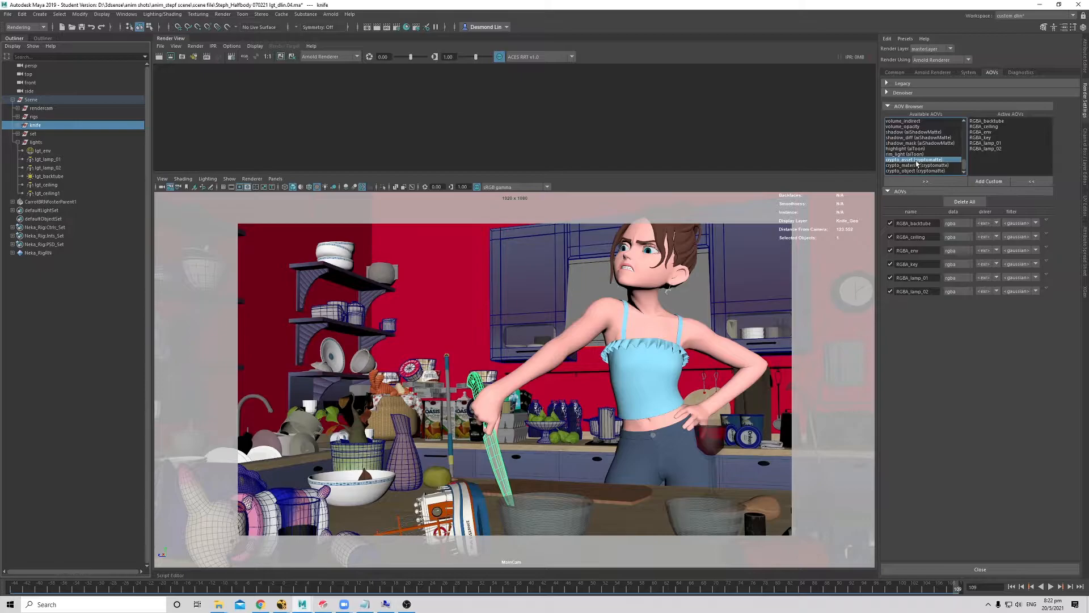
pyautogui.click(917, 164)
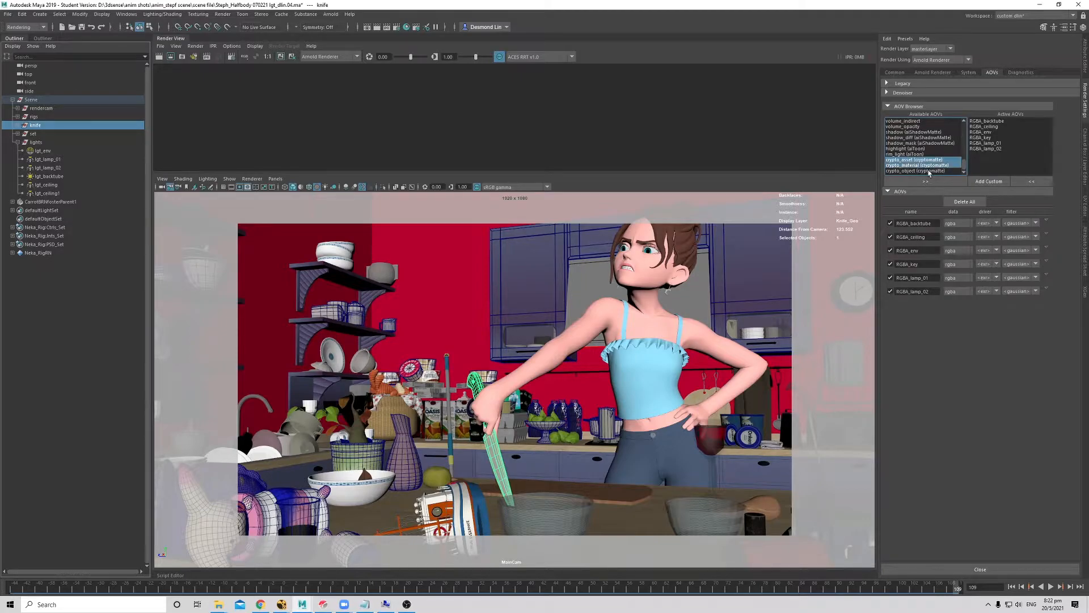
pyautogui.click(926, 181)
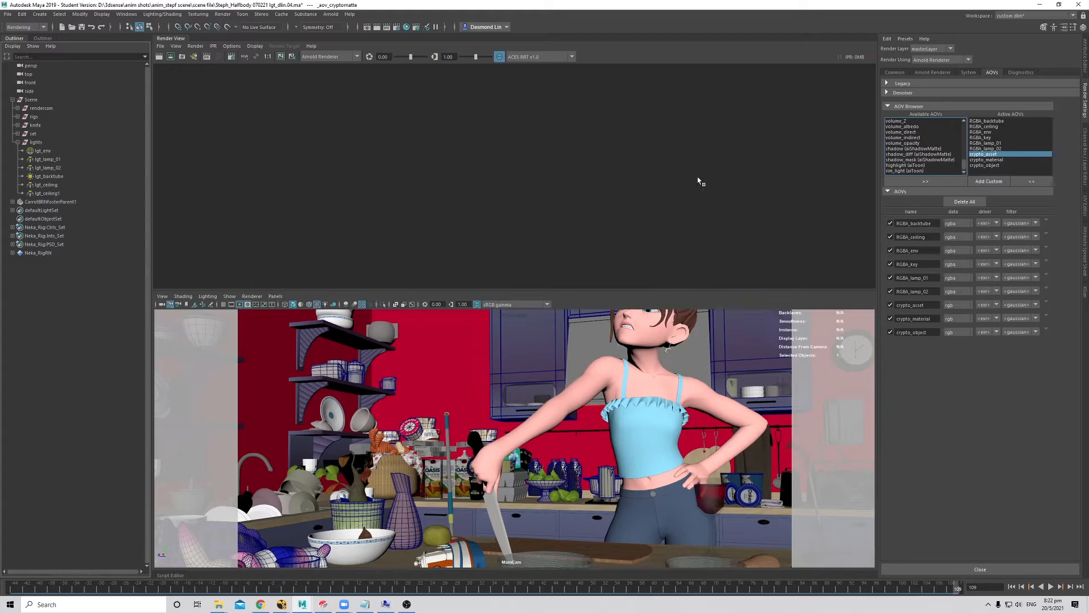
# Render the kitchen shot in Arnold RenderView and display the crypto_material matte.
pyautogui.click(330, 13)
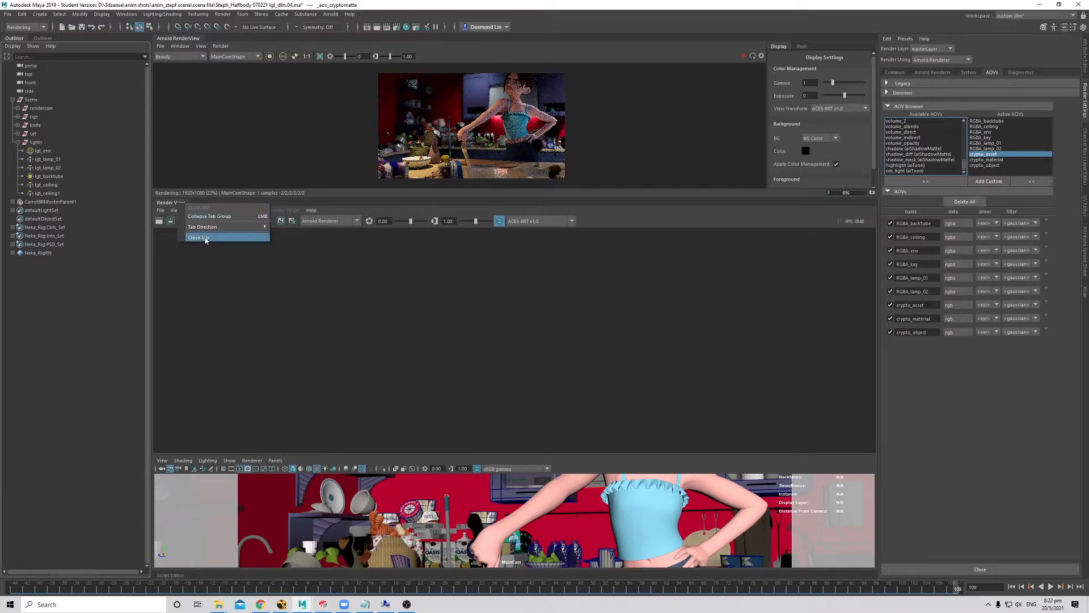
pyautogui.click(199, 237)
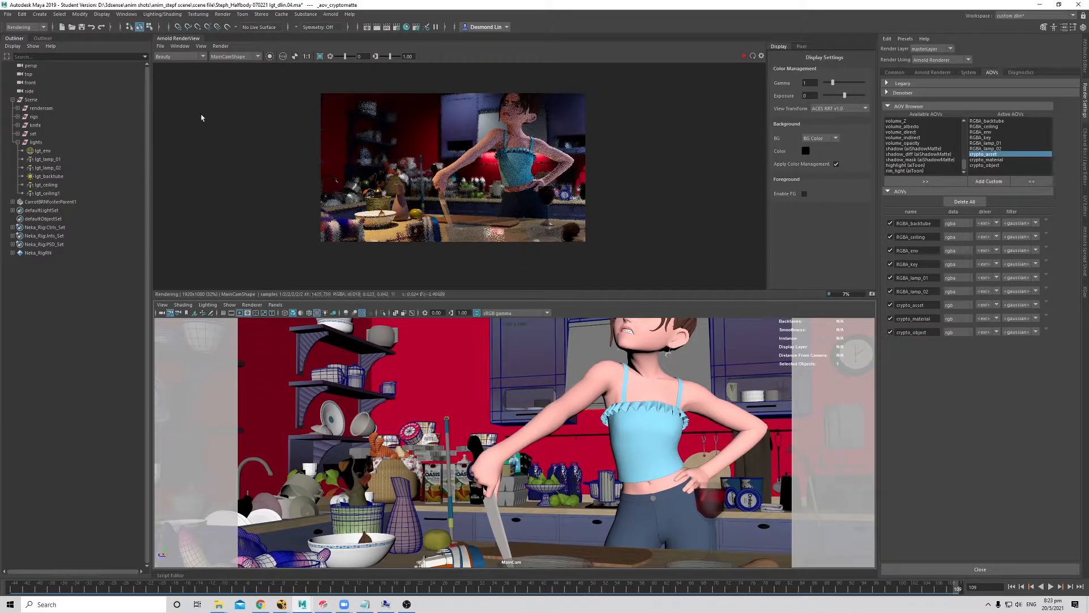
pyautogui.click(179, 57)
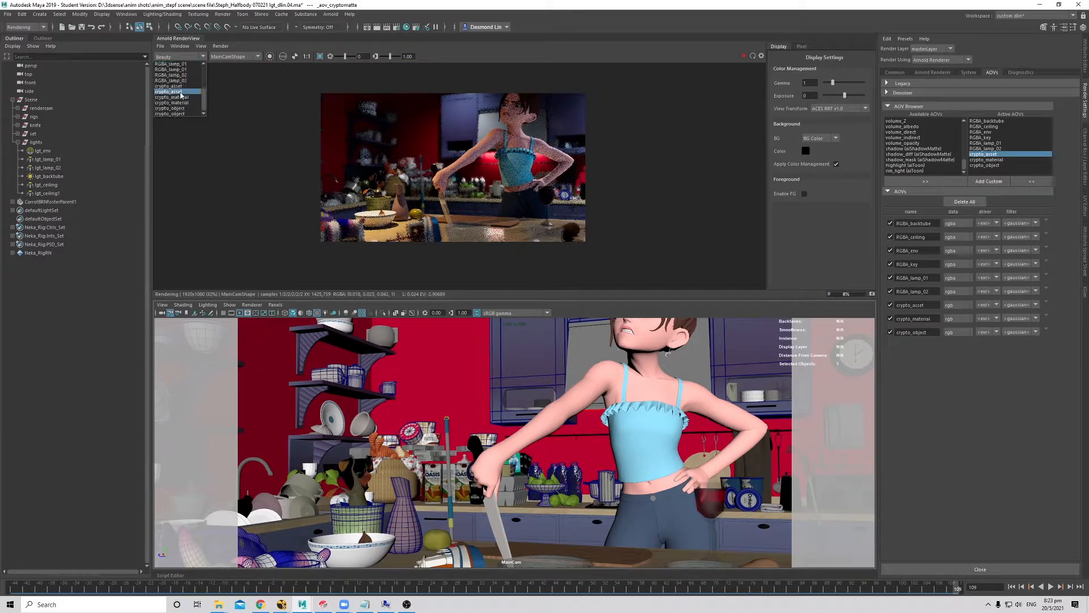
pyautogui.click(168, 90)
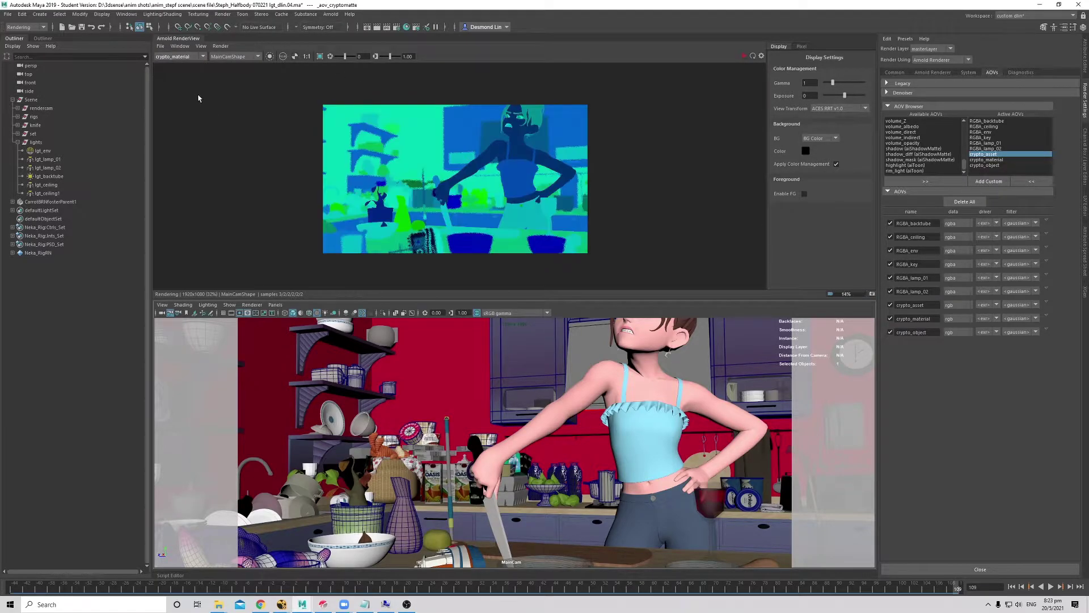
pyautogui.moveTo(535, 193)
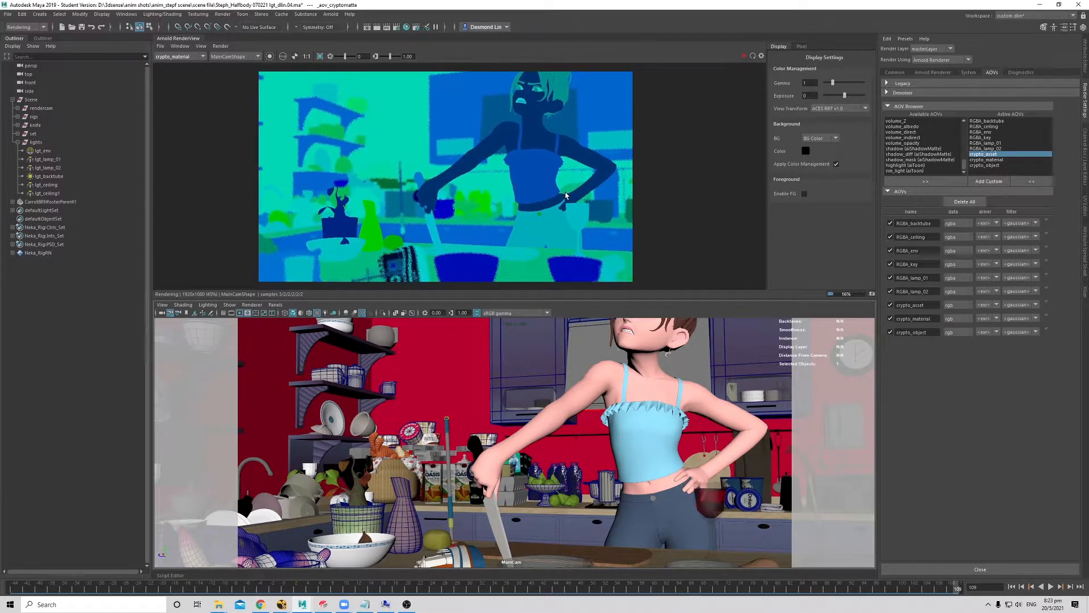
pyautogui.moveTo(567, 192)
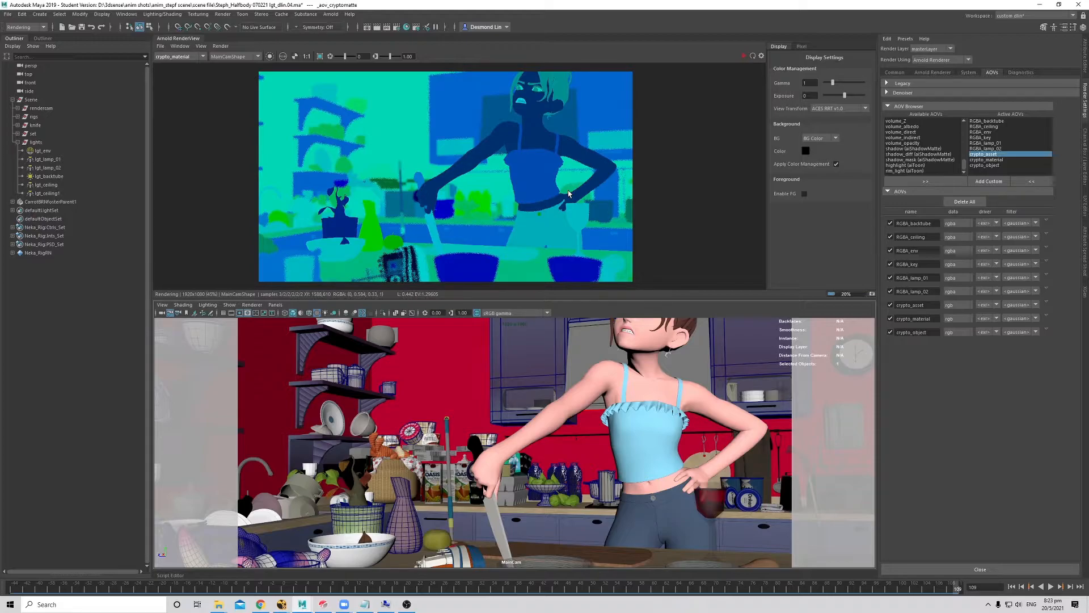
pyautogui.moveTo(541, 188)
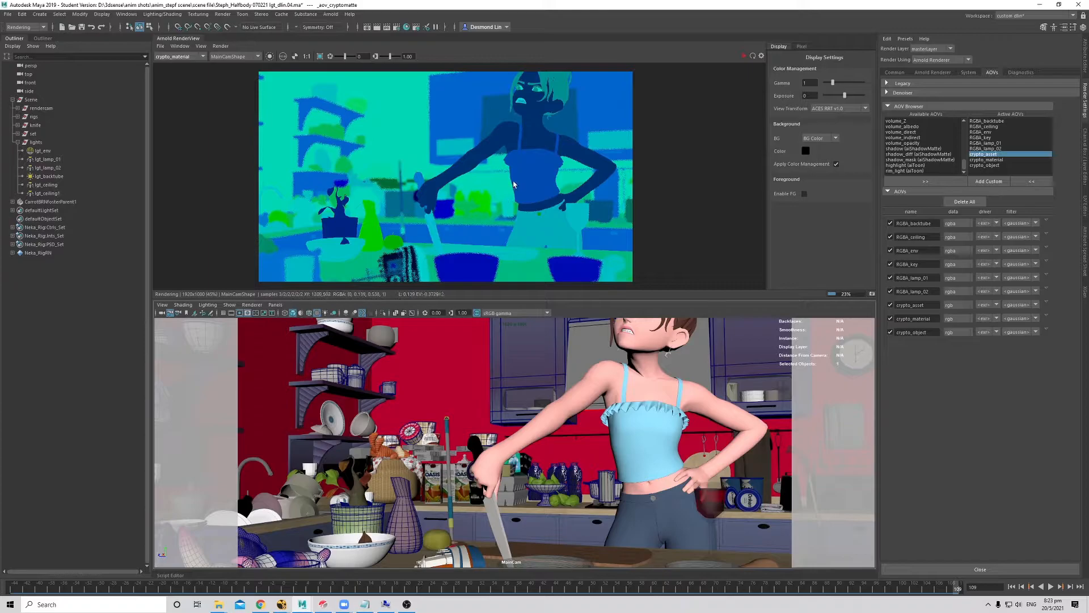
pyautogui.moveTo(223, 91)
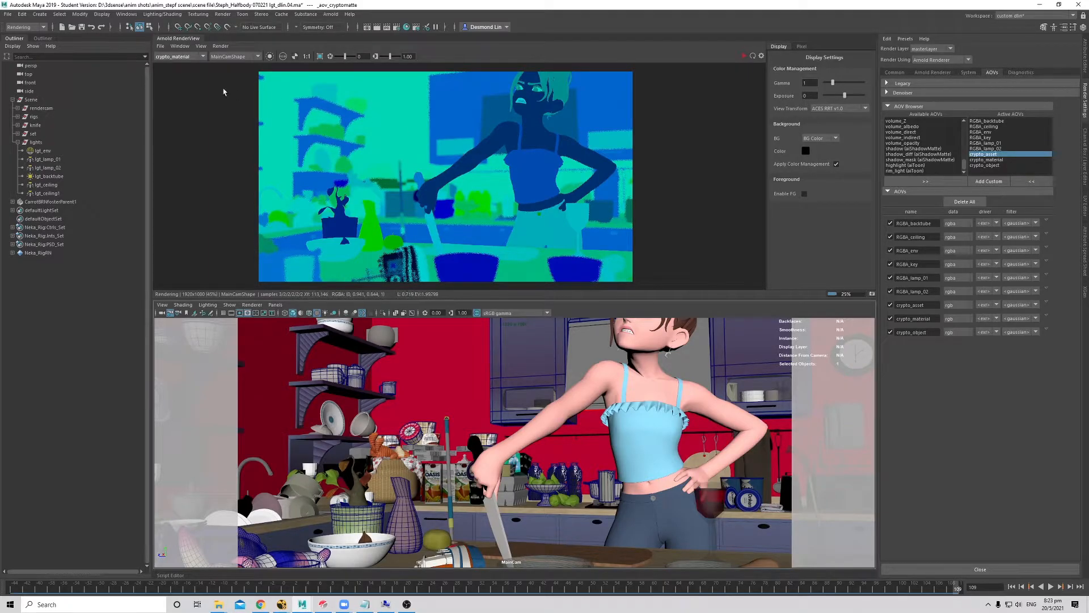
# Switch the RenderView to the crypto_object matte and stop the render.
pyautogui.click(179, 57)
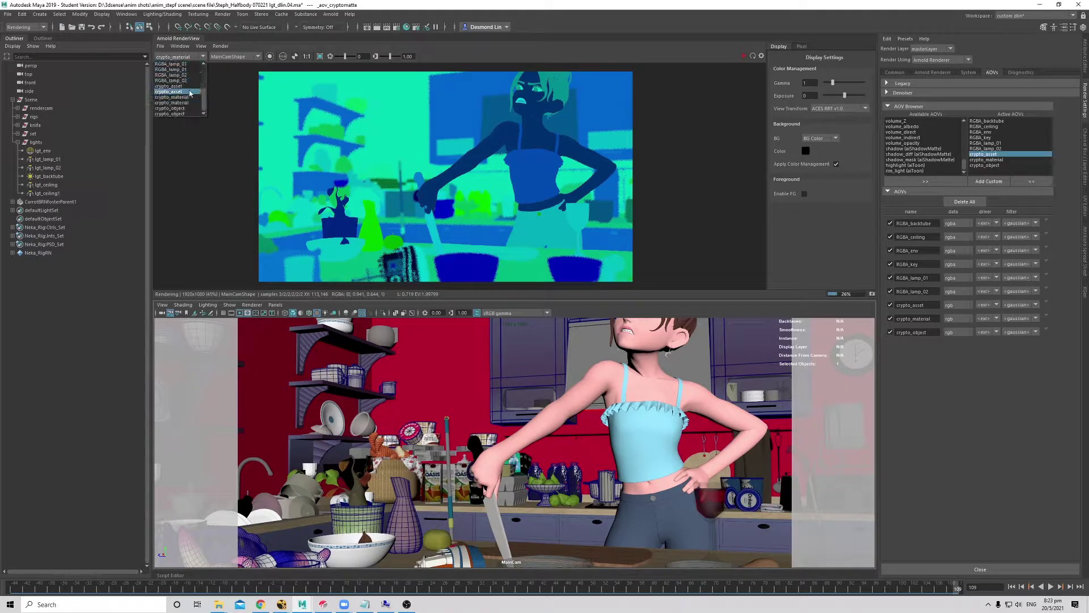
pyautogui.click(170, 109)
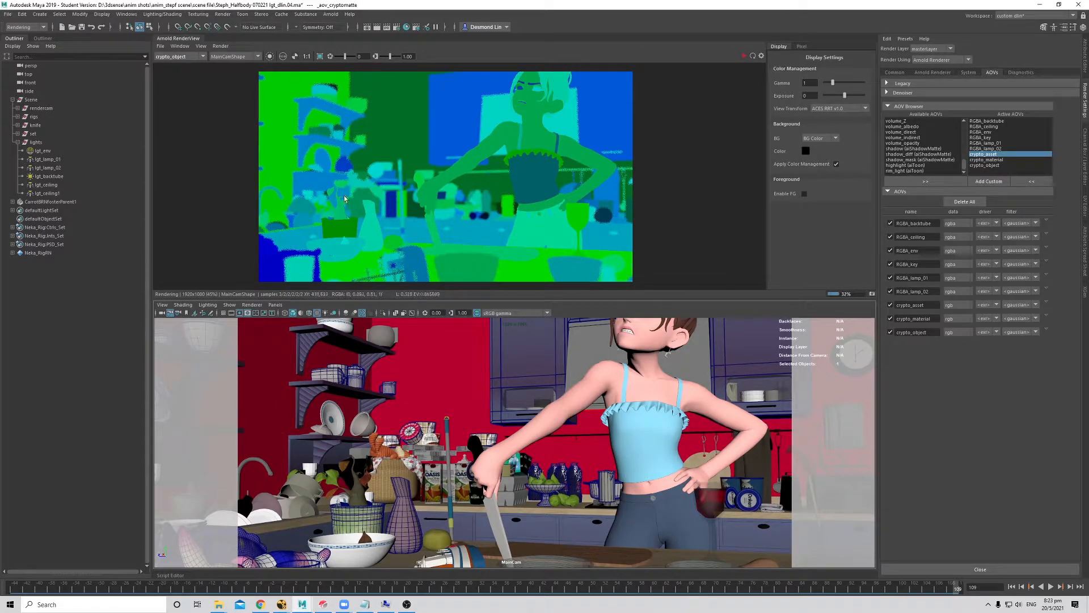
pyautogui.moveTo(440, 174)
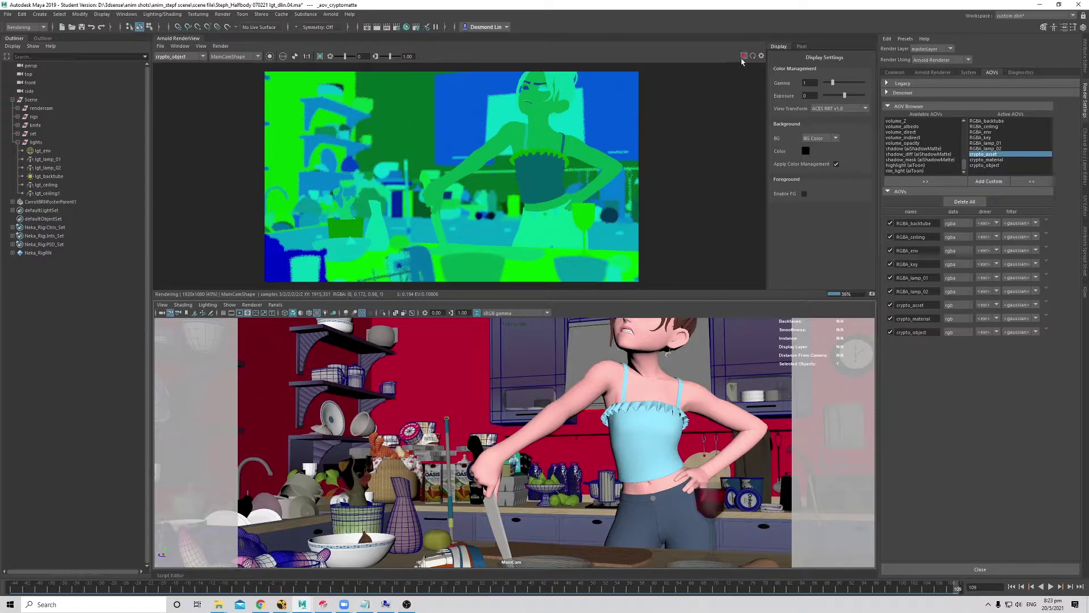
pyautogui.click(742, 56)
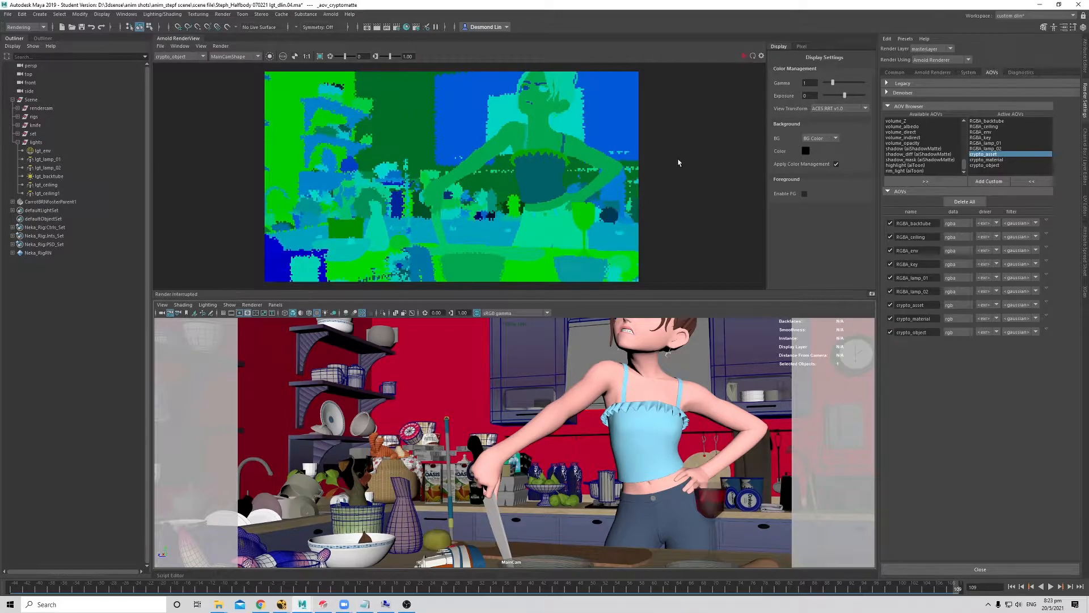
pyautogui.moveTo(617, 180)
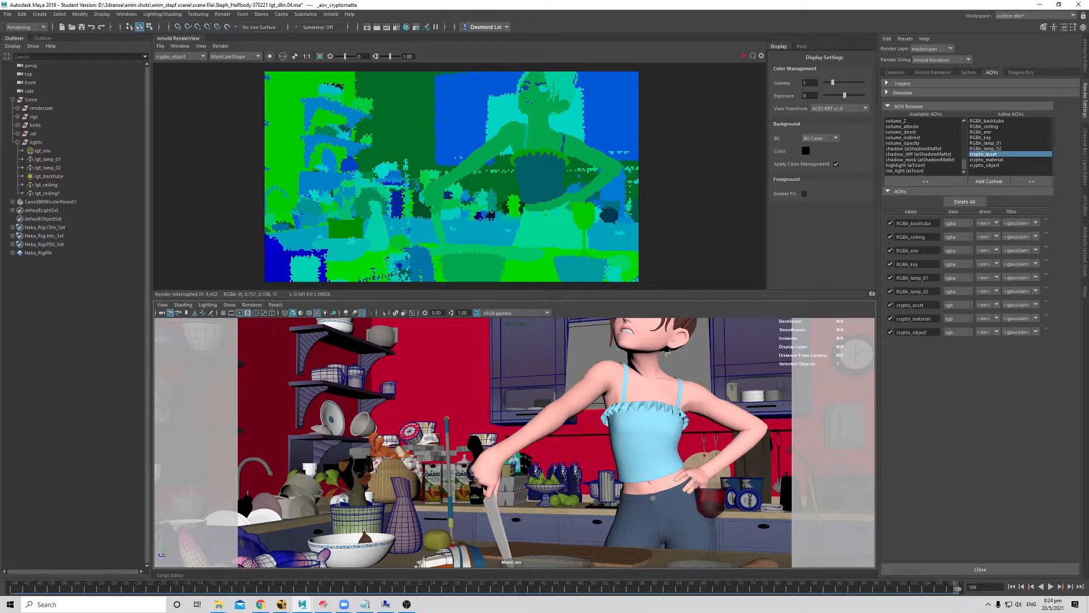
# Switch to the browser showing the Psyop CryptomatteArnold GitHub repository.
pyautogui.click(260, 604)
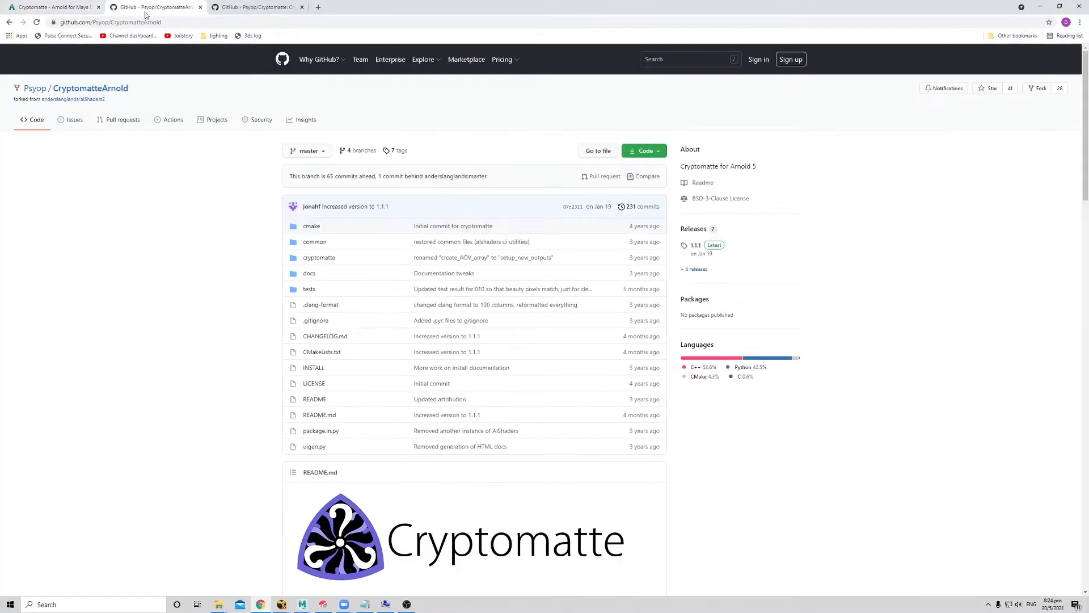
pyautogui.moveTo(377, 174)
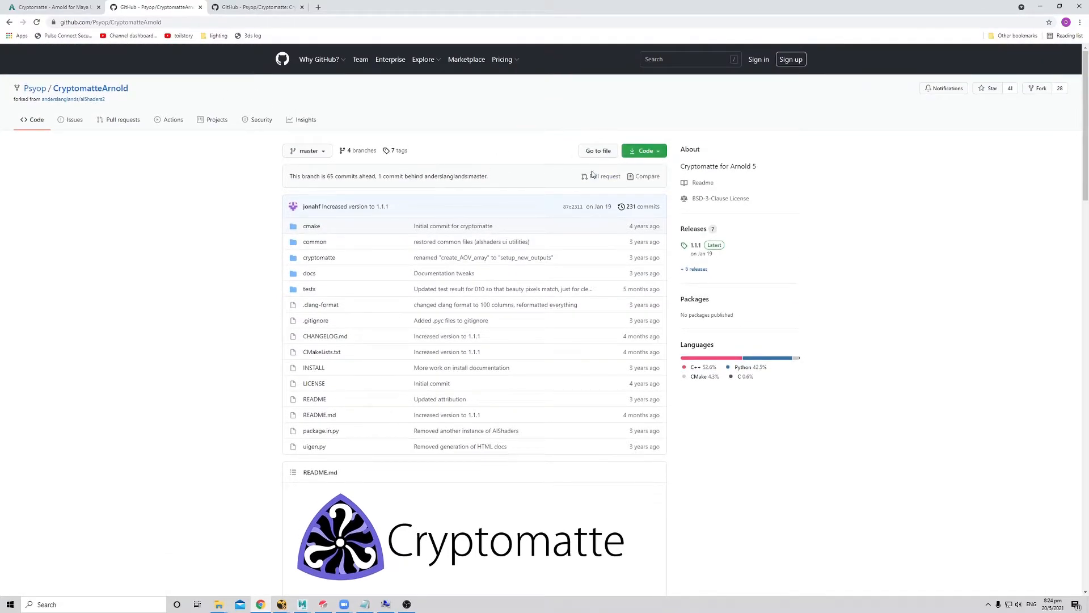
pyautogui.moveTo(213, 239)
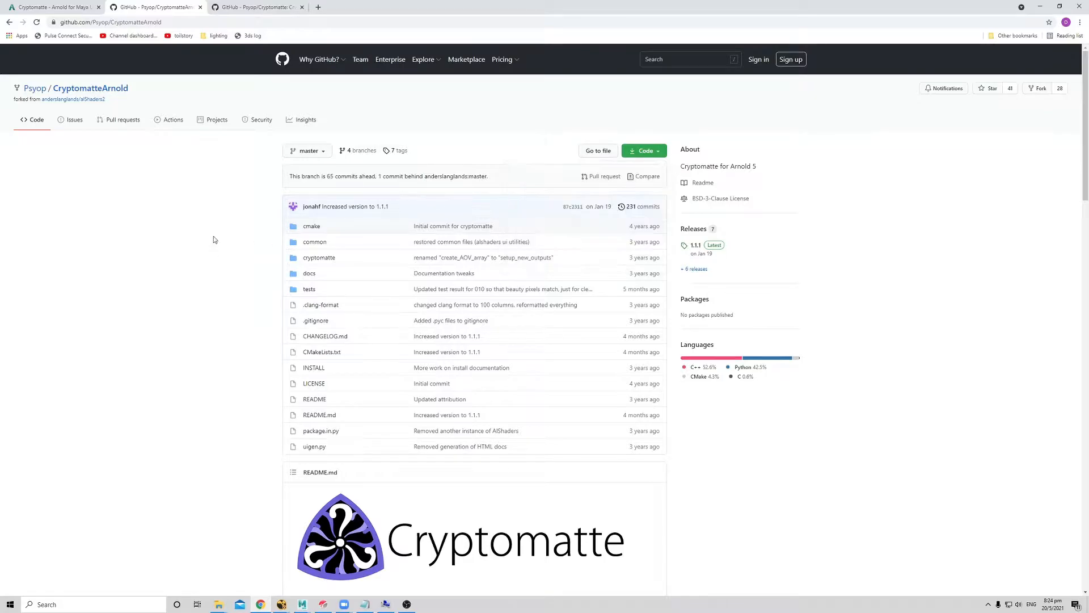
pyautogui.moveTo(219, 122)
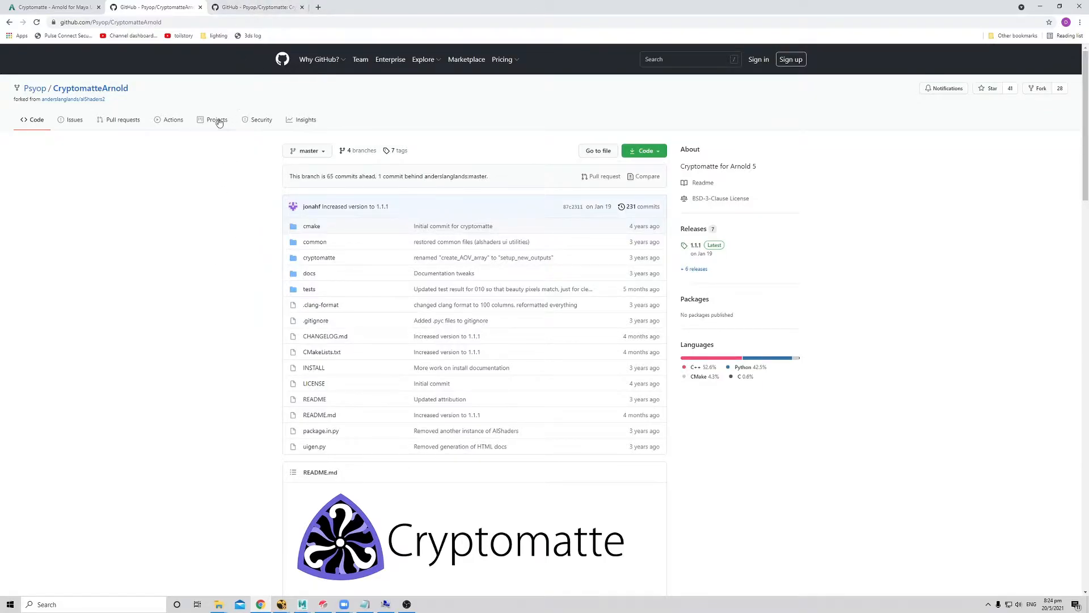
pyautogui.moveTo(253, 7)
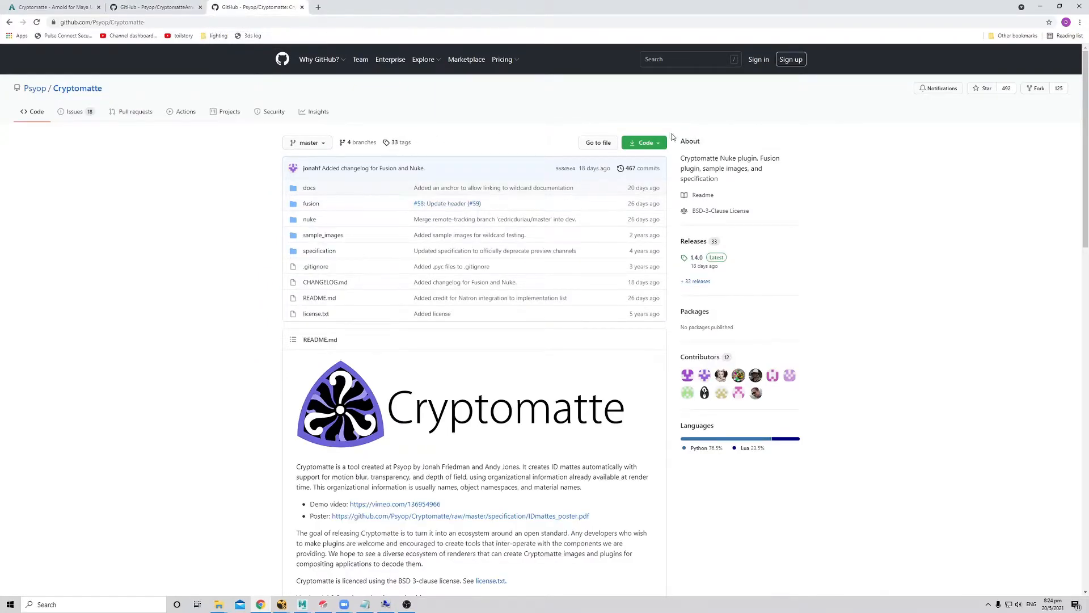
pyautogui.moveTo(347, 223)
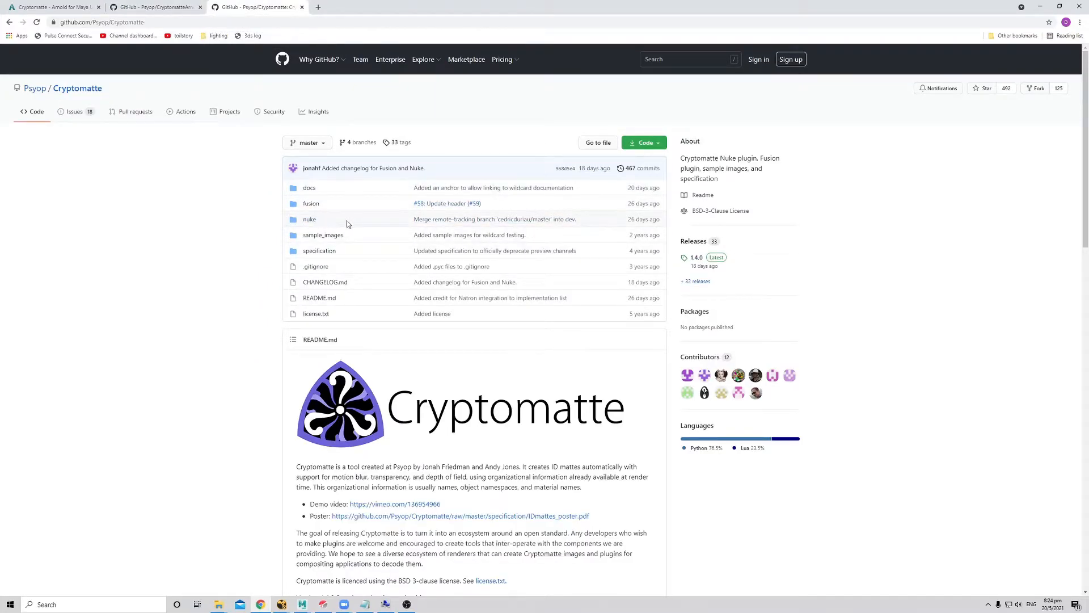
pyautogui.moveTo(494, 219)
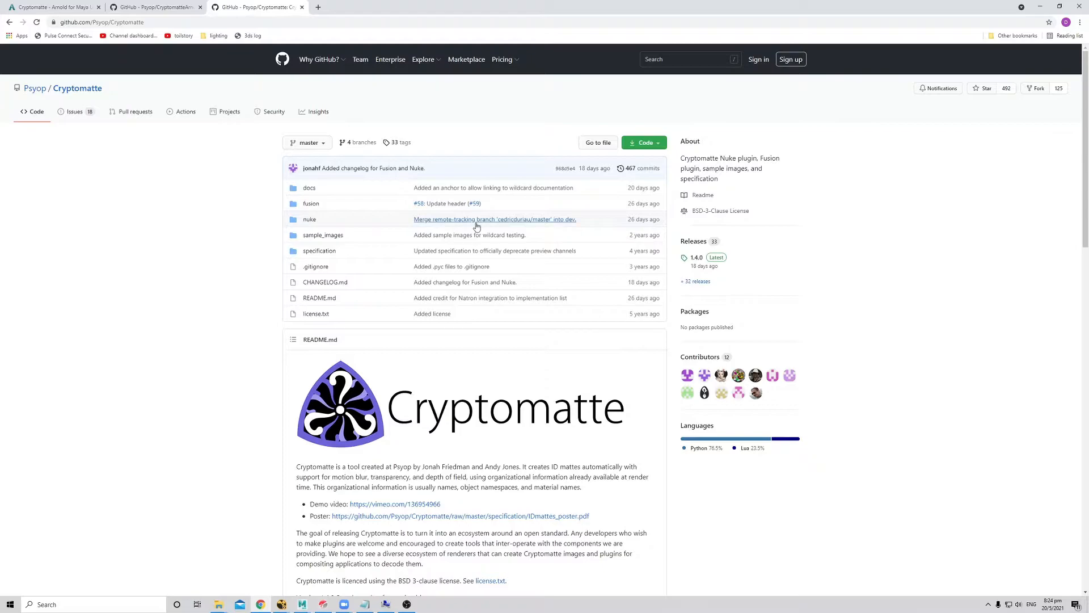
pyautogui.moveTo(485, 215)
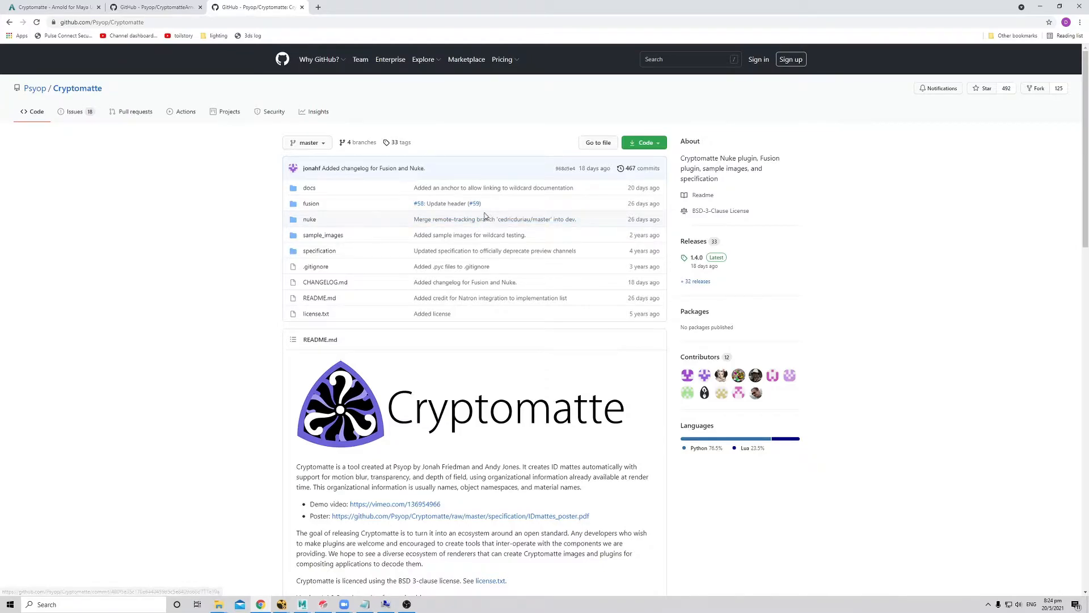
pyautogui.moveTo(519, 277)
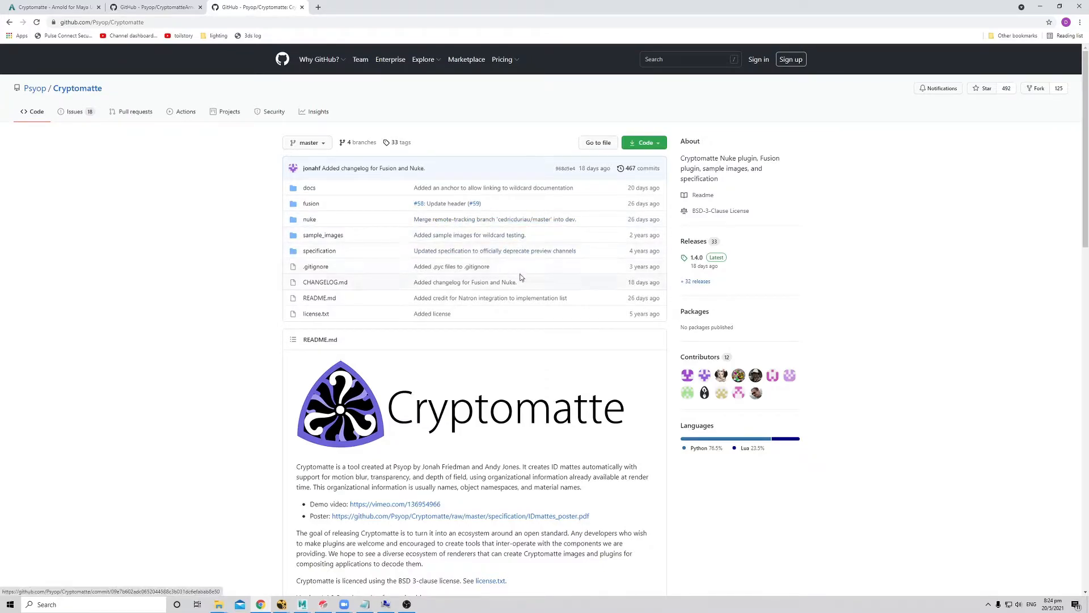
pyautogui.moveTo(814, 255)
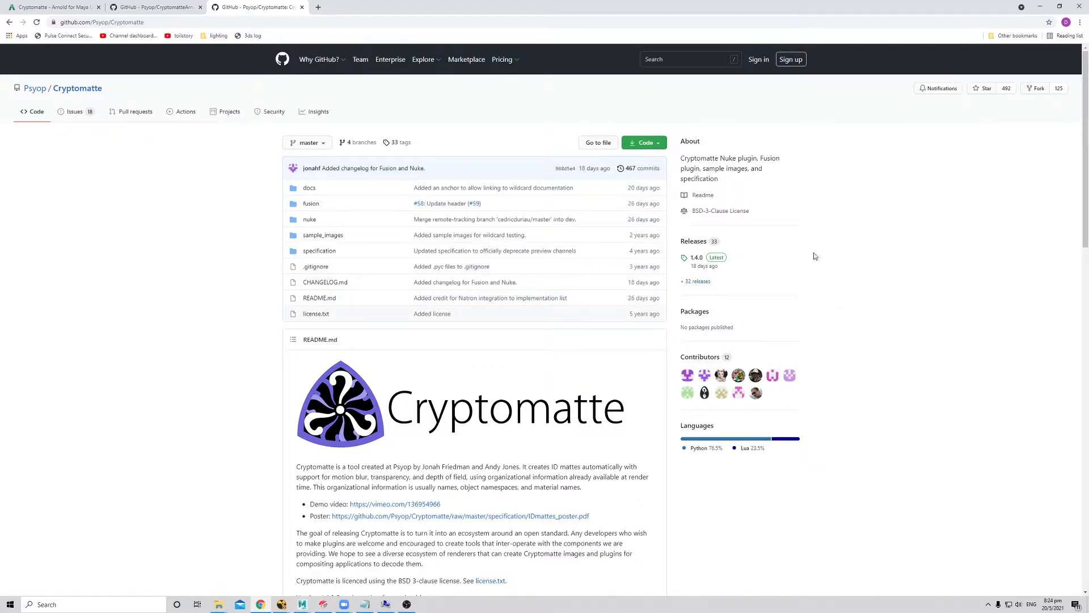
pyautogui.moveTo(524, 32)
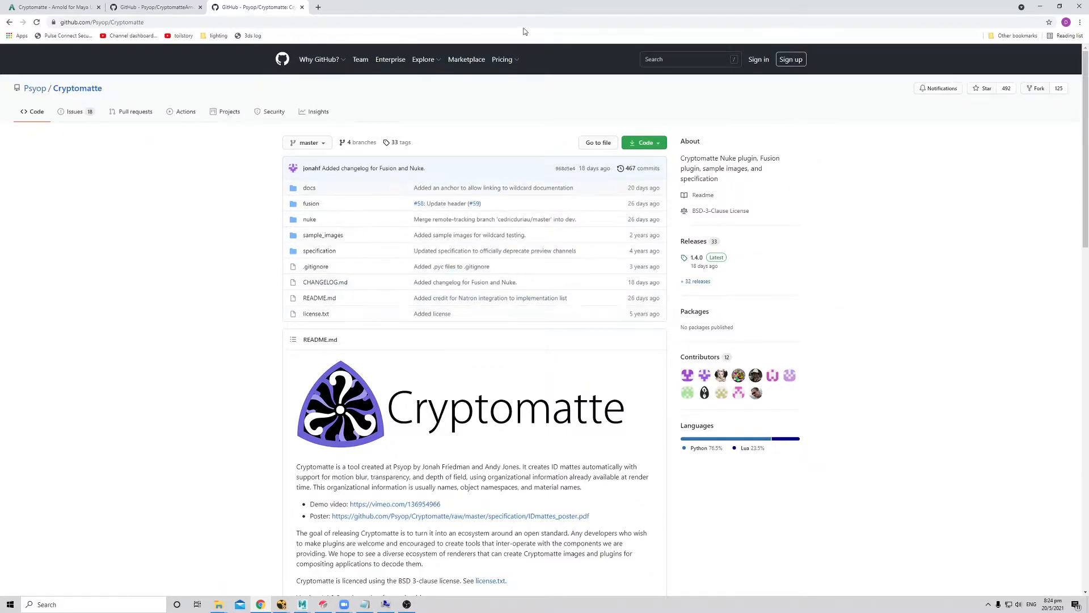
pyautogui.moveTo(534, 11)
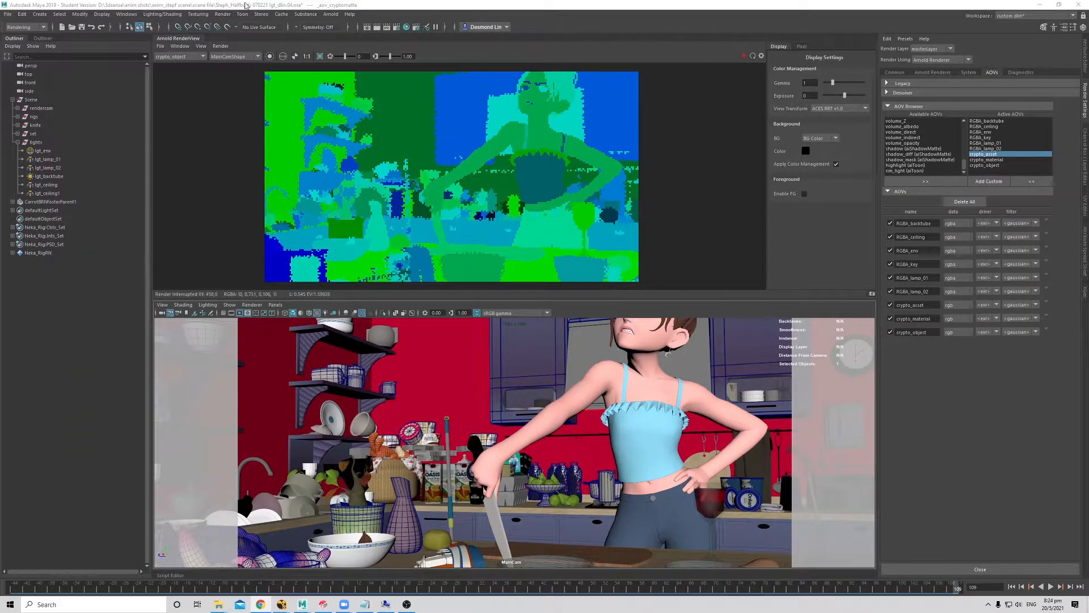
# Start a Render Sequence of the current frame from the Render menu and close its options.
pyautogui.click(224, 14)
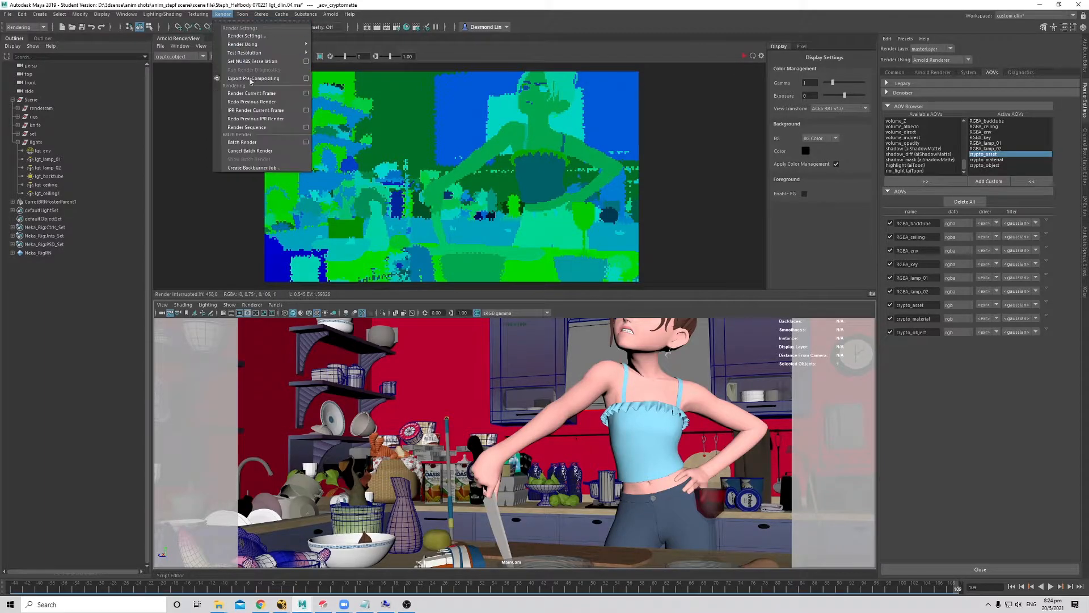
pyautogui.click(246, 127)
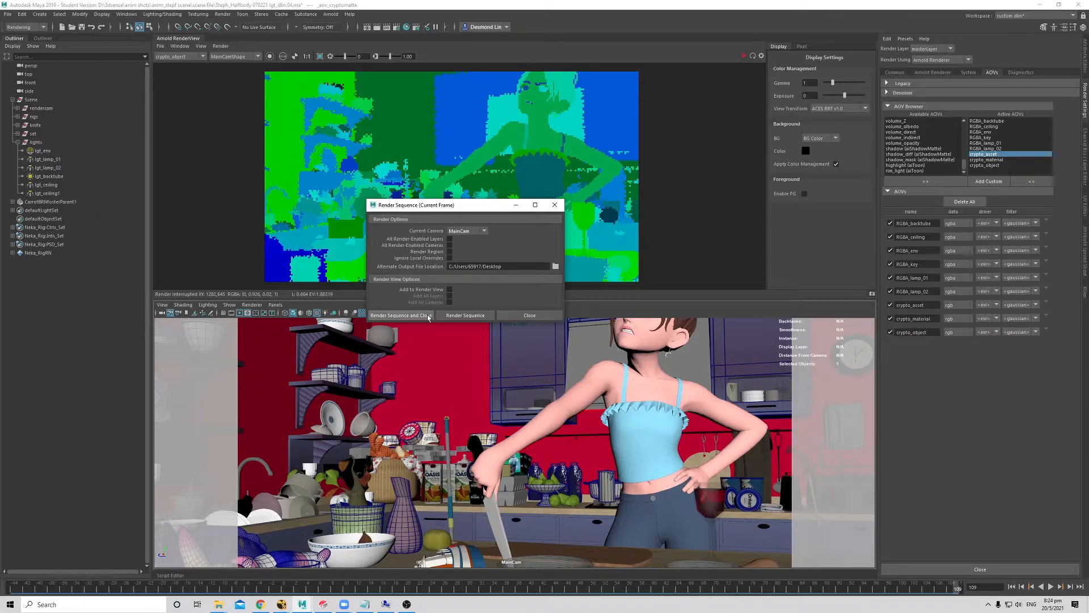
pyautogui.click(529, 314)
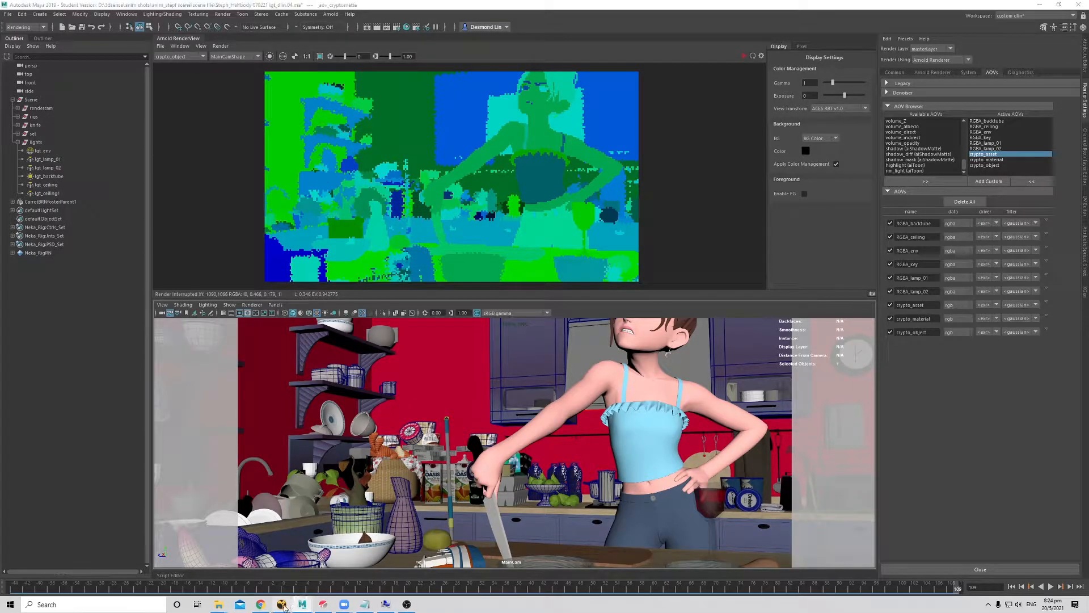
# Switch over to the empty Nuke project for compositing the rendered frames.
pyautogui.click(281, 603)
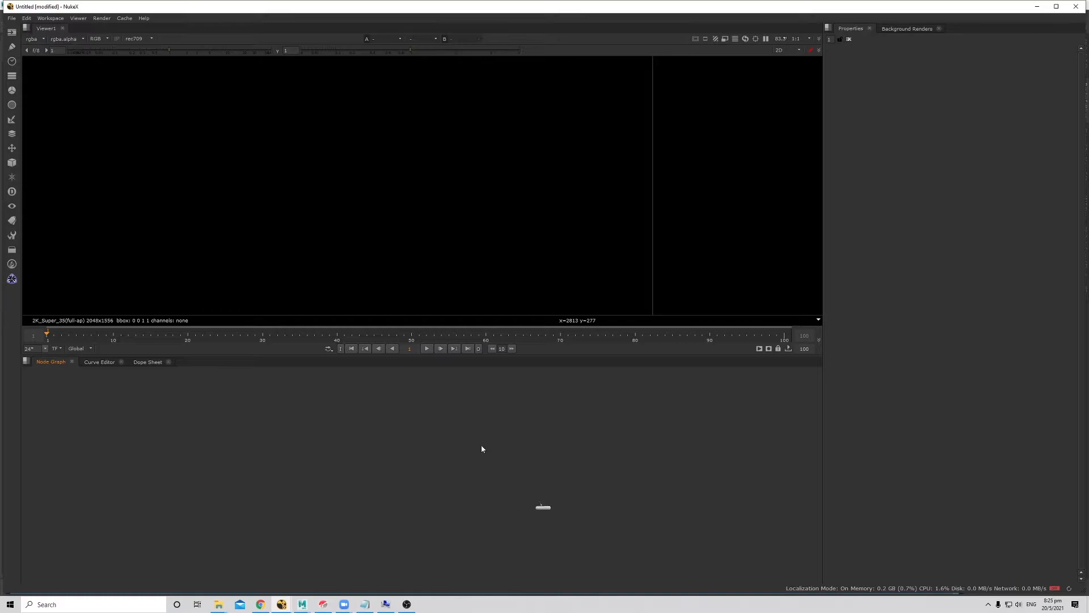
pyautogui.moveTo(218, 604)
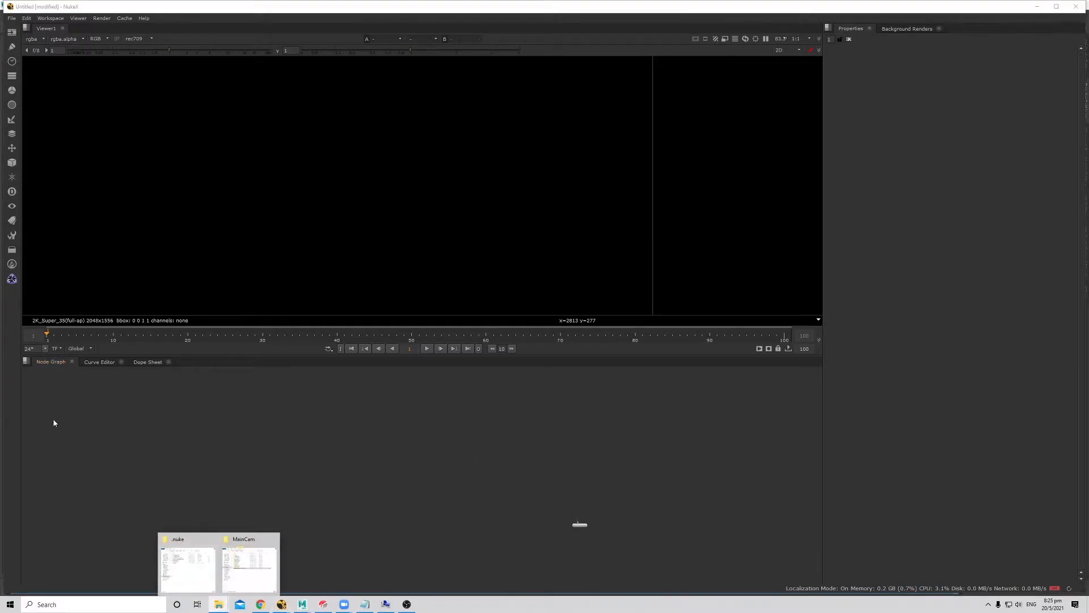
pyautogui.moveTo(186, 564)
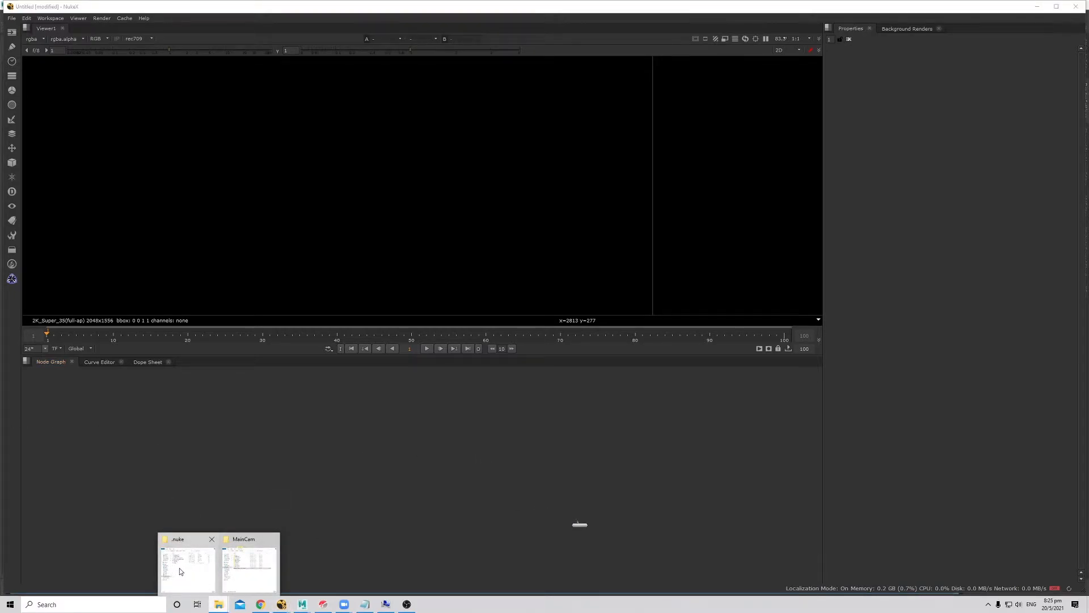
pyautogui.moveTo(579, 524)
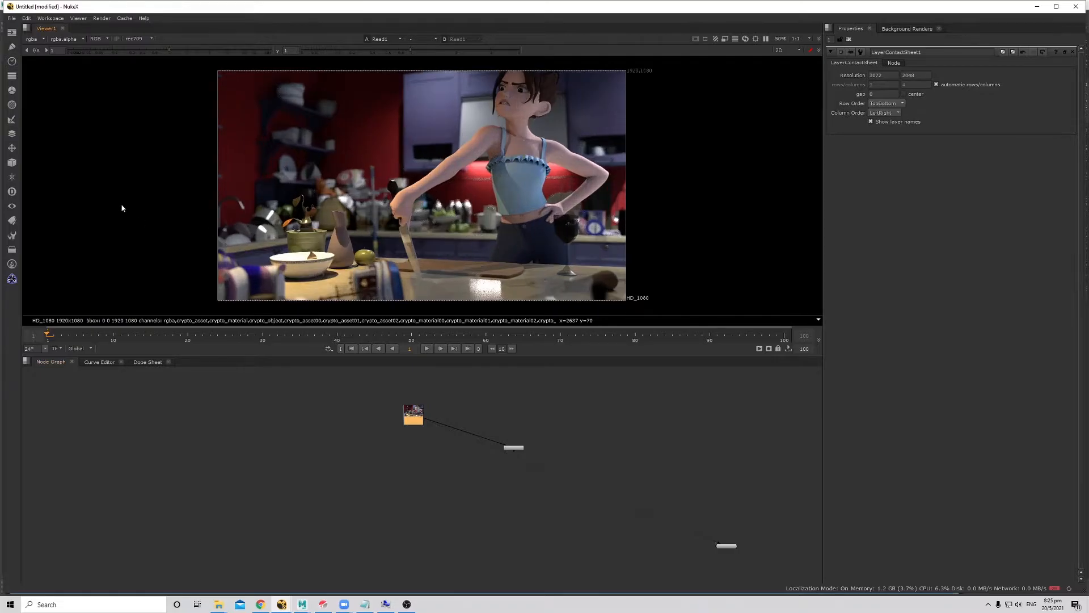
pyautogui.moveTo(234, 215)
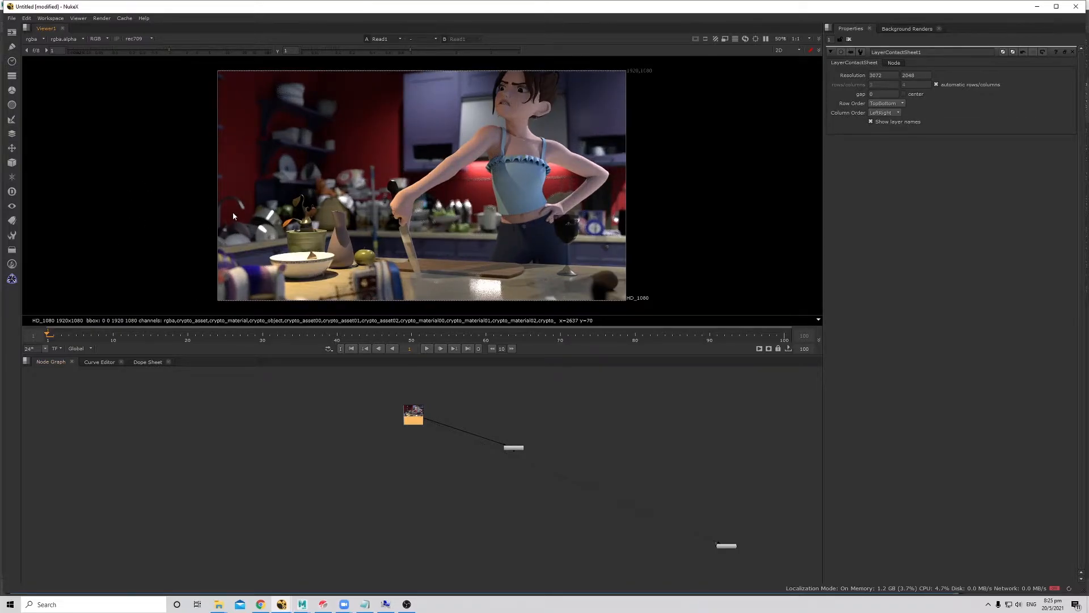
pyautogui.moveTo(12, 282)
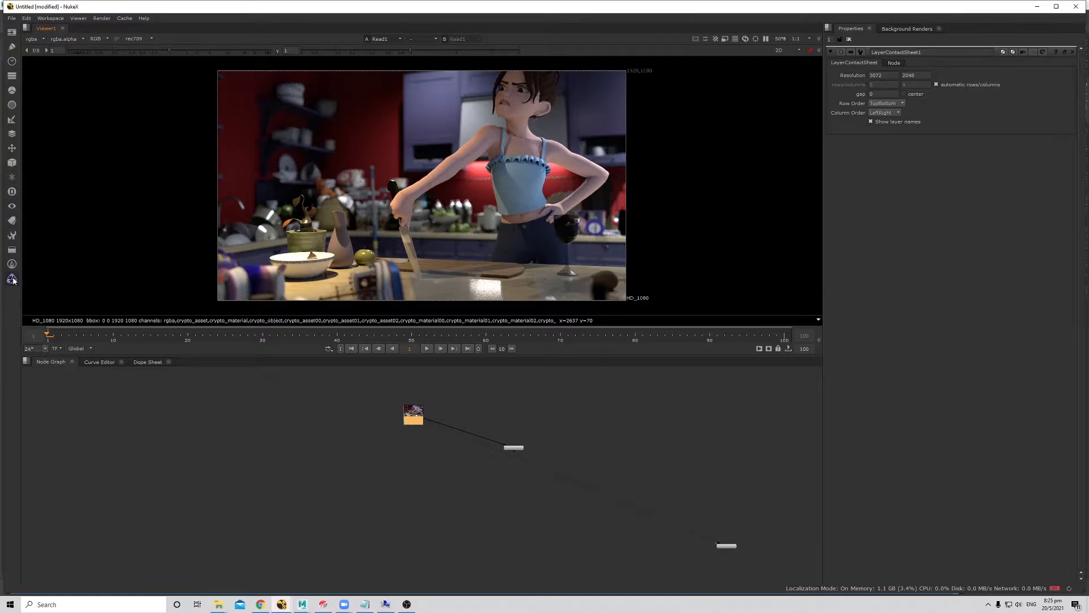
# Add a Cryptomatte node under Read1 and pick the character's Neka_Rig as the matte.
pyautogui.click(11, 279)
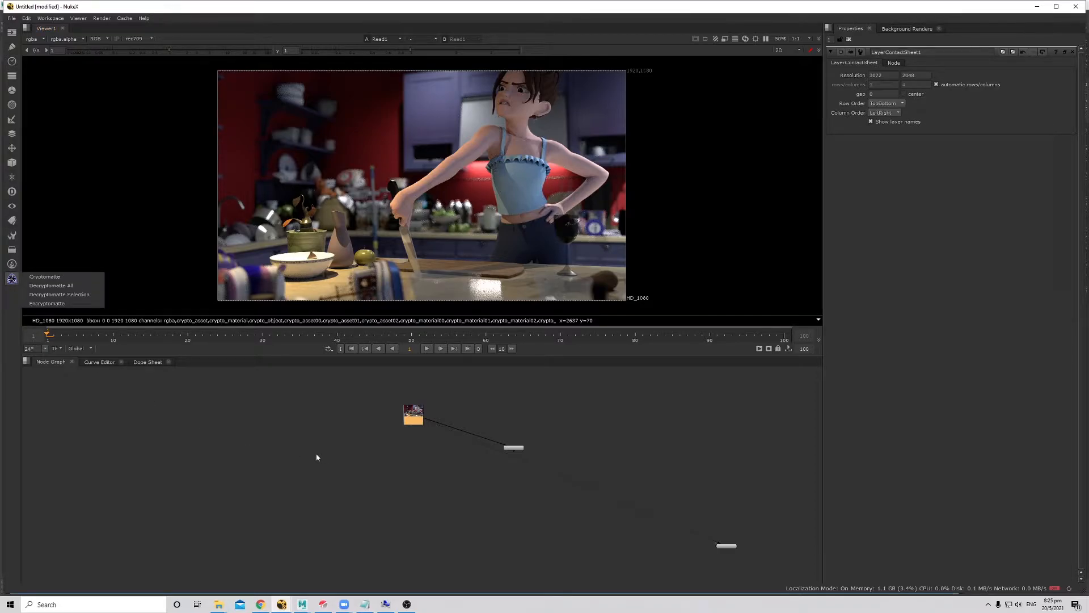
pyautogui.click(45, 277)
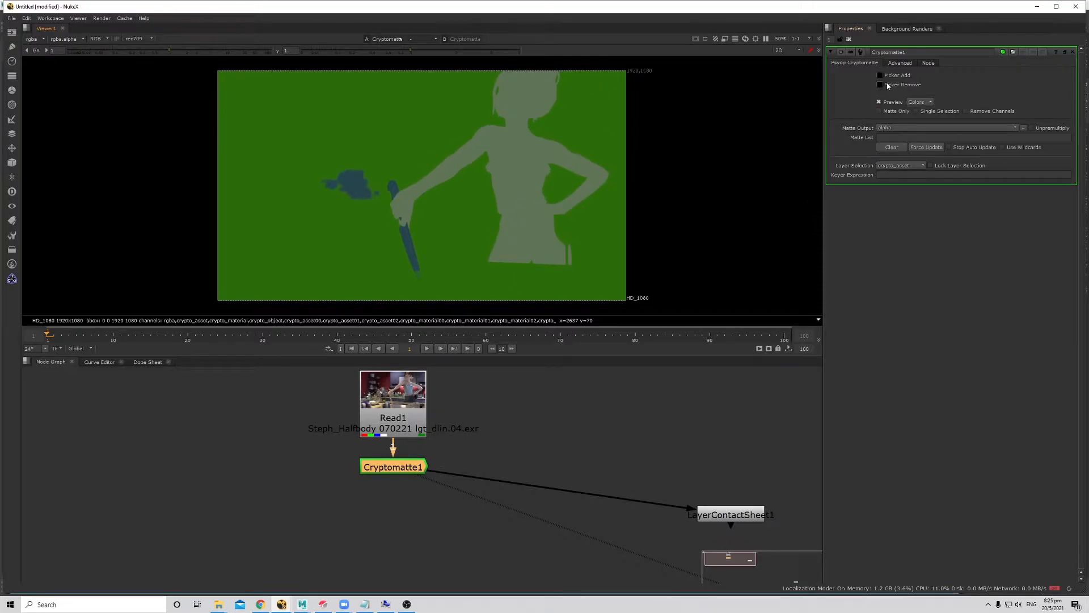
pyautogui.click(880, 75)
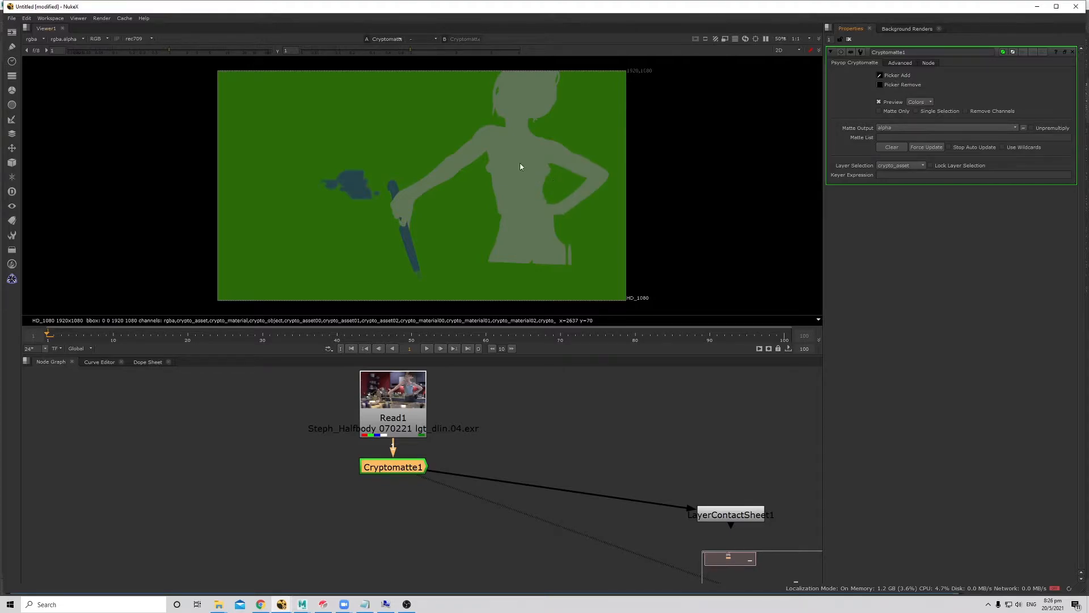
pyautogui.click(517, 163)
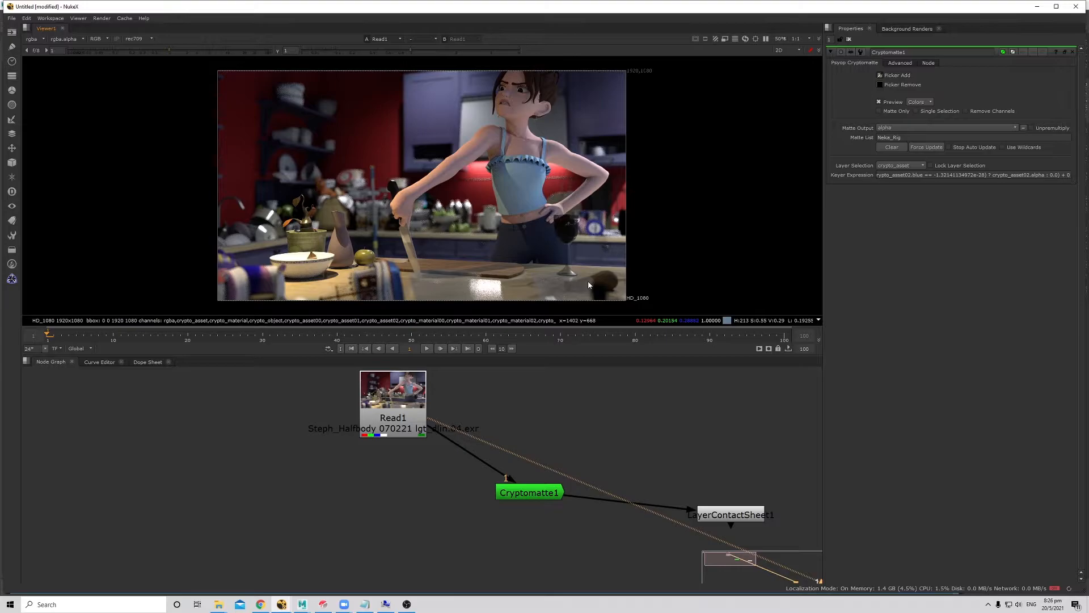
pyautogui.moveTo(591, 271)
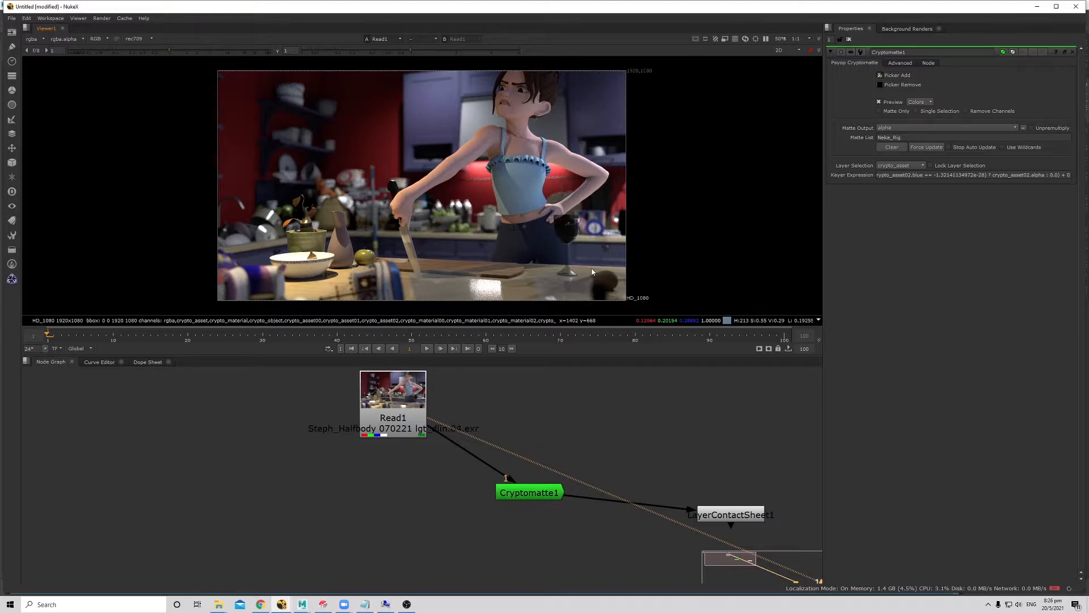
pyautogui.moveTo(519, 96)
pyautogui.write('ex')
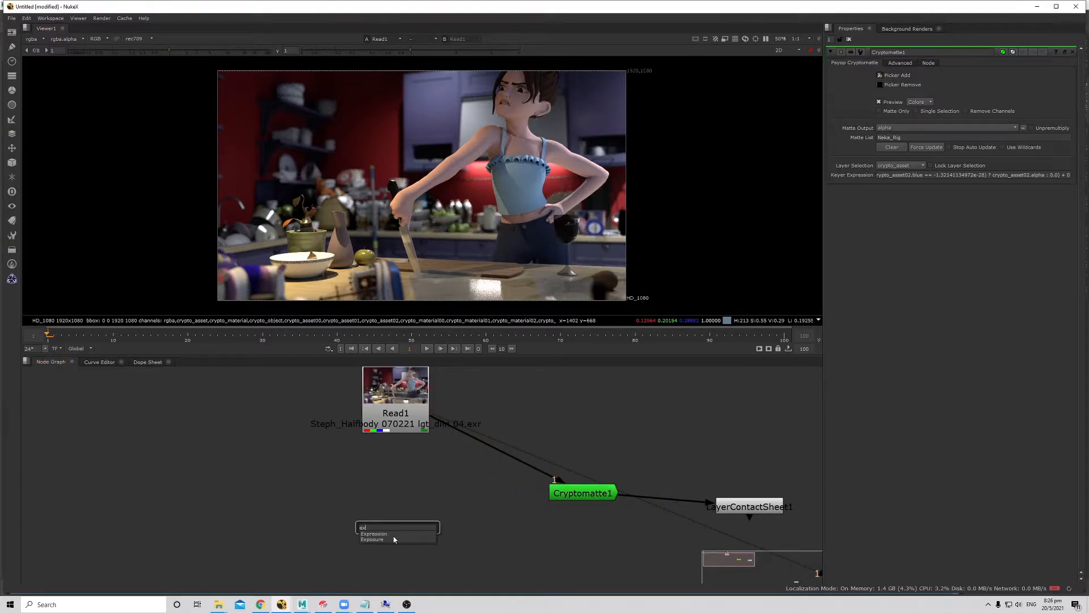
# Add an Exposure node masked by Cryptomatte1 and set it to -1 stop.
pyautogui.click(372, 539)
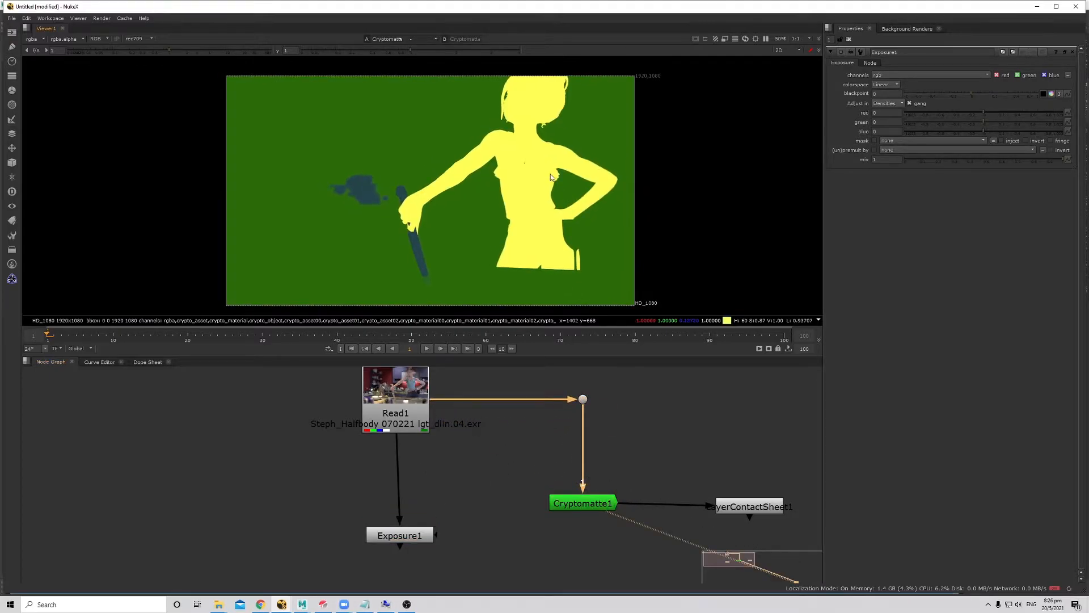
pyautogui.click(395, 537)
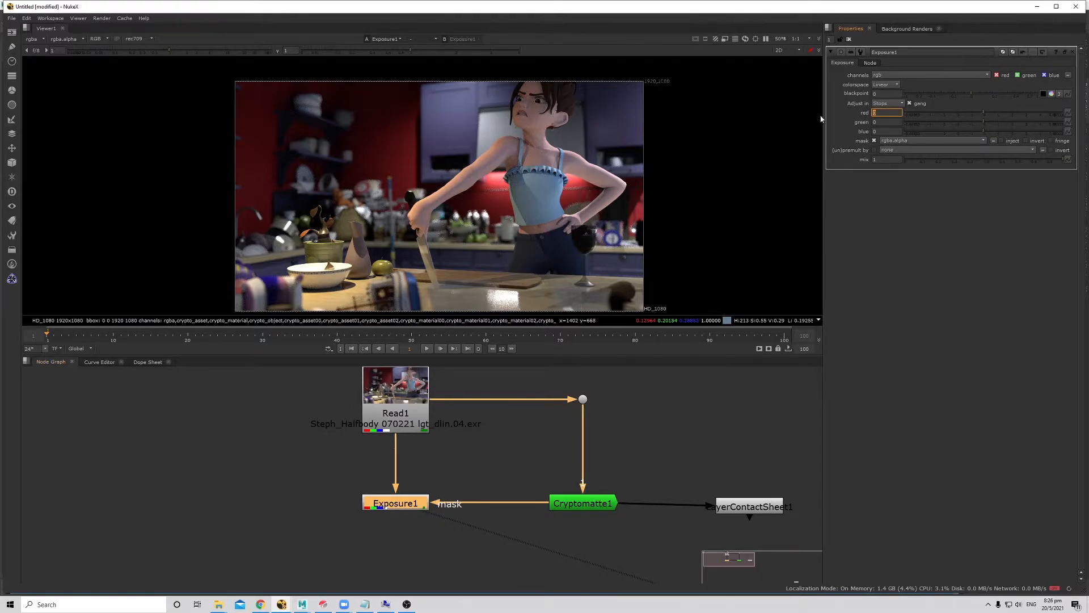
pyautogui.write('-1')
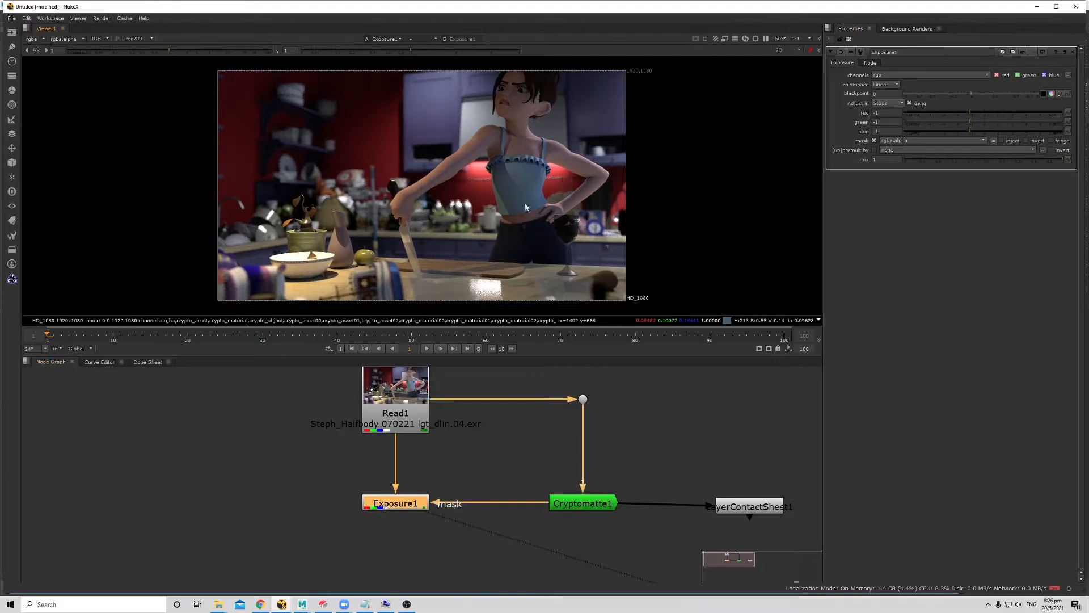
pyautogui.moveTo(436, 504)
pyautogui.write('cry')
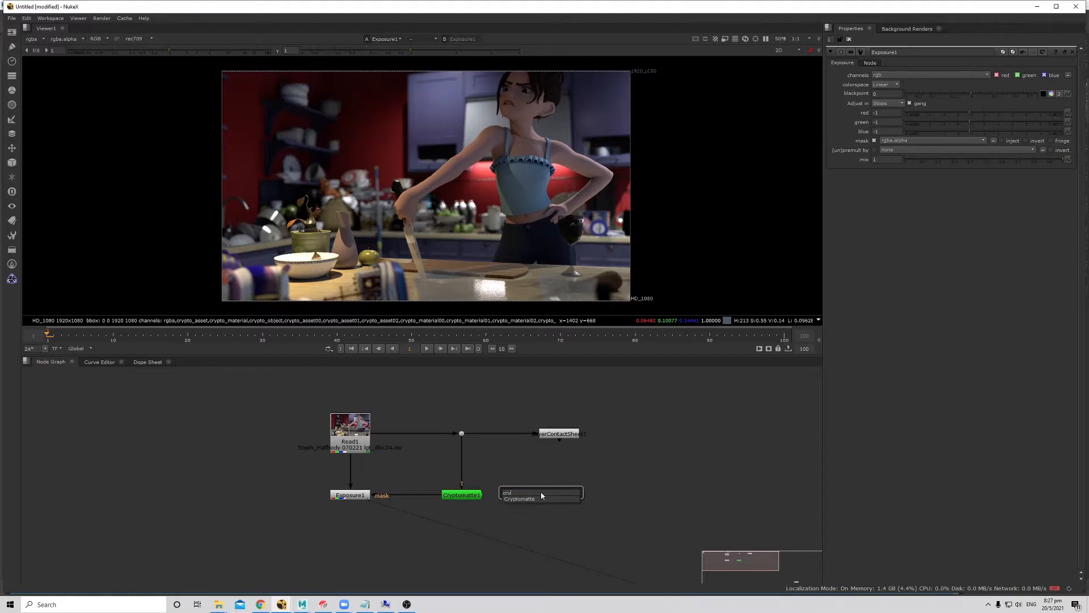
# Create Cryptomatte2 and pick the character's skin into its matte list.
pyautogui.click(540, 493)
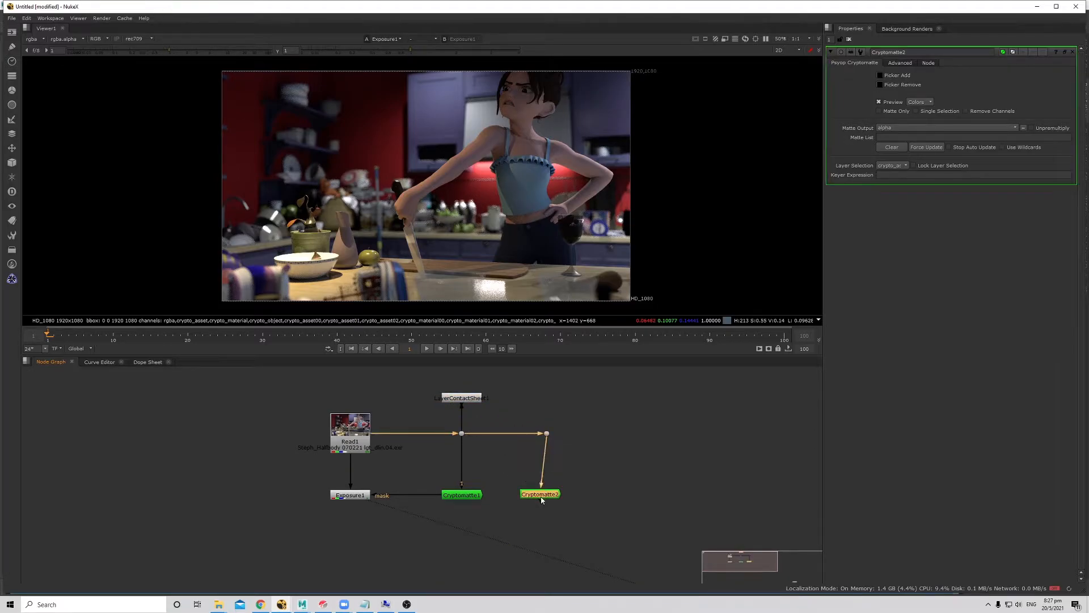
pyautogui.click(547, 493)
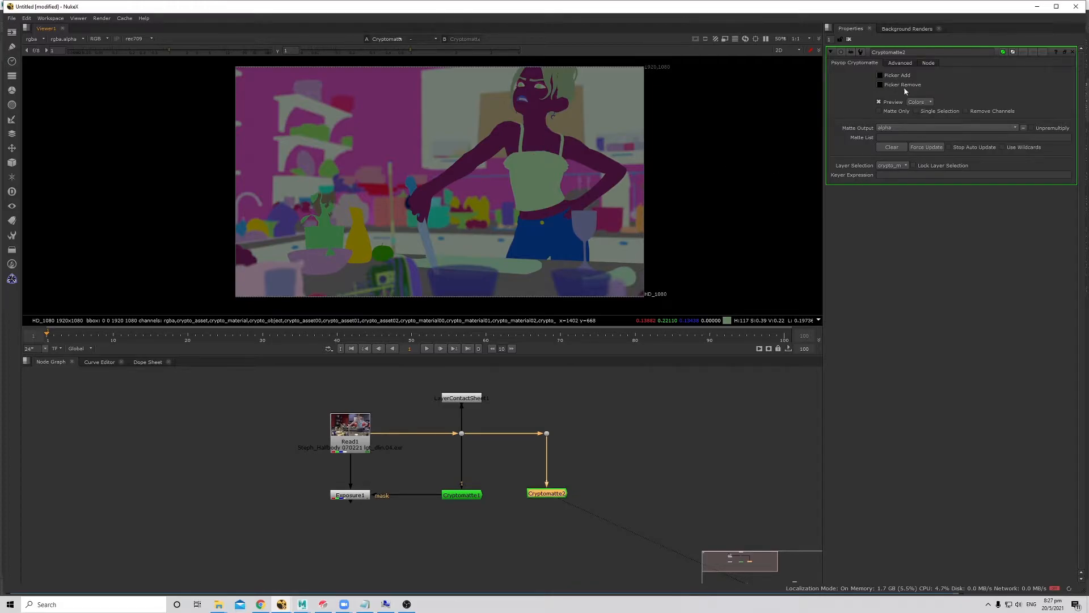
pyautogui.click(881, 75)
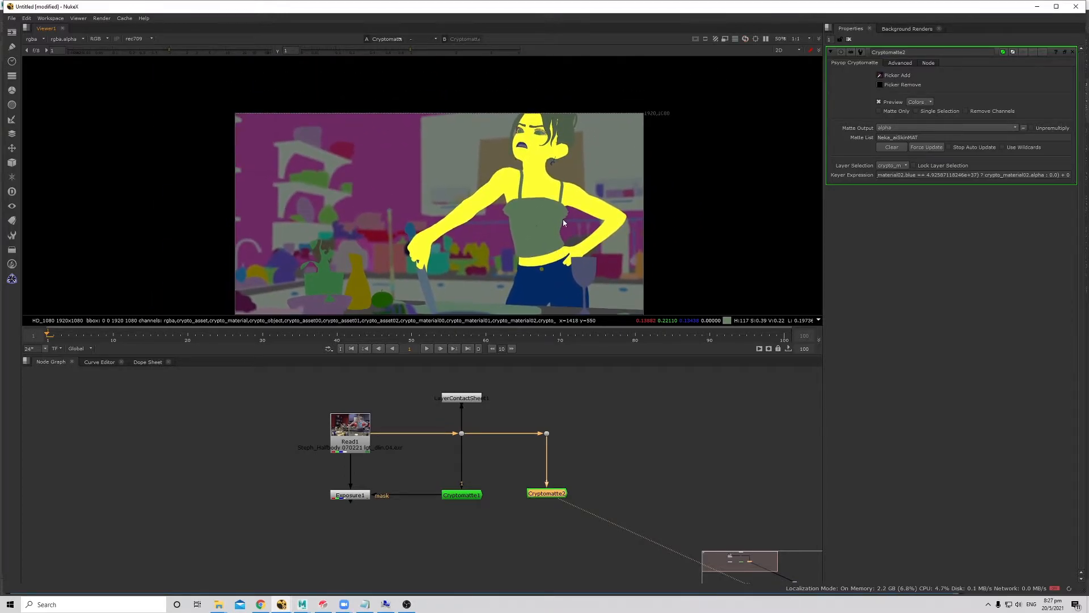
pyautogui.moveTo(530, 248)
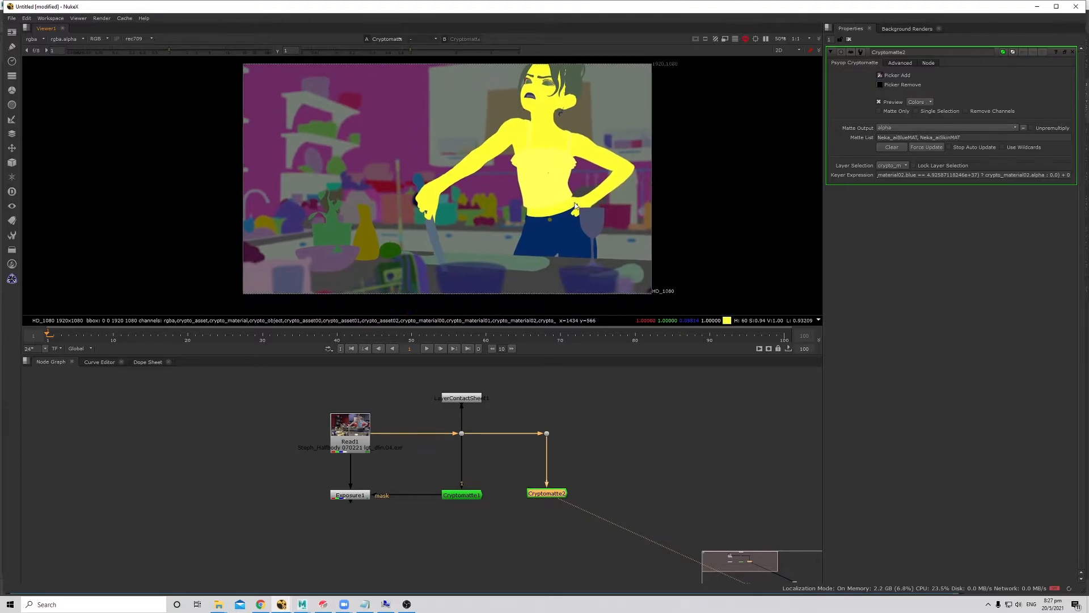
pyautogui.click(95, 38)
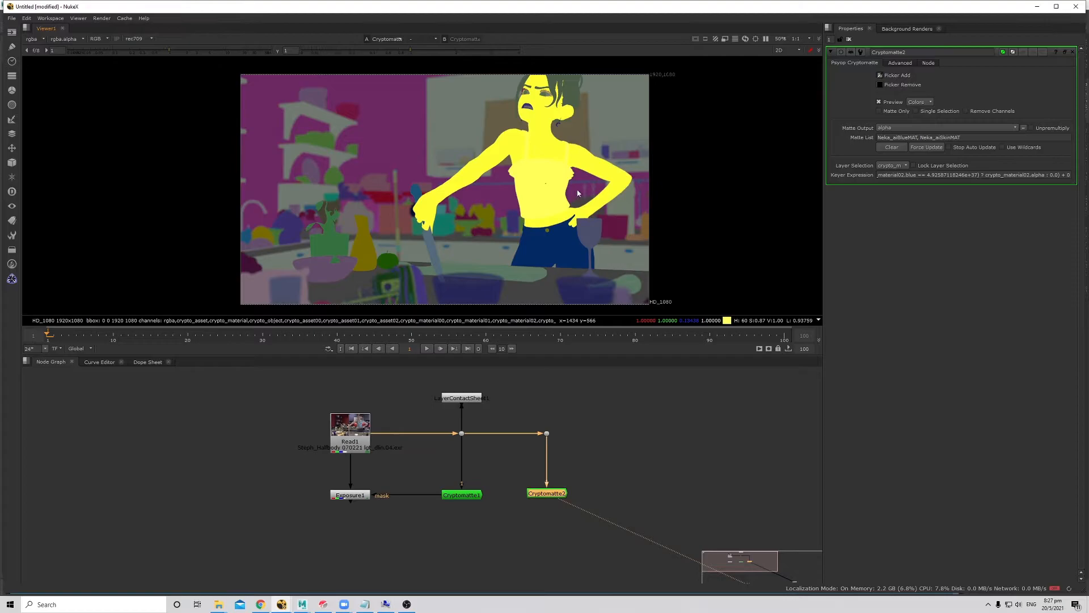
pyautogui.moveTo(552, 196)
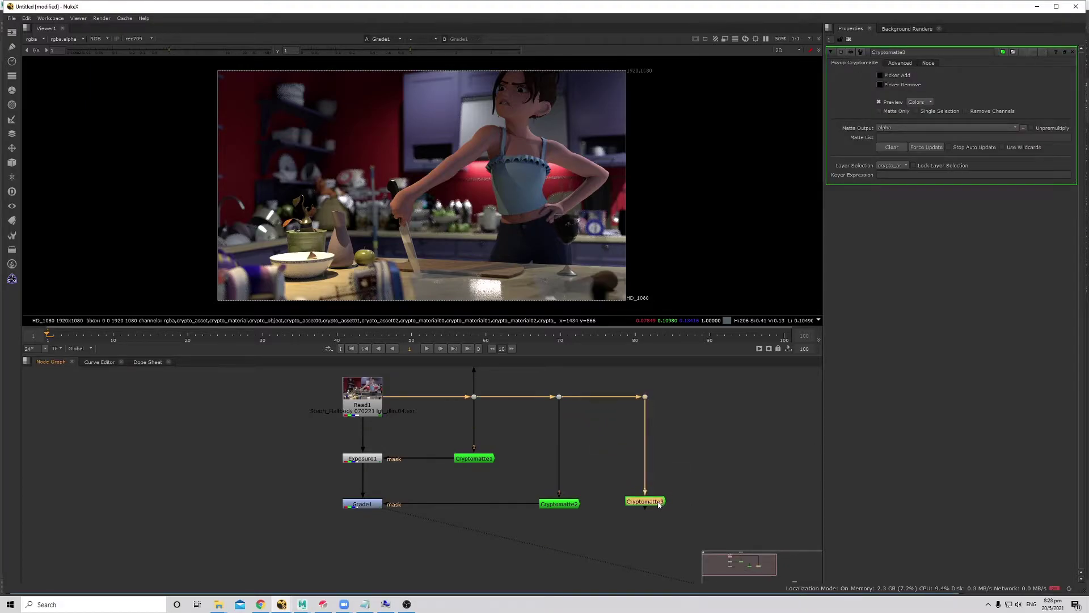
# View Cryptomatte3's mattes, then return to viewing the Grade output.
pyautogui.click(893, 166)
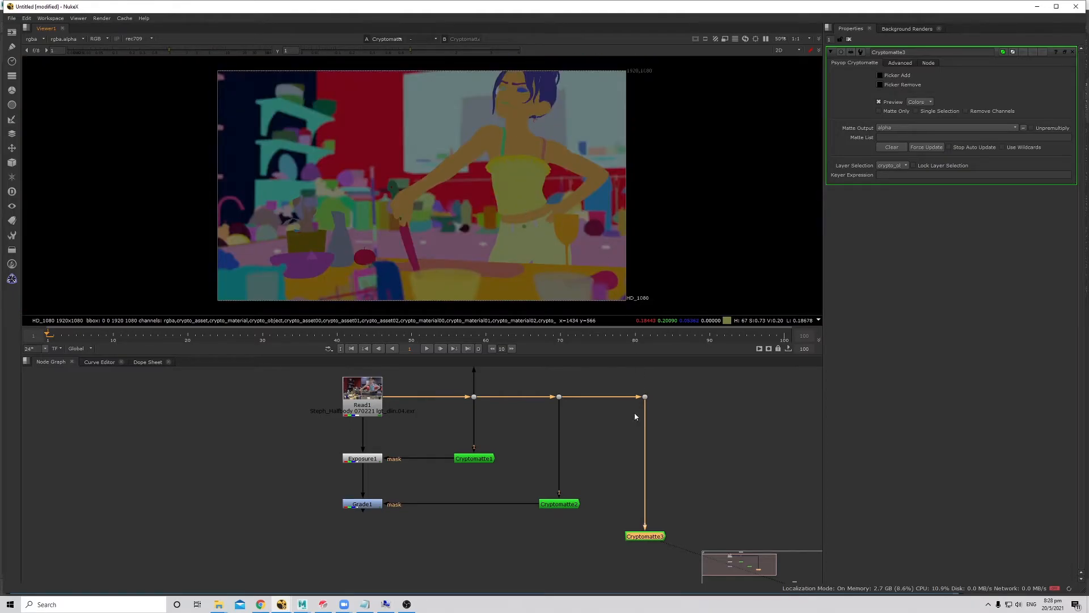
pyautogui.moveTo(601, 243)
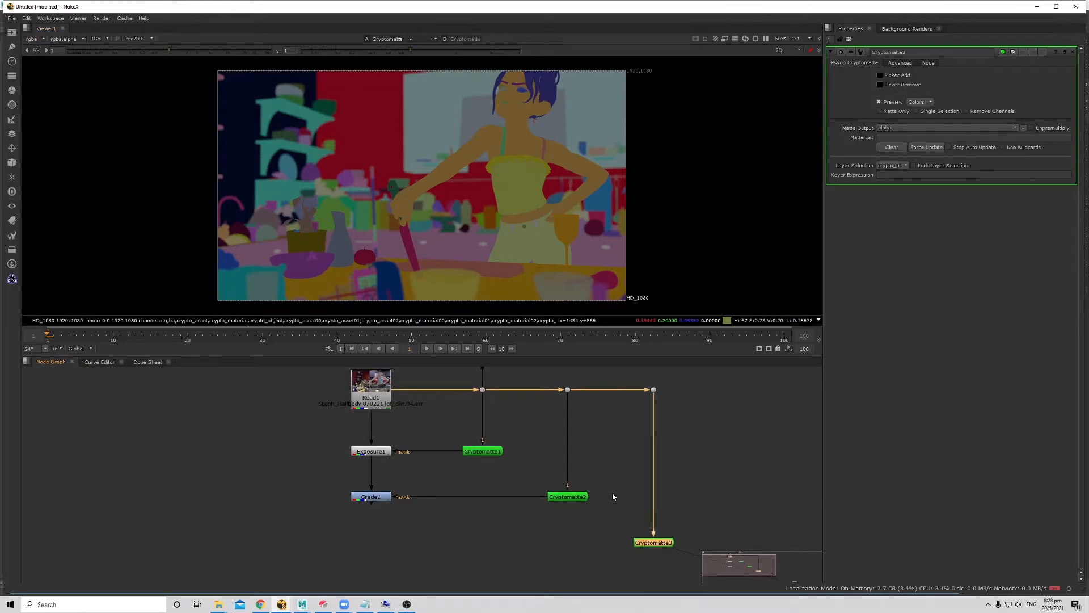
pyautogui.click(370, 496)
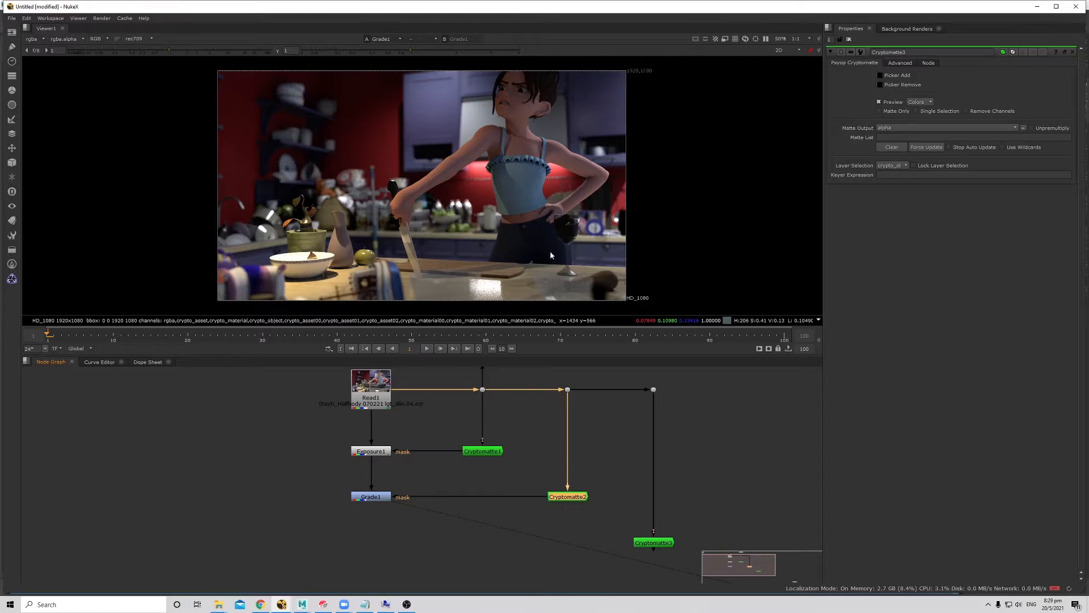
pyautogui.moveTo(599, 184)
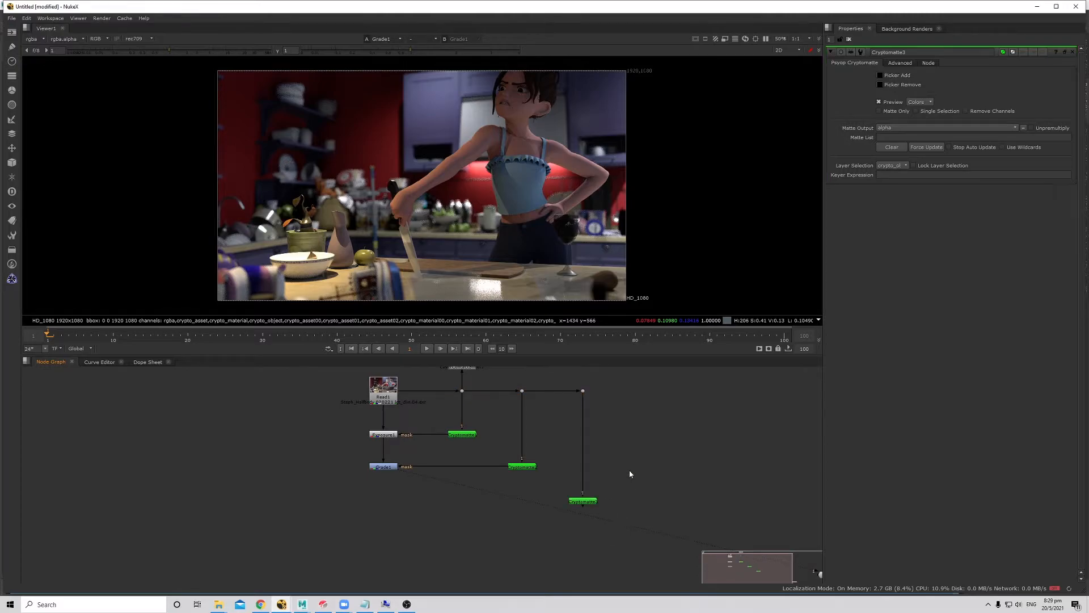
# Create Grade2 masked by Cryptomatte3 and bring up its settings to tint the top green.
pyautogui.click(580, 500)
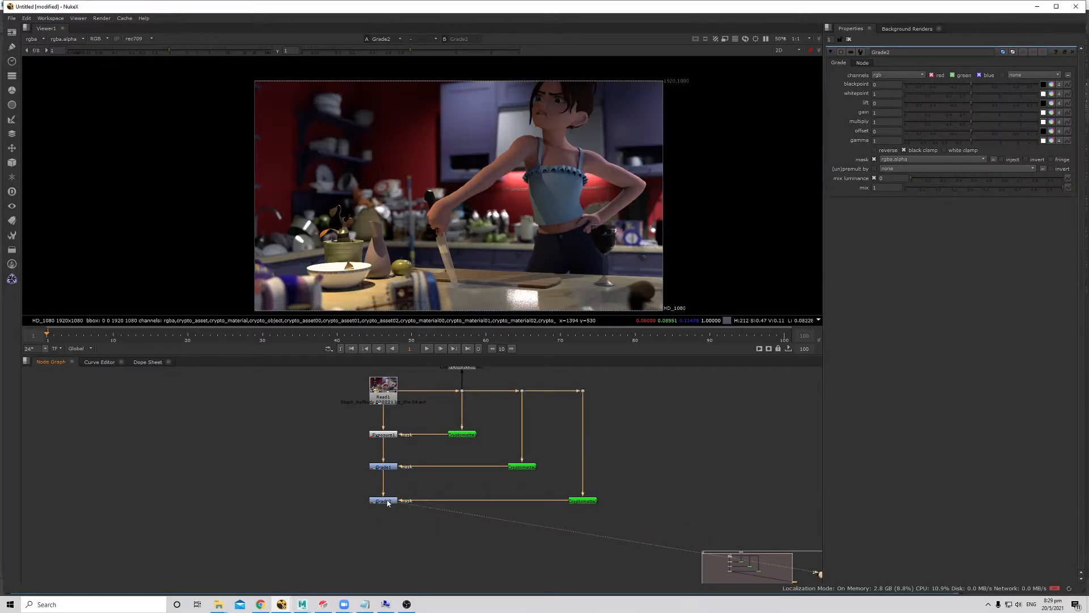
pyautogui.click(1042, 122)
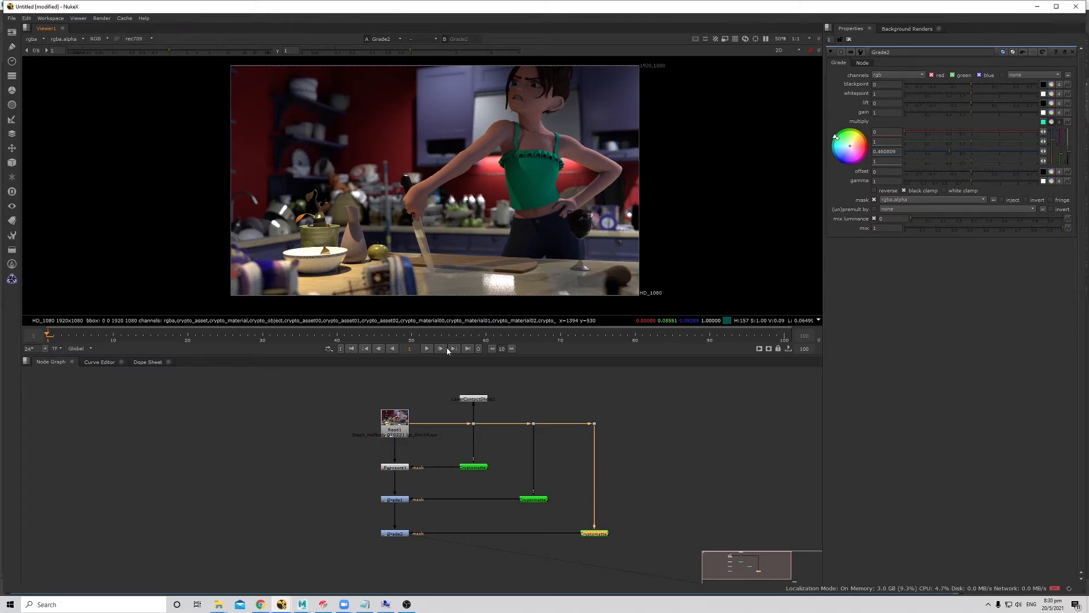
pyautogui.moveTo(573, 422)
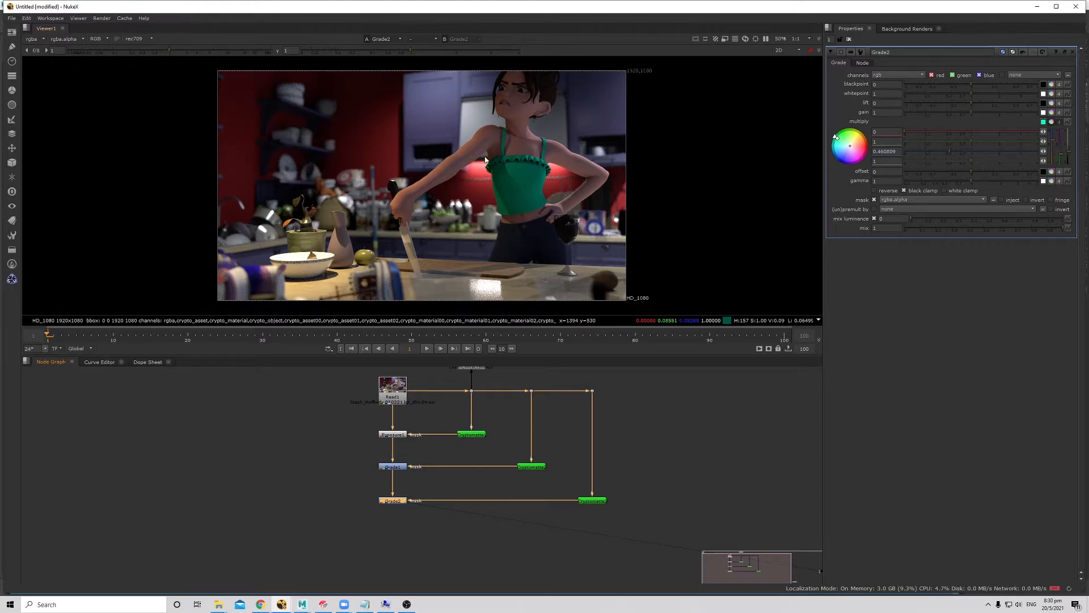
pyautogui.moveTo(393, 222)
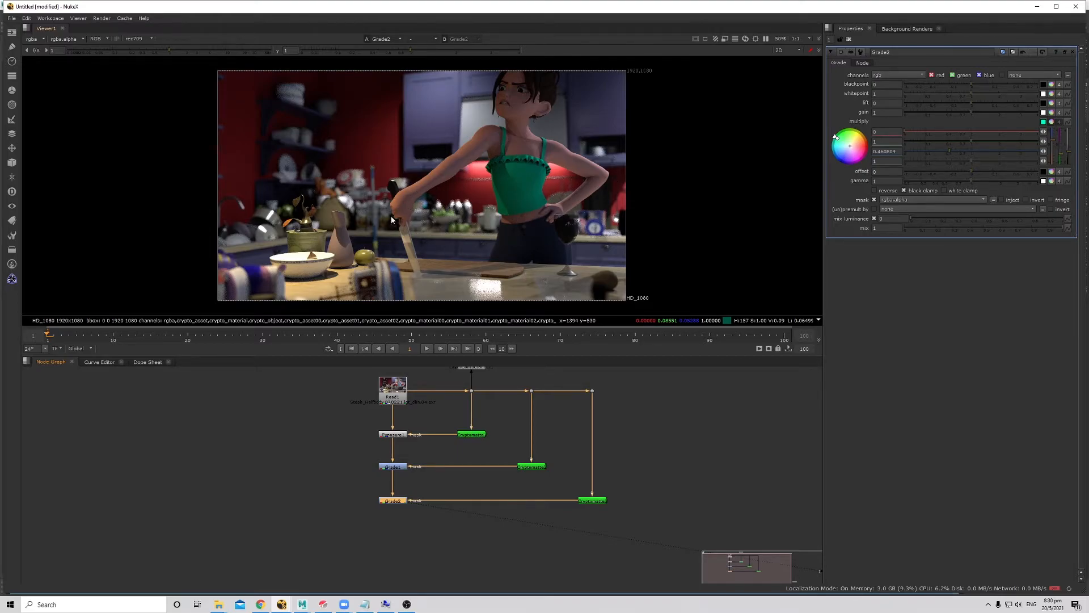
# Add a Shuffle after Read2 extracting the lamp_01 light layer.
pyautogui.scroll(-3)
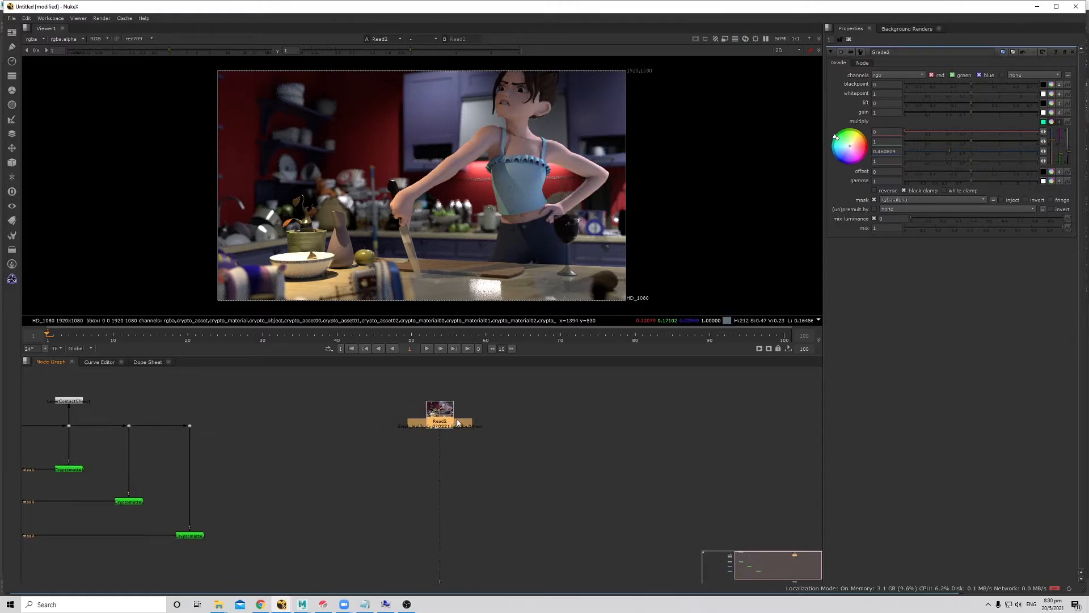
pyautogui.scroll(-3)
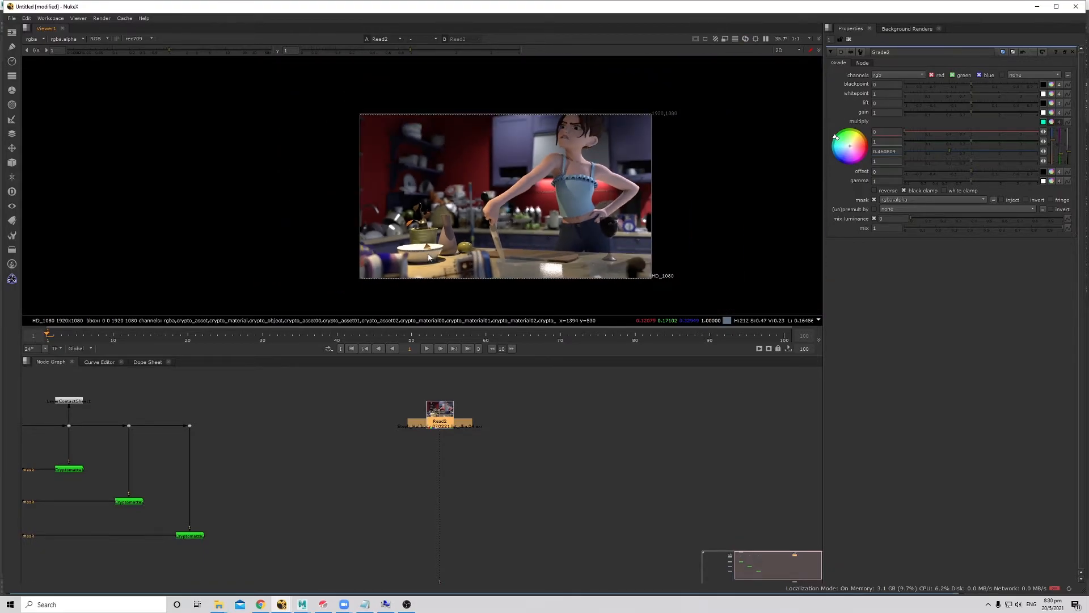
pyautogui.scroll(-3)
pyautogui.write('s')
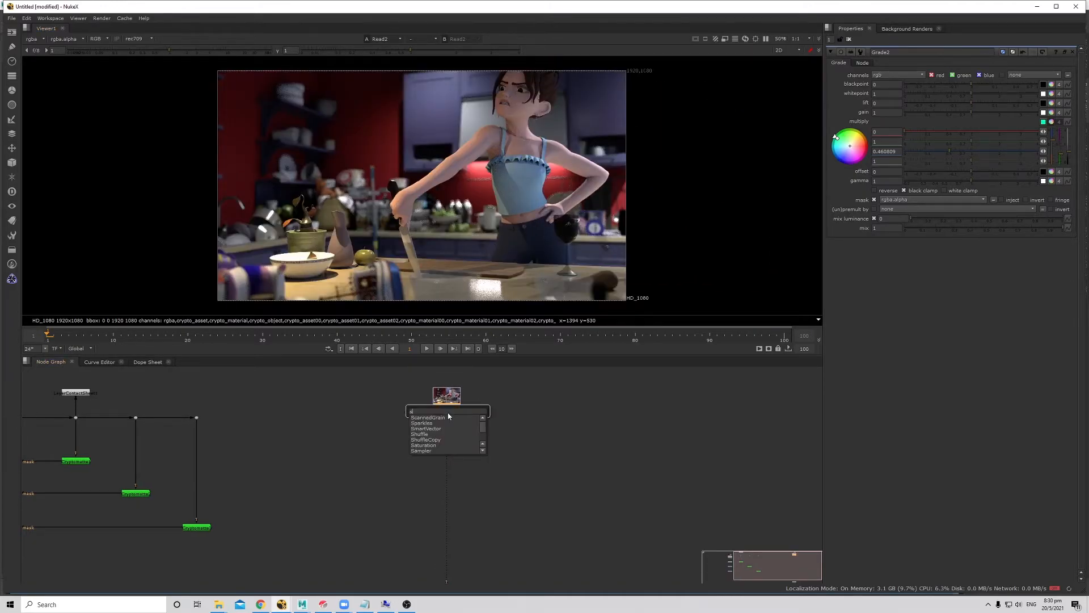
pyautogui.click(420, 433)
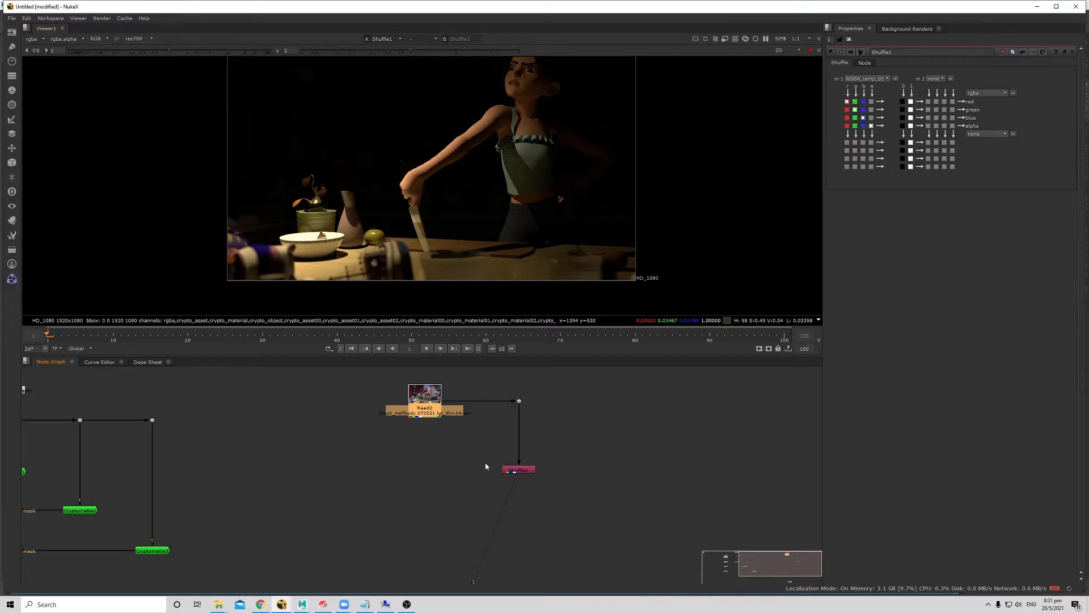
pyautogui.click(395, 483)
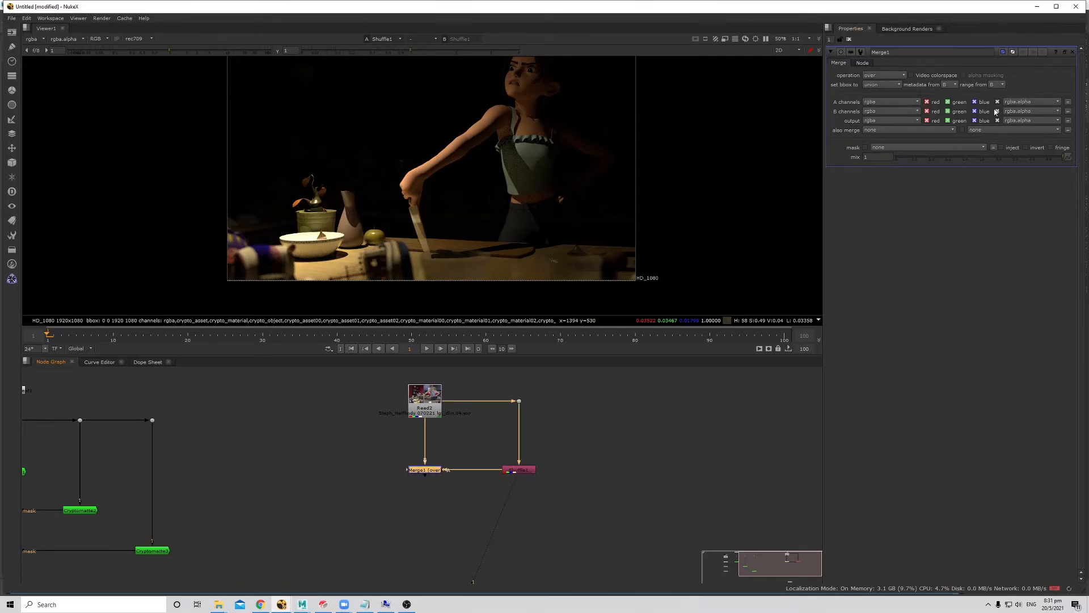
# Merge the Shuffle with the beauty using operation 'from' to subtract the lamp light.
pyautogui.click(882, 75)
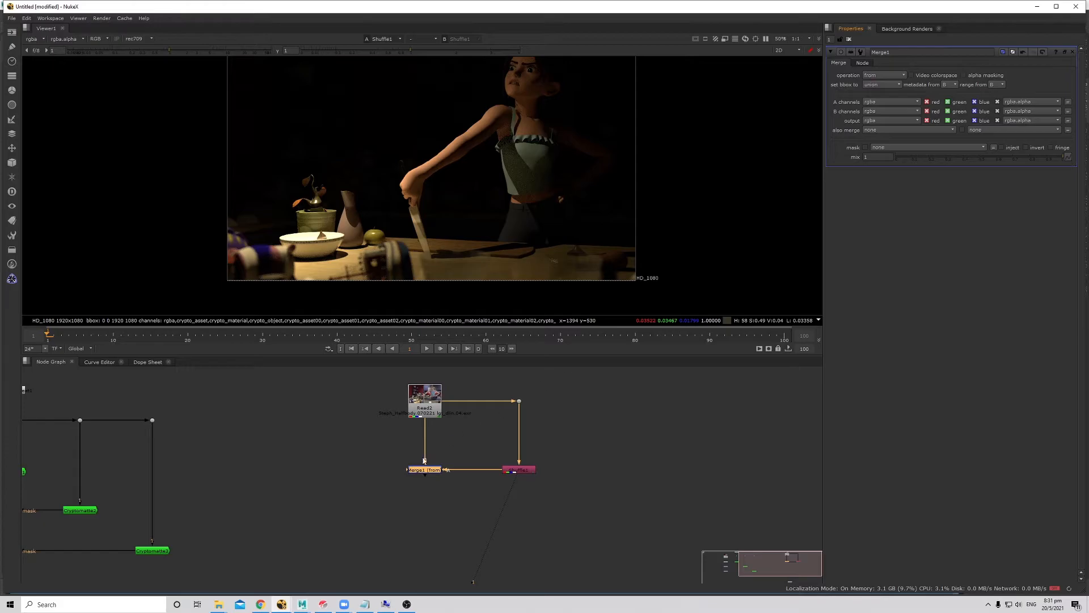
pyautogui.click(423, 468)
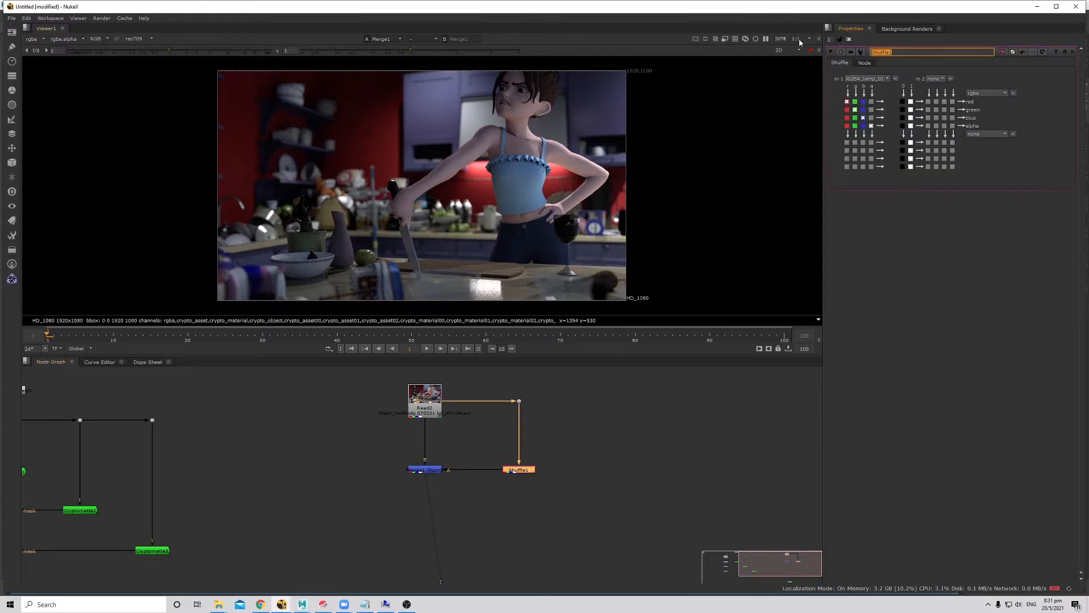
pyautogui.moveTo(797, 40)
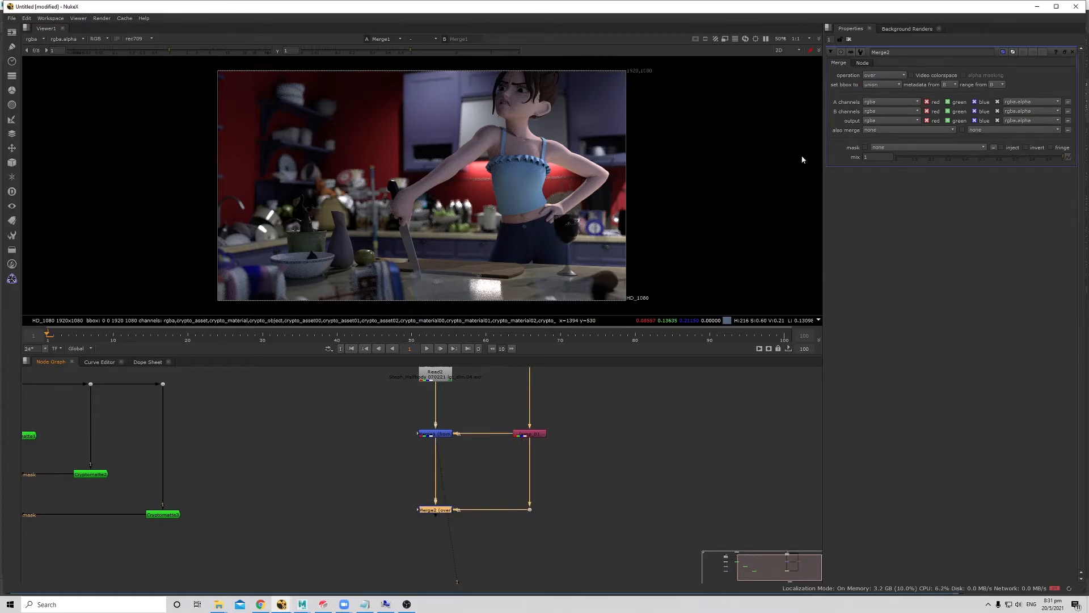
# Set Merge2 below Merge1 to plus so the lamp light is added back.
pyautogui.click(883, 74)
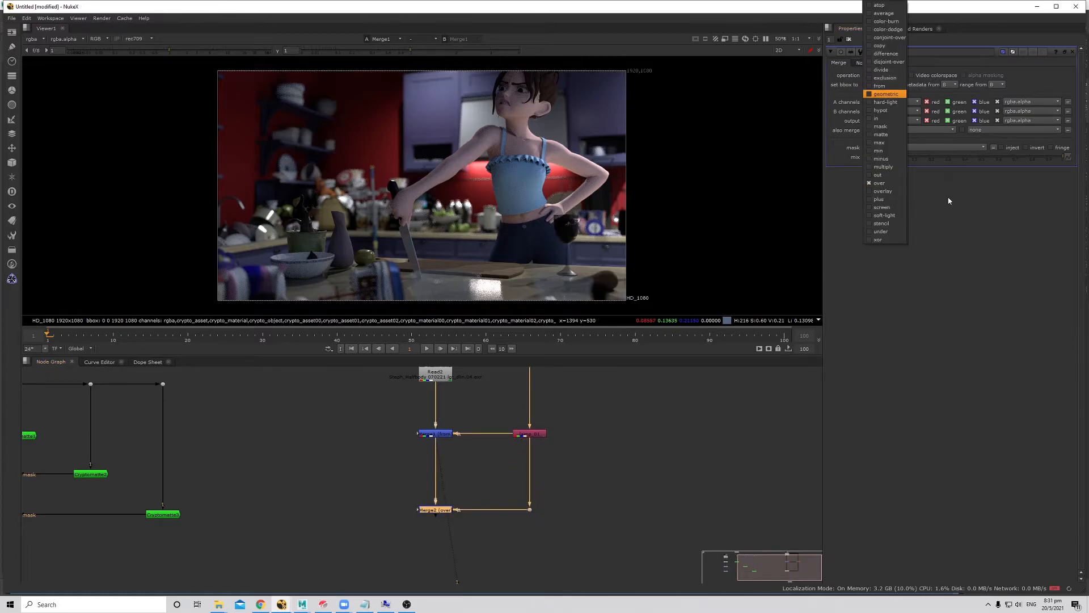
pyautogui.click(878, 200)
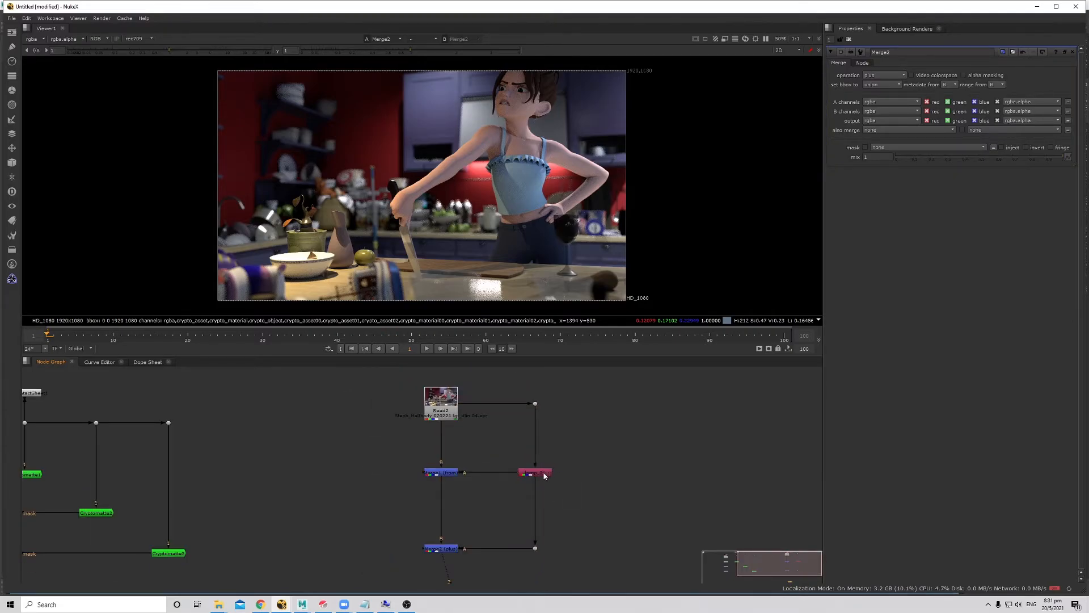
# Add Cryptomatte4 on Read2 and pick the white bowl into the matte.
pyautogui.click(535, 472)
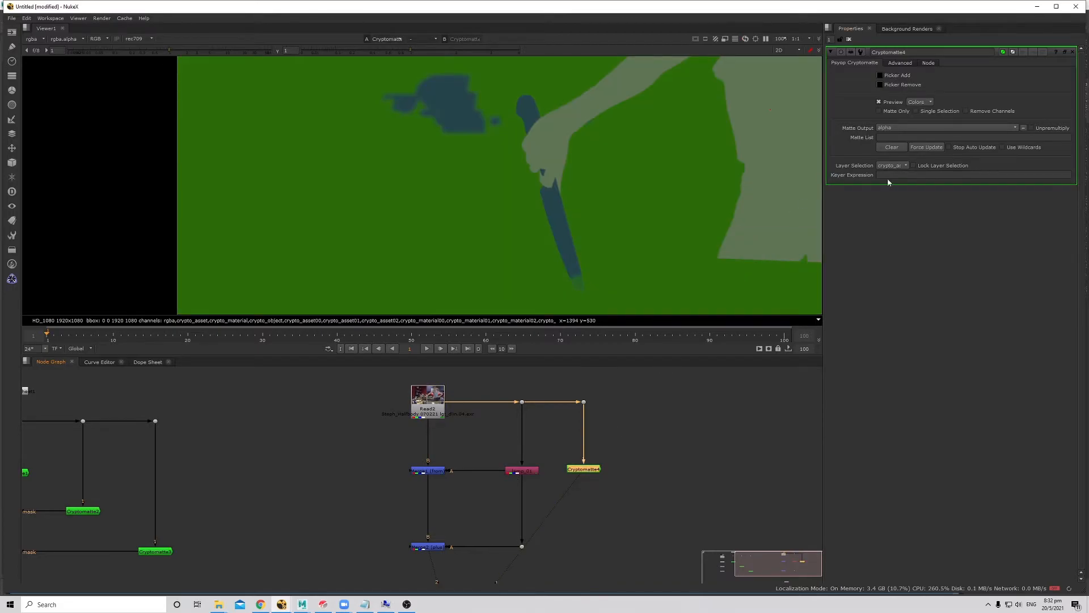
pyautogui.click(891, 166)
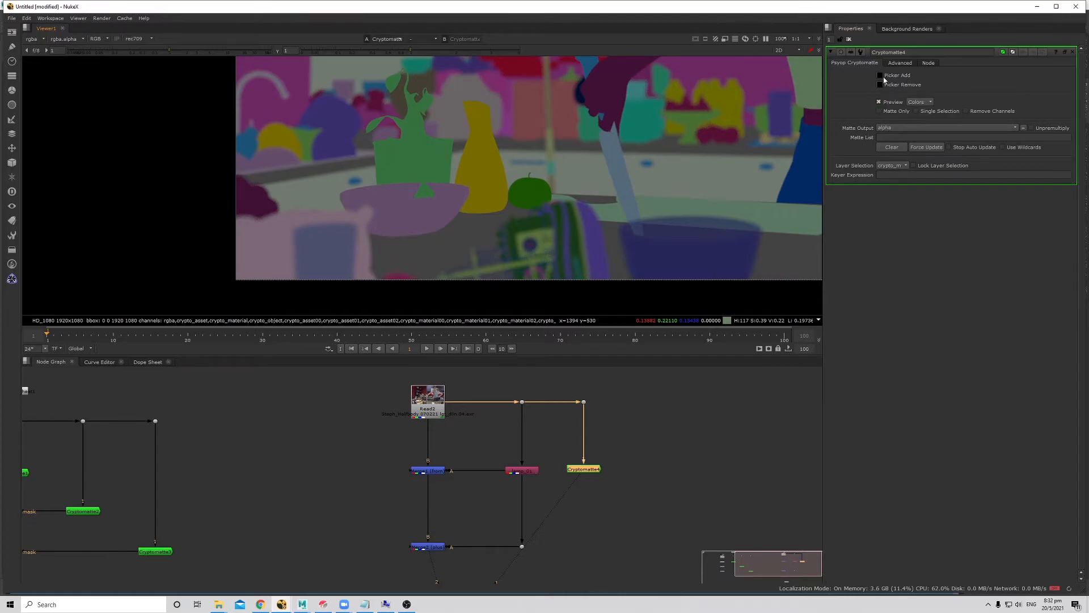
pyautogui.click(879, 75)
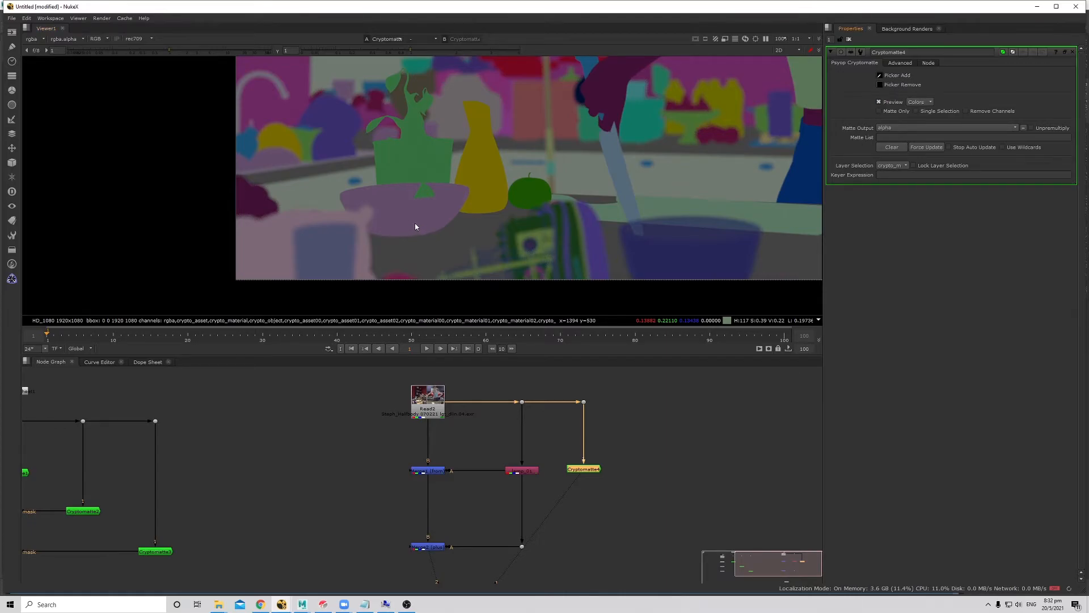
pyautogui.click(487, 250)
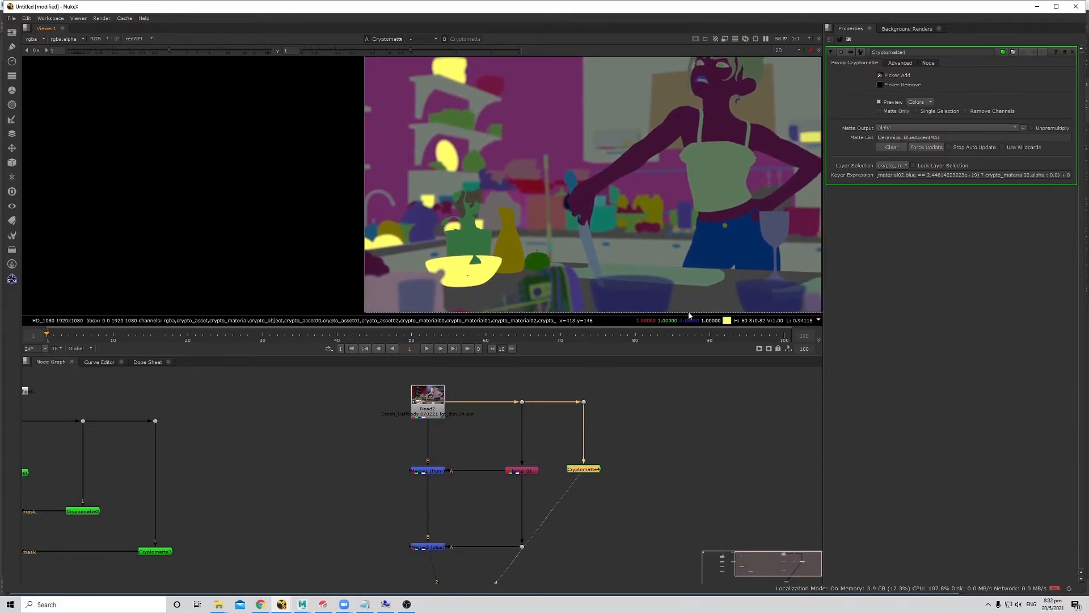
# Switch Cryptomatte4 to the material layer and pick the bowl again.
pyautogui.click(893, 166)
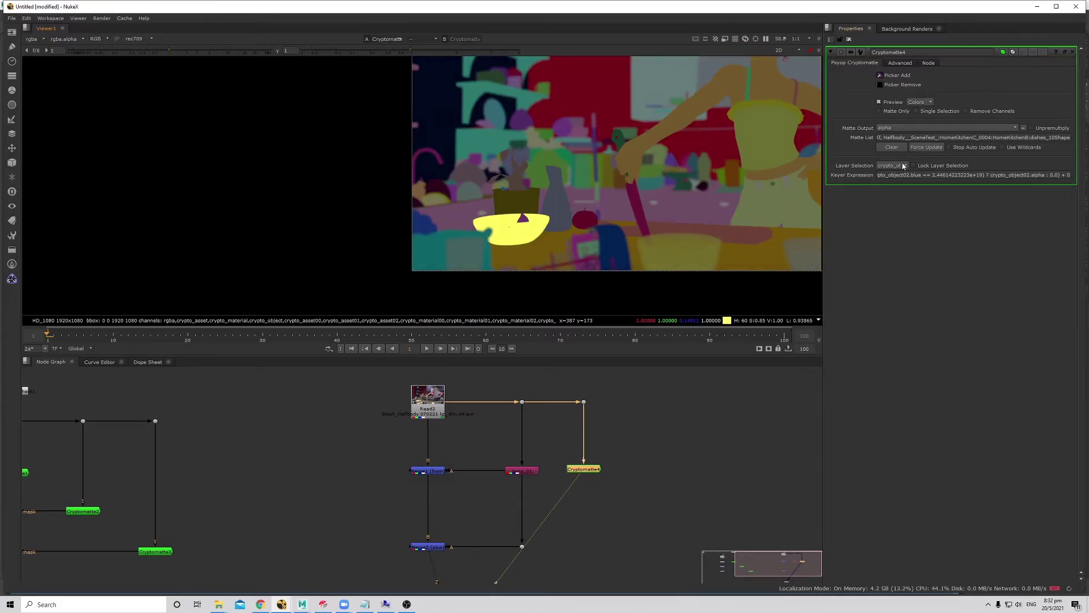
pyautogui.click(893, 165)
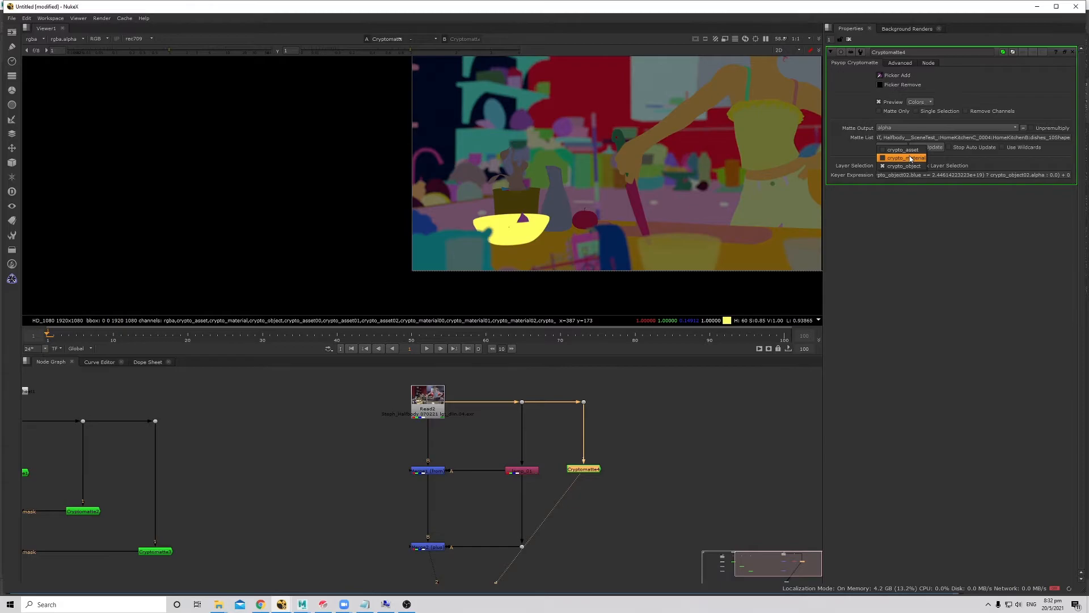
pyautogui.click(902, 157)
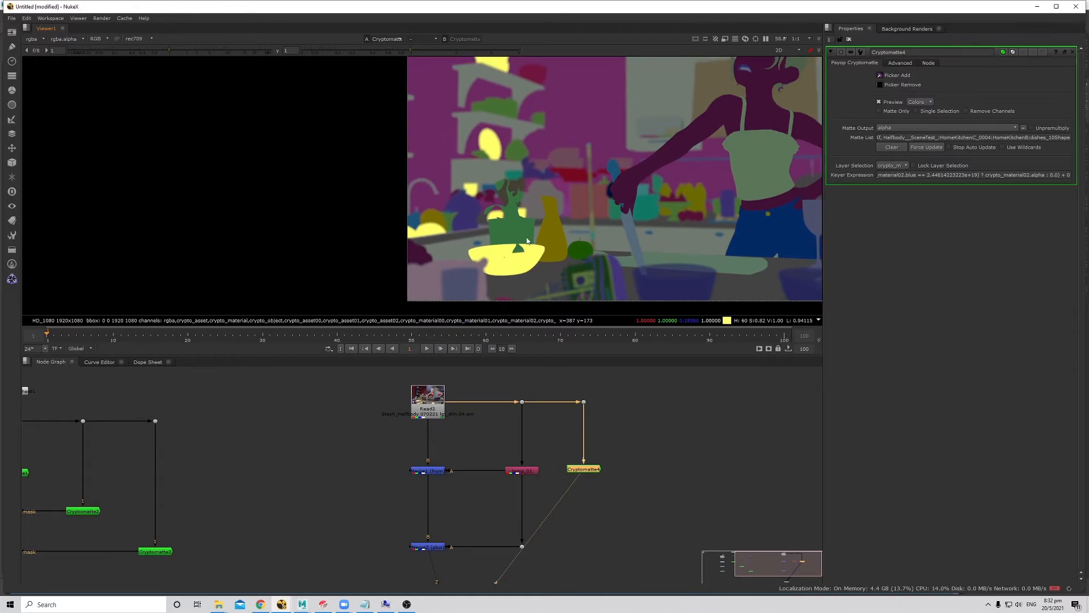
pyautogui.click(892, 165)
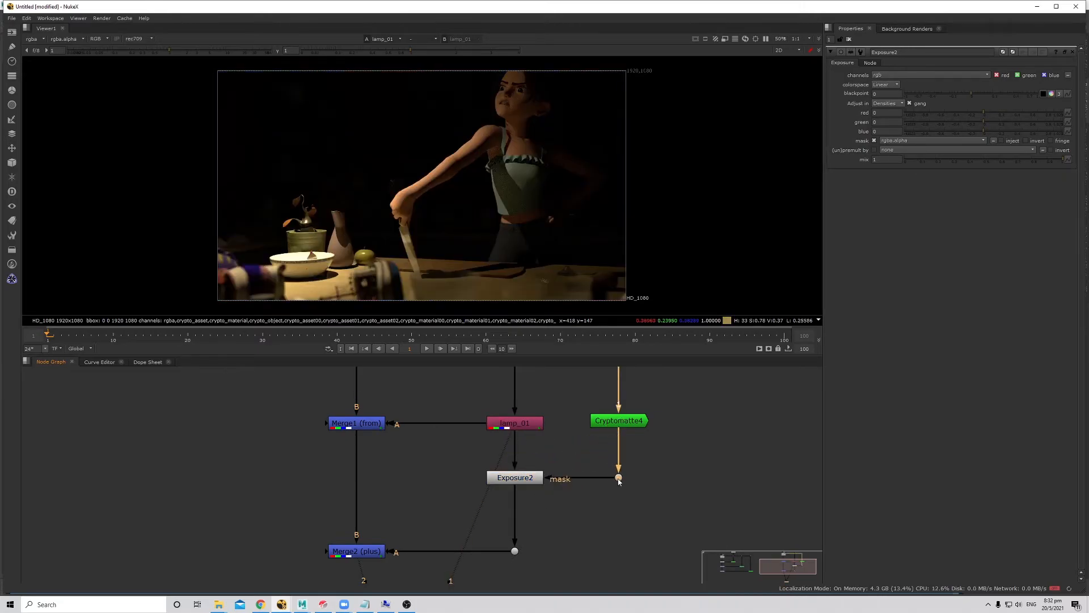
# Mask Exposure2 with the bowl matte and set it to -0.75 on red, green and blue.
pyautogui.click(514, 477)
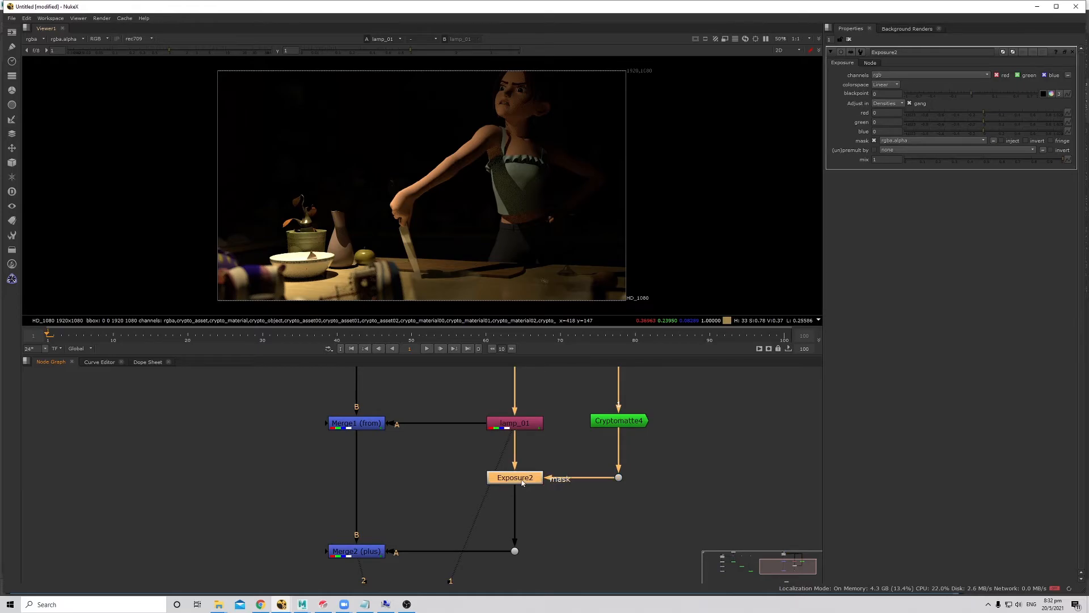
pyautogui.click(514, 478)
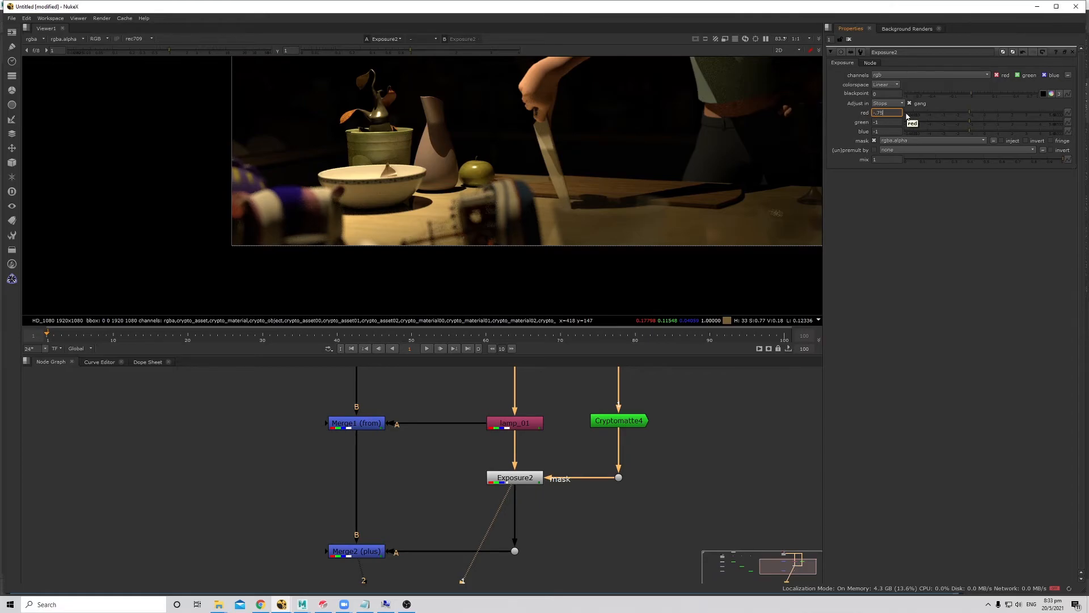
pyautogui.write('0.75')
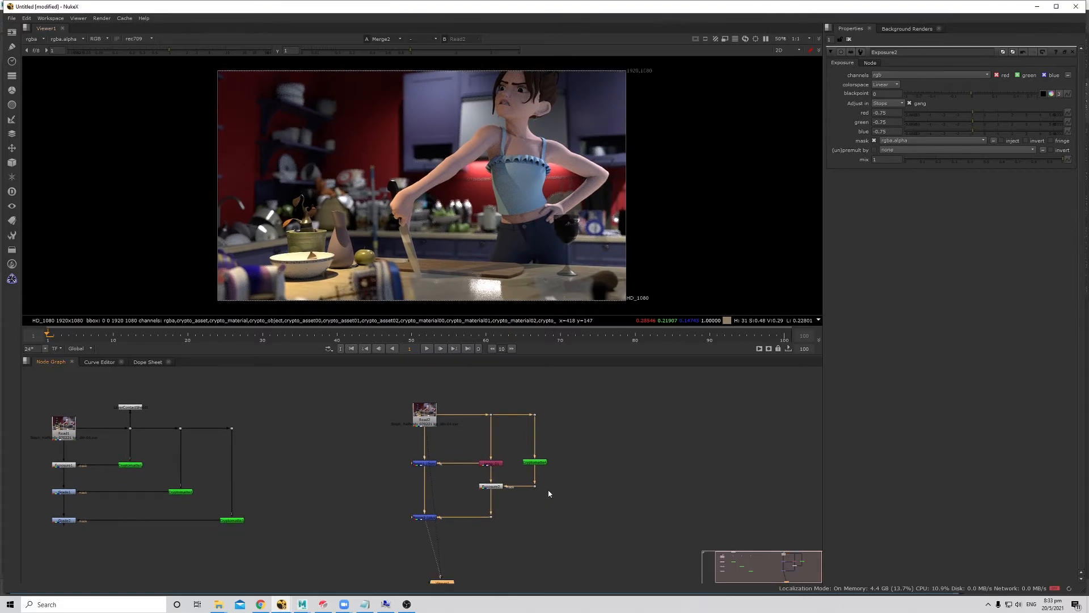
pyautogui.moveTo(566, 461)
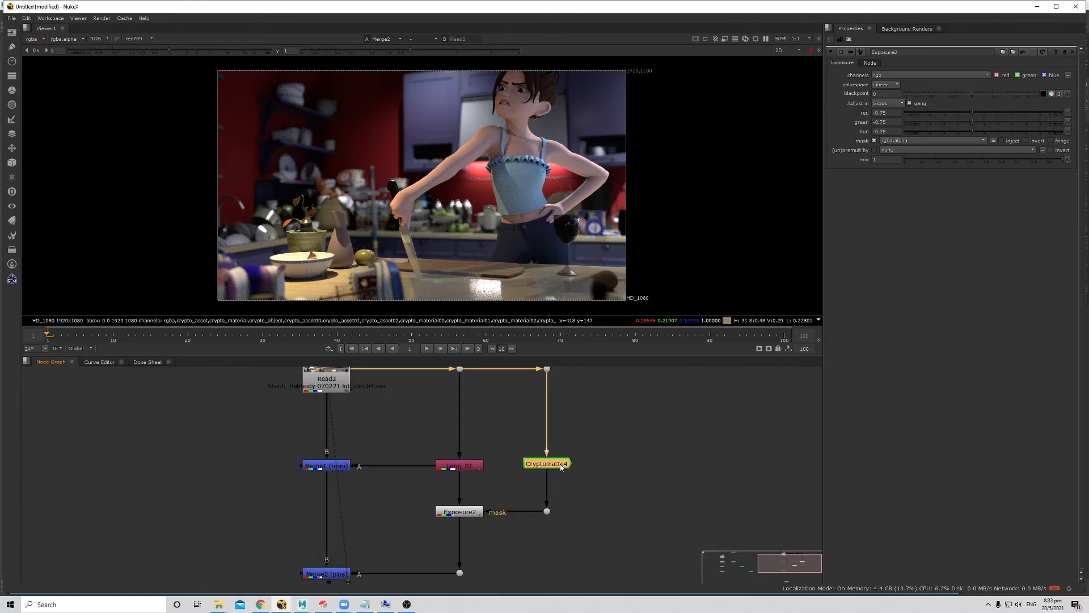
pyautogui.click(546, 463)
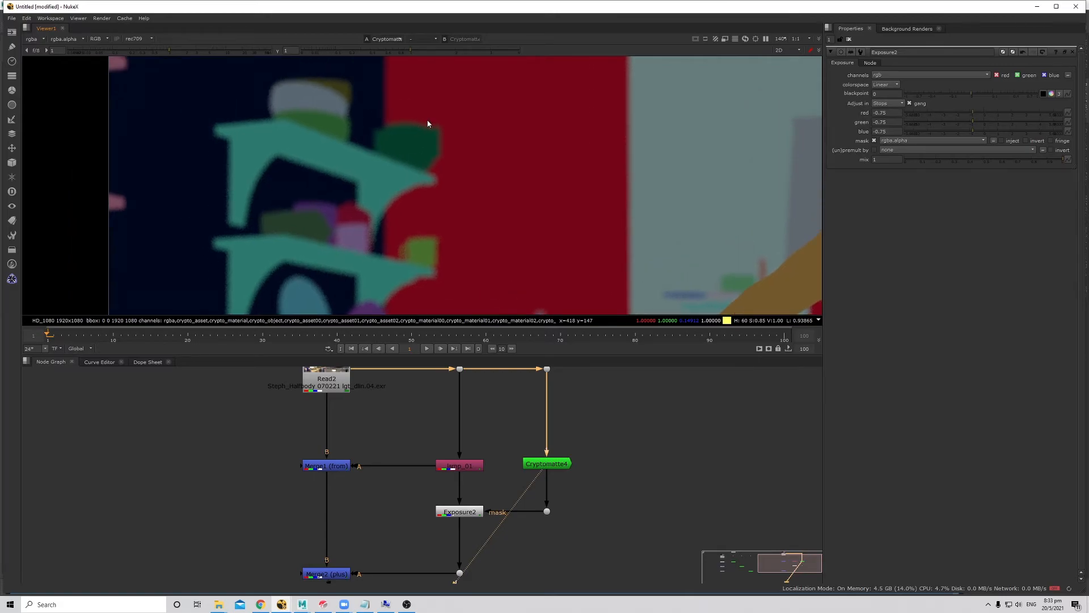
pyautogui.moveTo(412, 162)
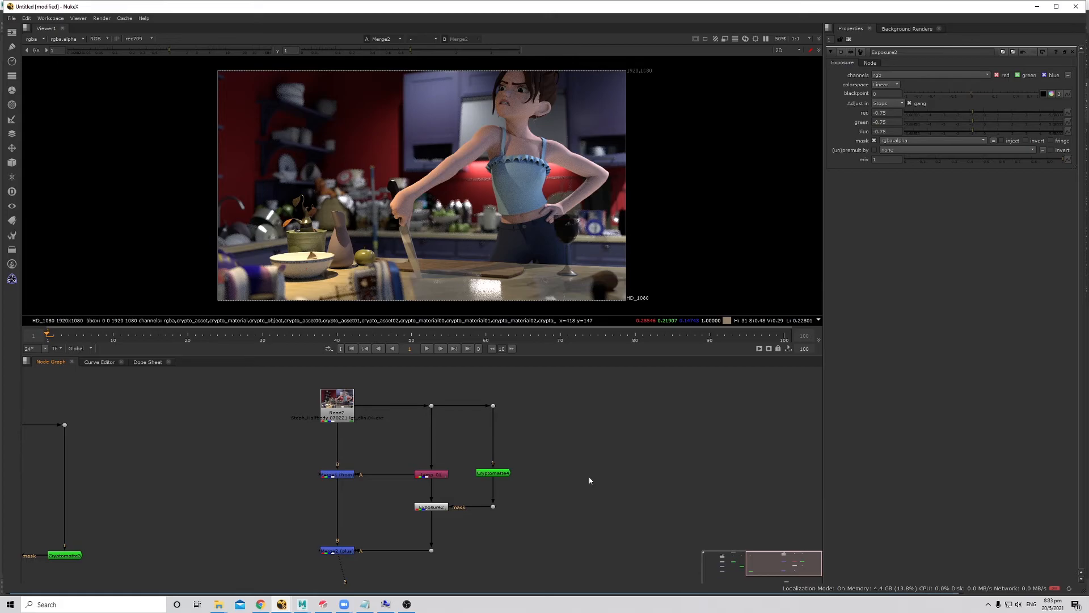
pyautogui.click(492, 472)
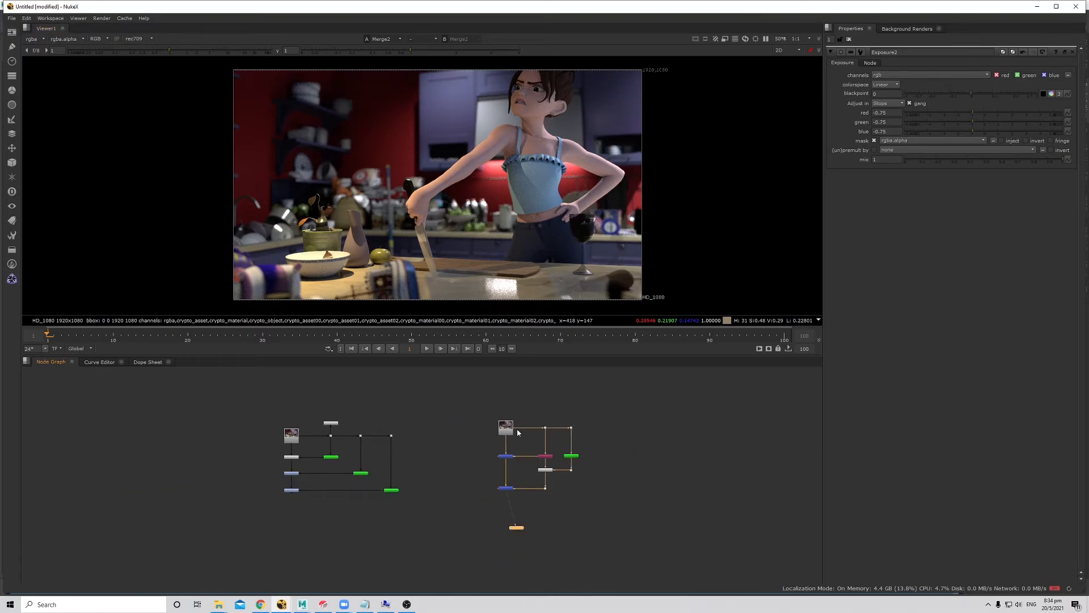
pyautogui.moveTo(391, 435)
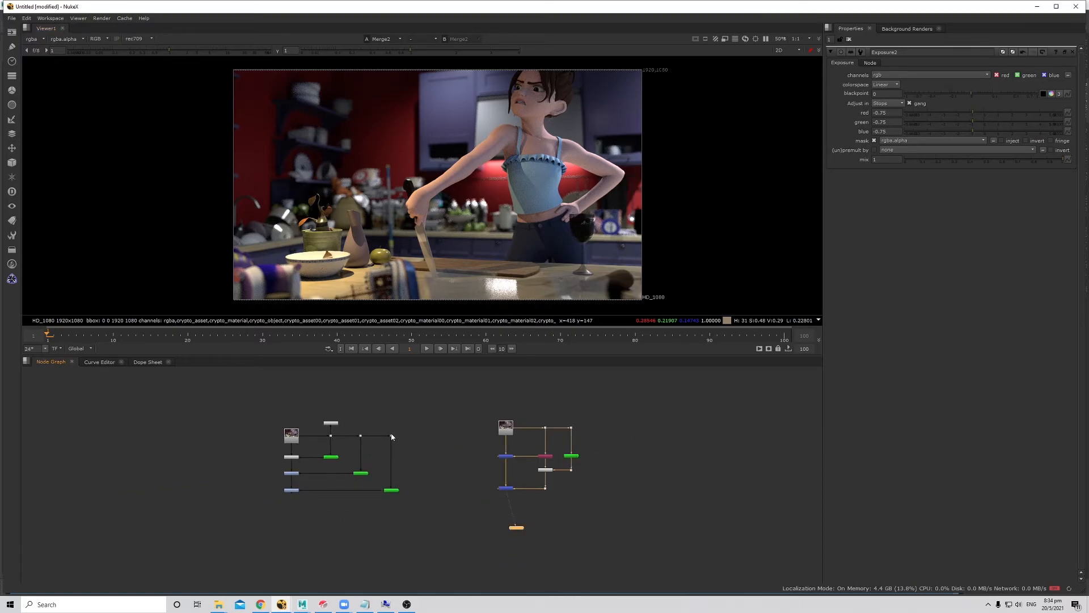
pyautogui.moveTo(416, 447)
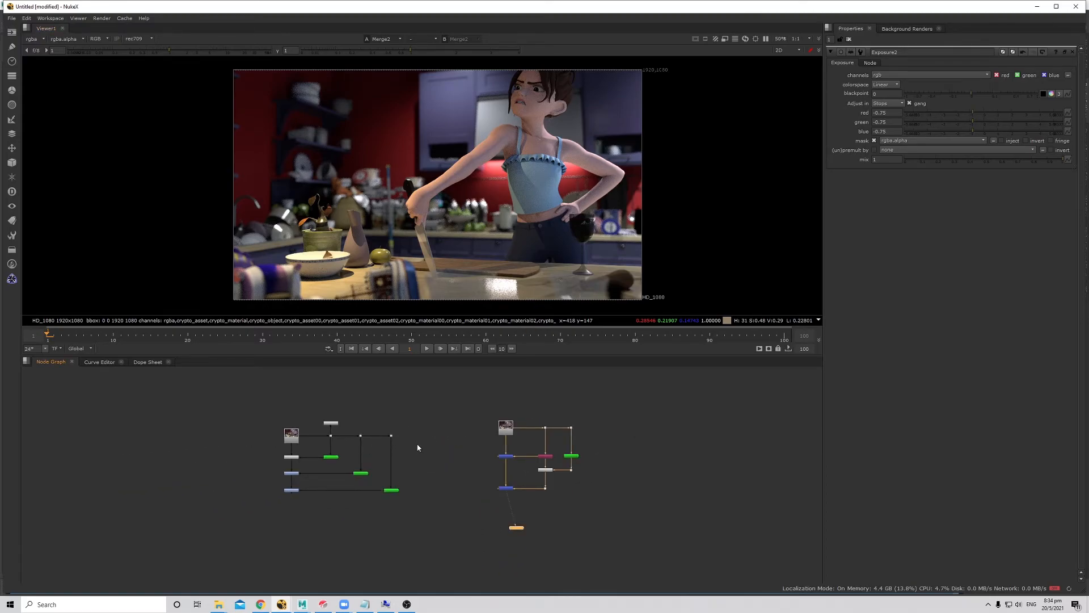
pyautogui.moveTo(458, 435)
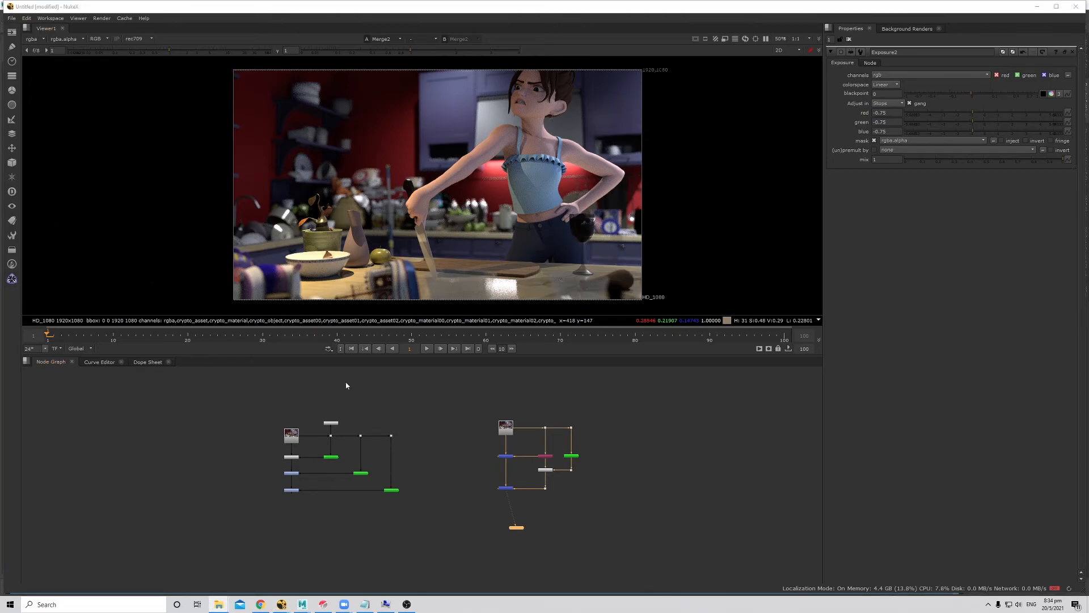
pyautogui.moveTo(23, 284)
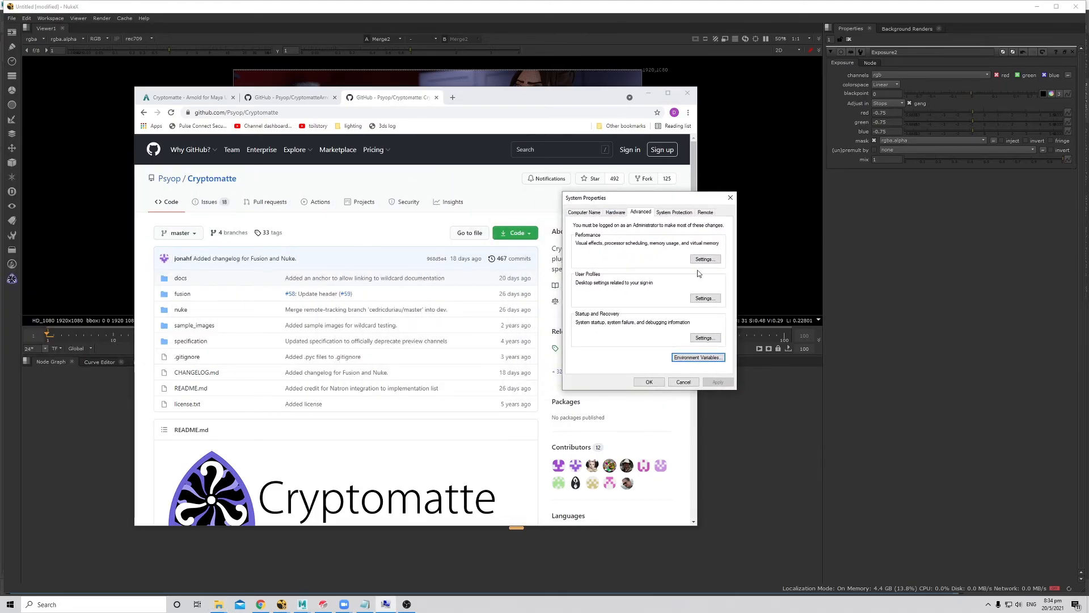
# Start a new NUKE_PATH system variable in Environment Variables, then cancel it unsaved.
pyautogui.click(696, 358)
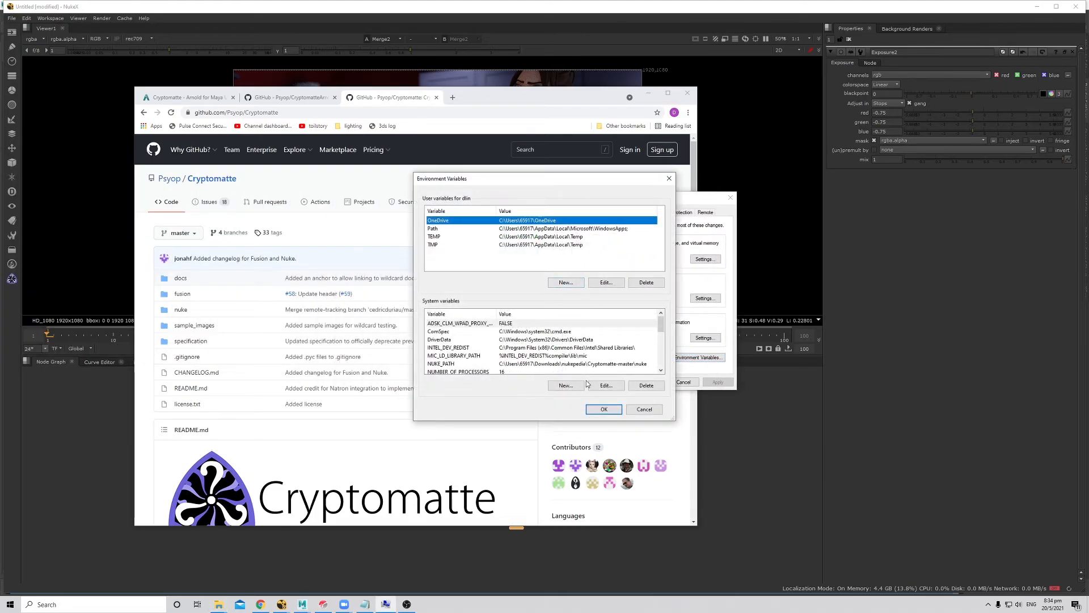
pyautogui.click(565, 385)
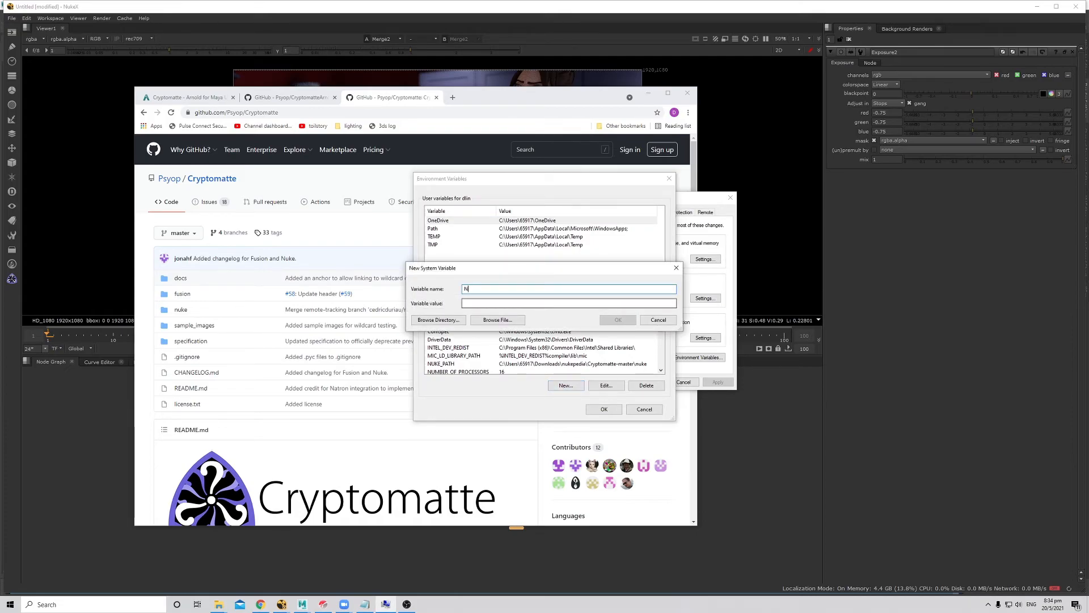
pyautogui.write('UKE_PATH')
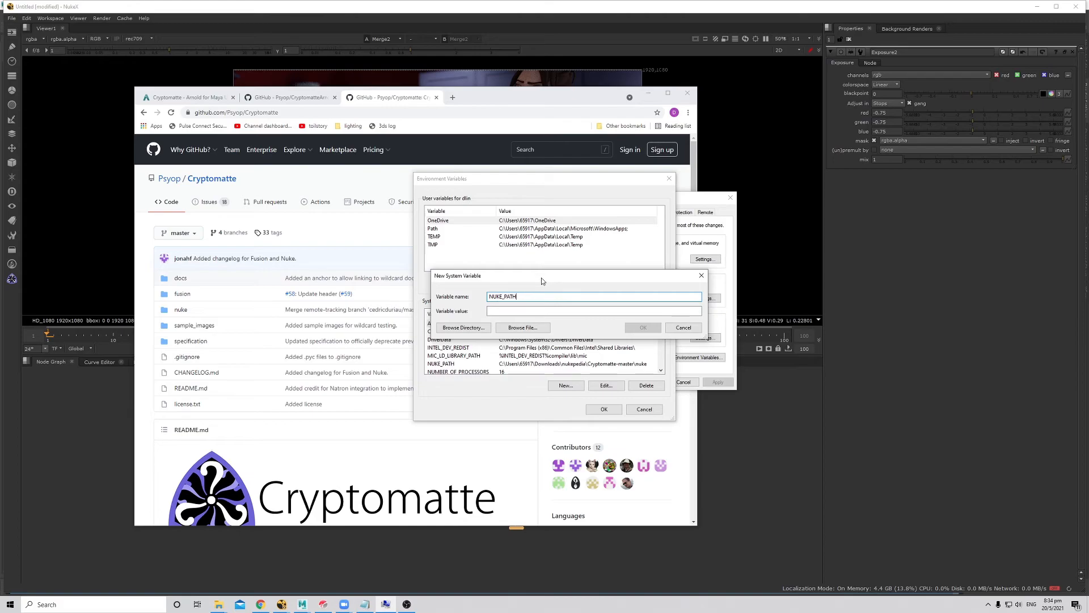
pyautogui.moveTo(534, 282)
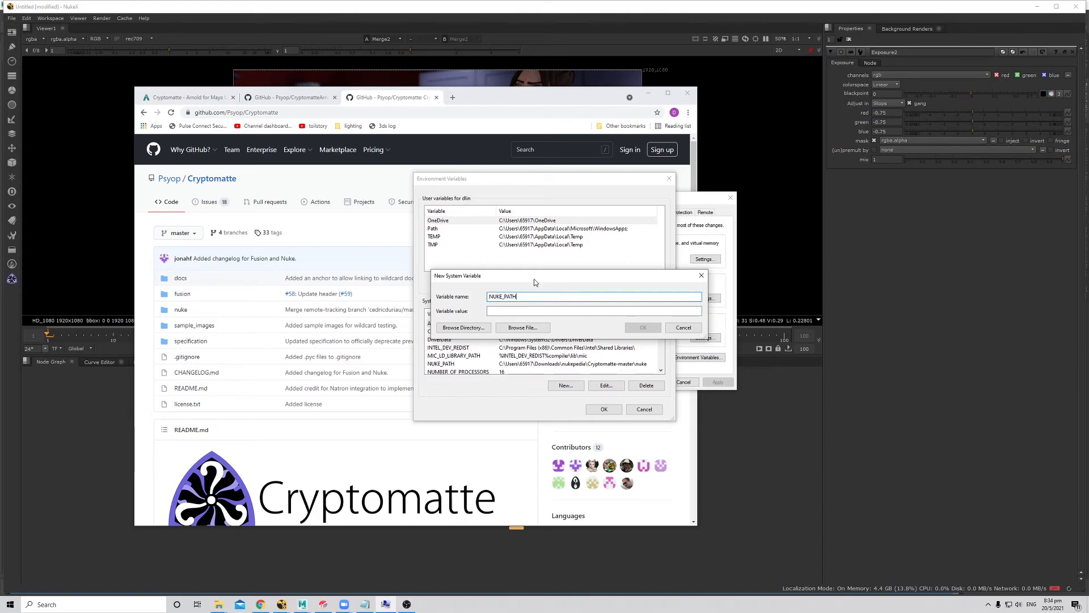
pyautogui.click(682, 327)
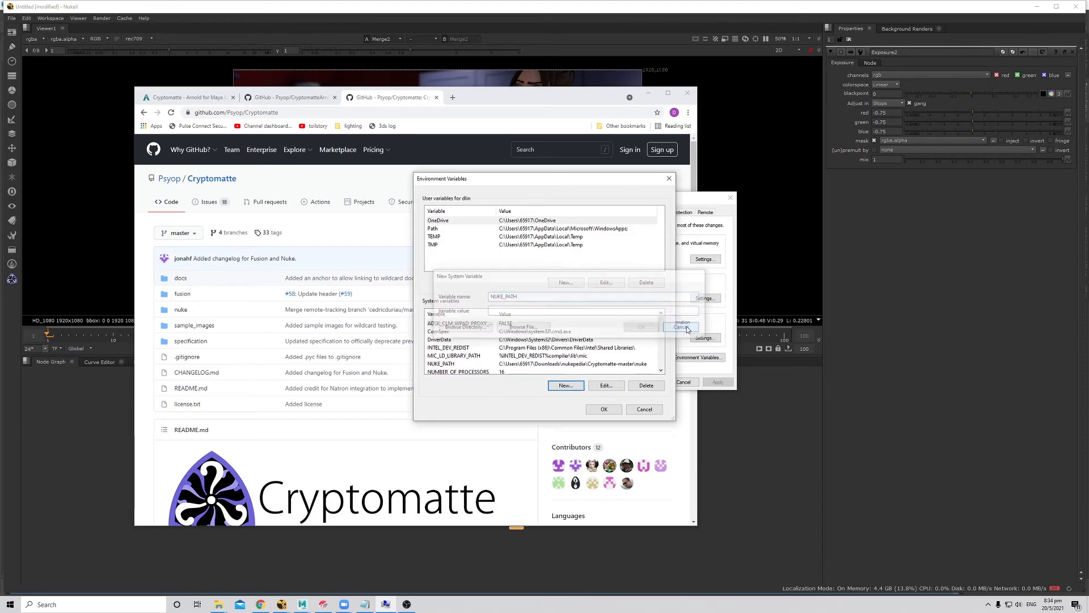
# Check the existing NUKE_PATH entry and close Environment Variables without changes.
pyautogui.click(683, 327)
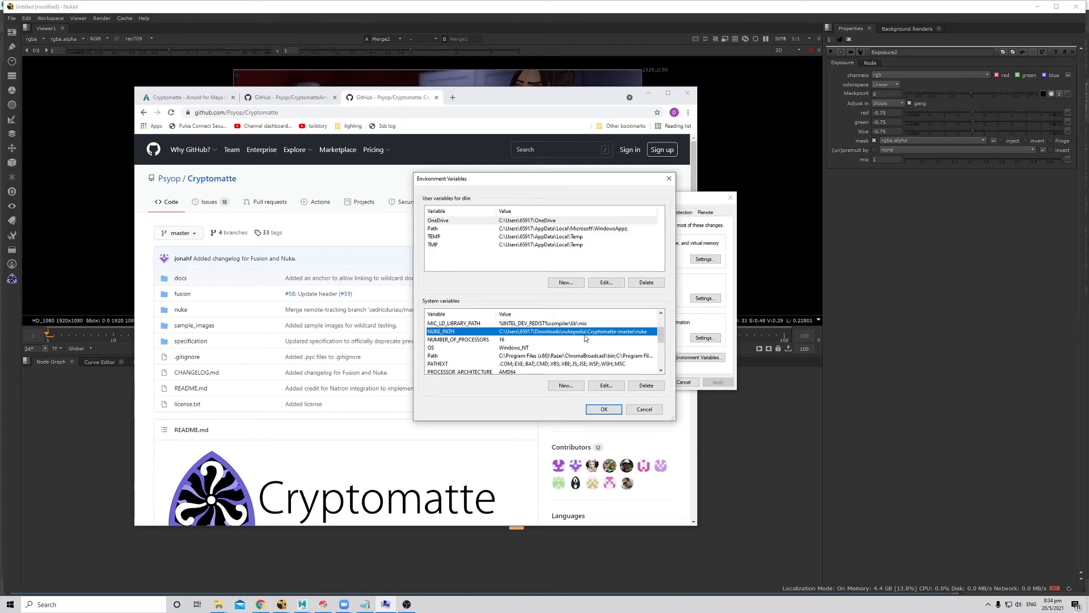
pyautogui.moveTo(646, 336)
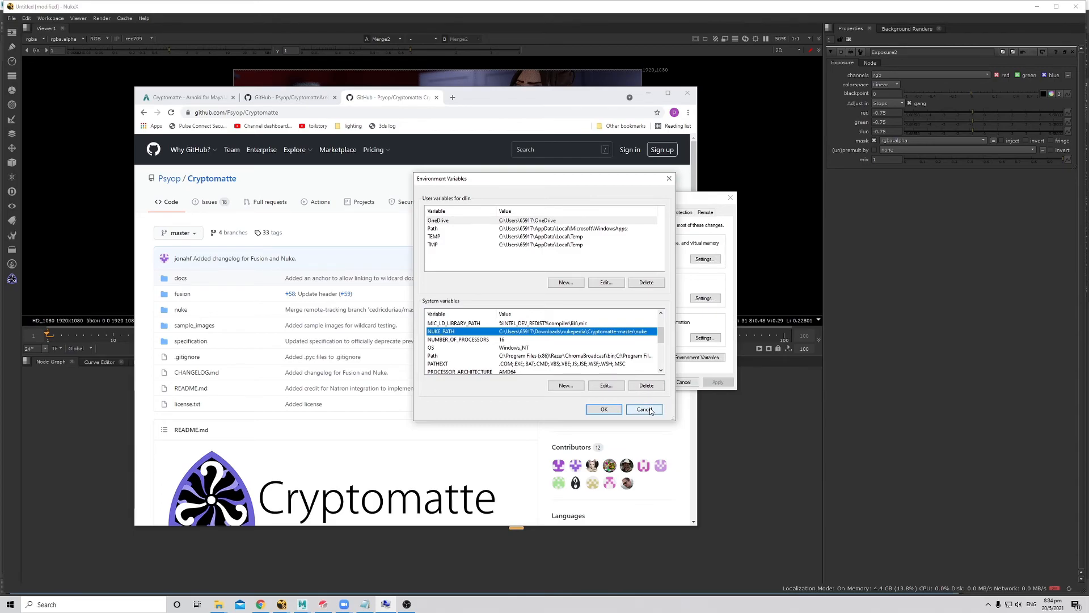
pyautogui.click(643, 408)
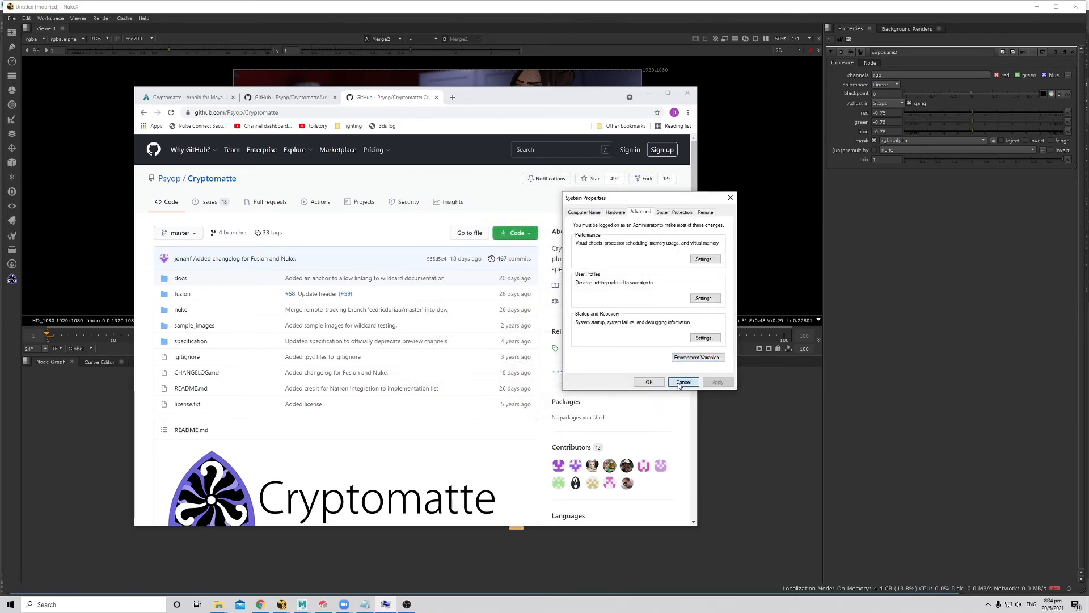
# Close System Properties without applying, leaving the .nuke folder to browse in File Explorer.
pyautogui.click(683, 382)
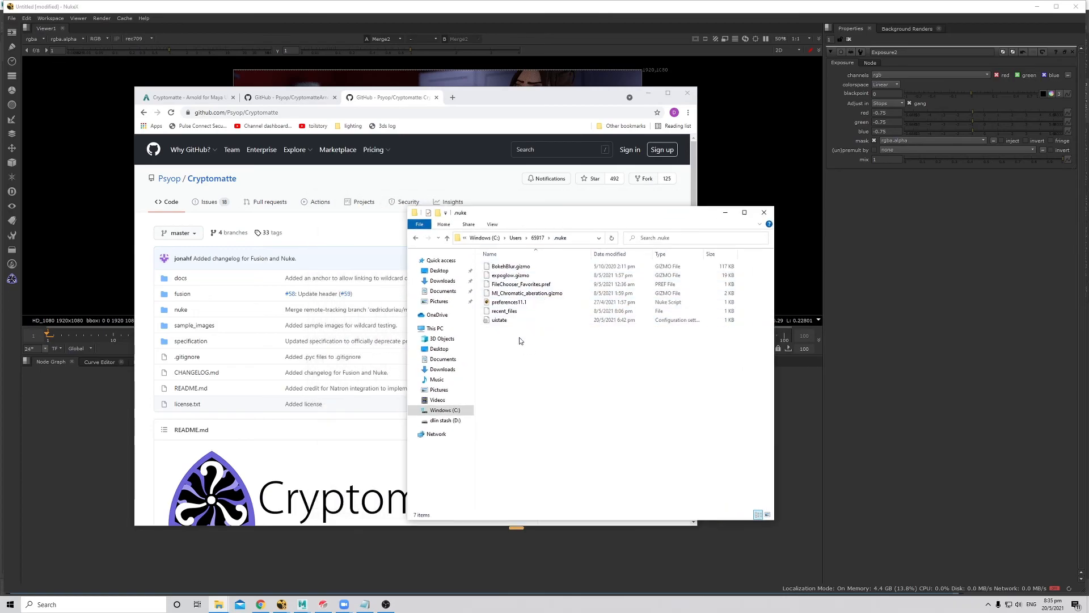
pyautogui.moveTo(513, 266)
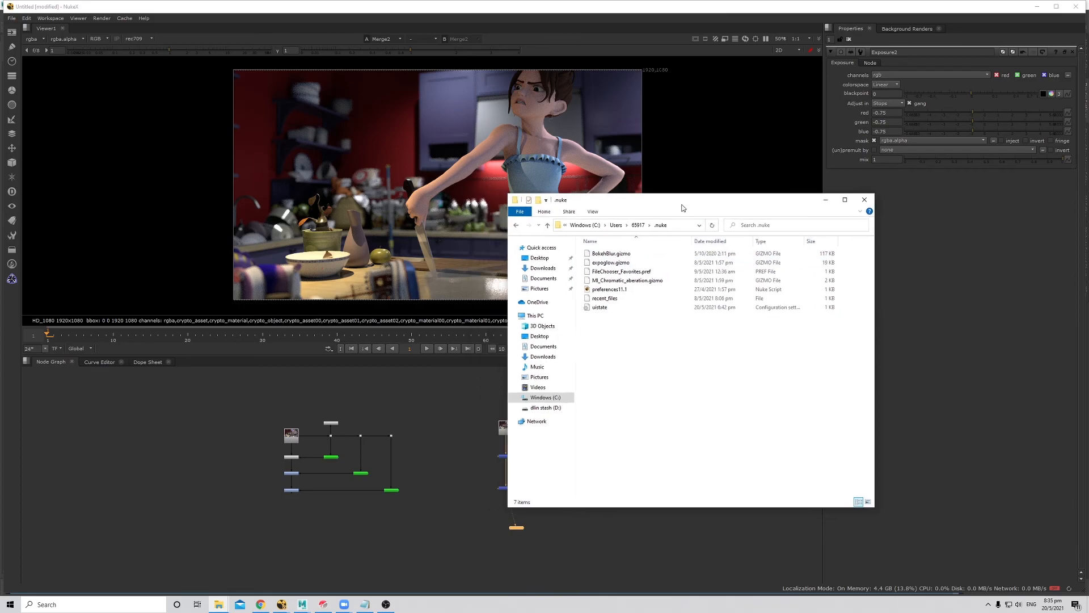
pyautogui.moveTo(258, 403)
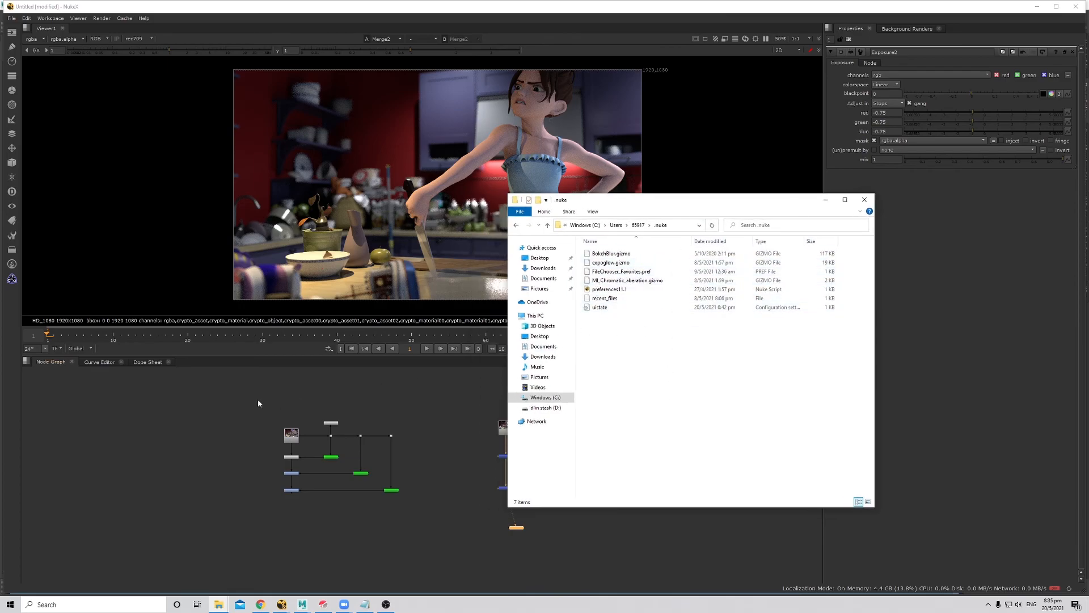
# Back in Nuke, update All plugins, check the Cryptomatte node entries and frame both node trees.
pyautogui.click(12, 249)
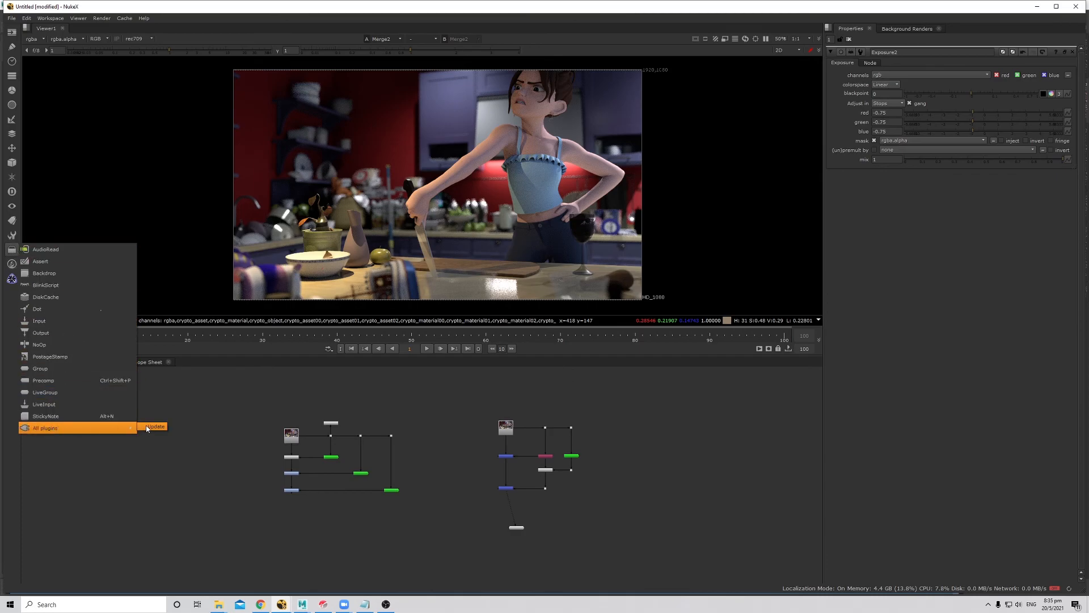
pyautogui.click(45, 428)
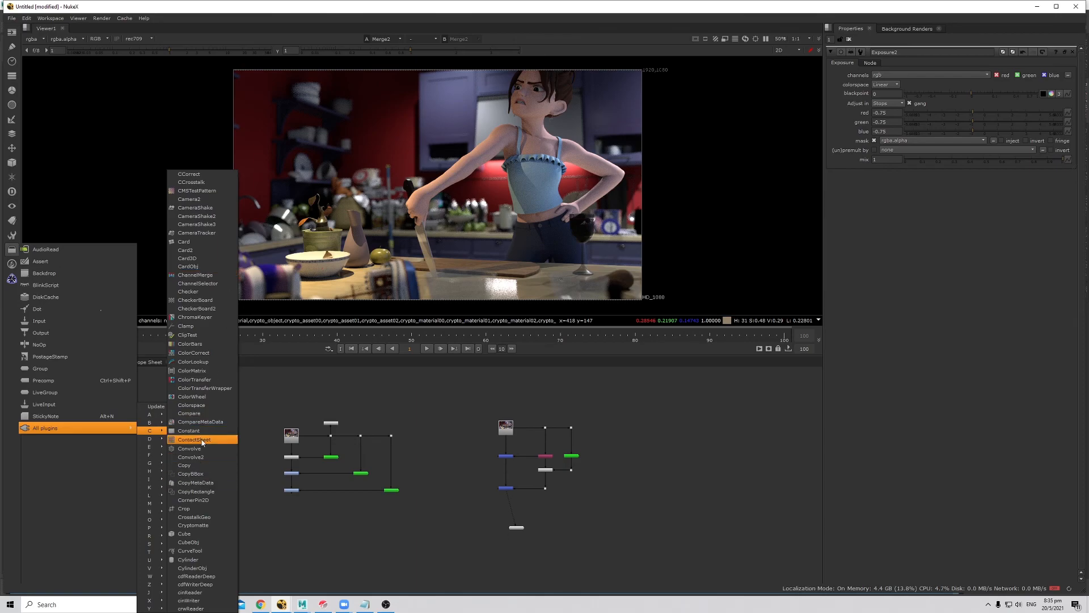
pyautogui.moveTo(200, 342)
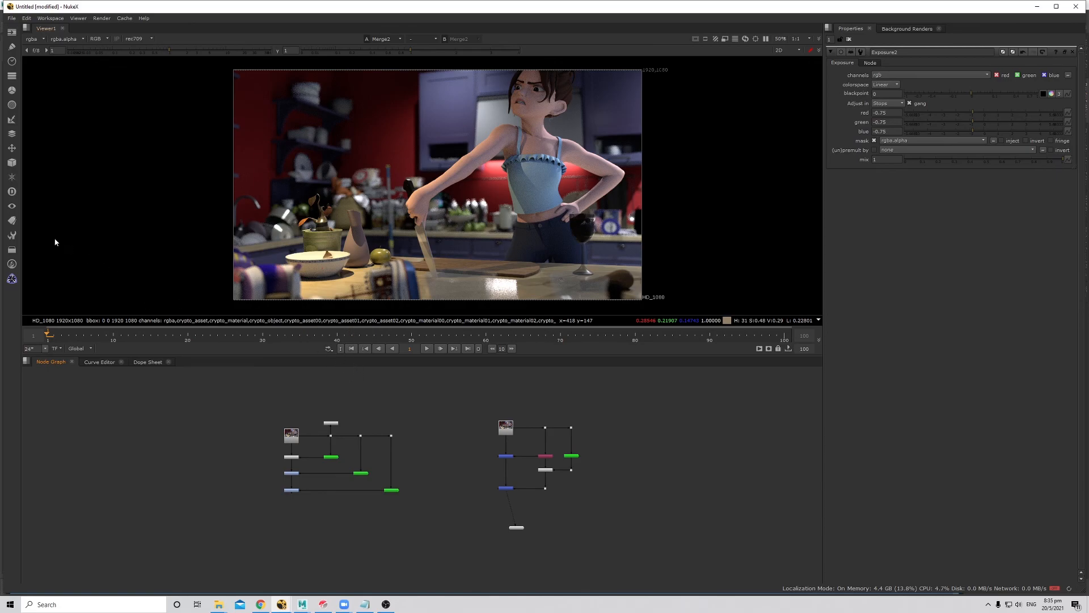
pyautogui.click(11, 279)
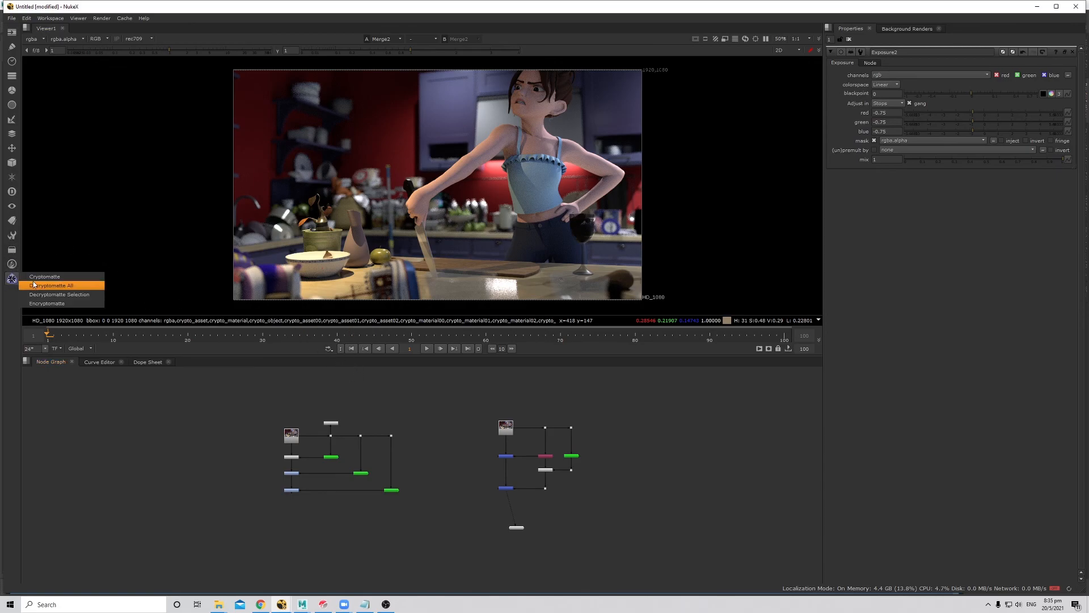
pyautogui.moveTo(44, 277)
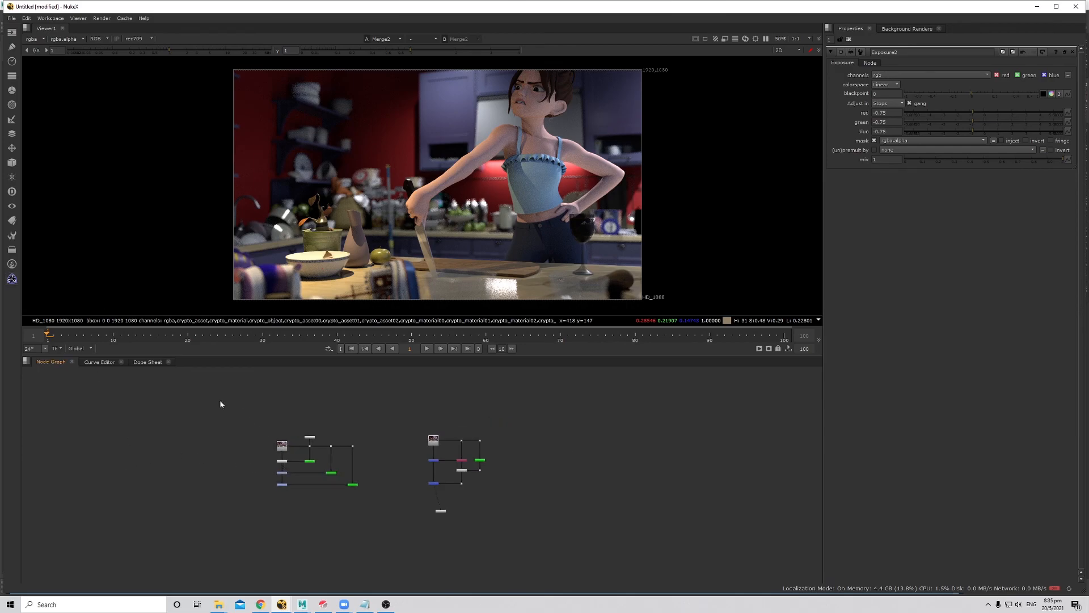
pyautogui.press('ctrl+a')
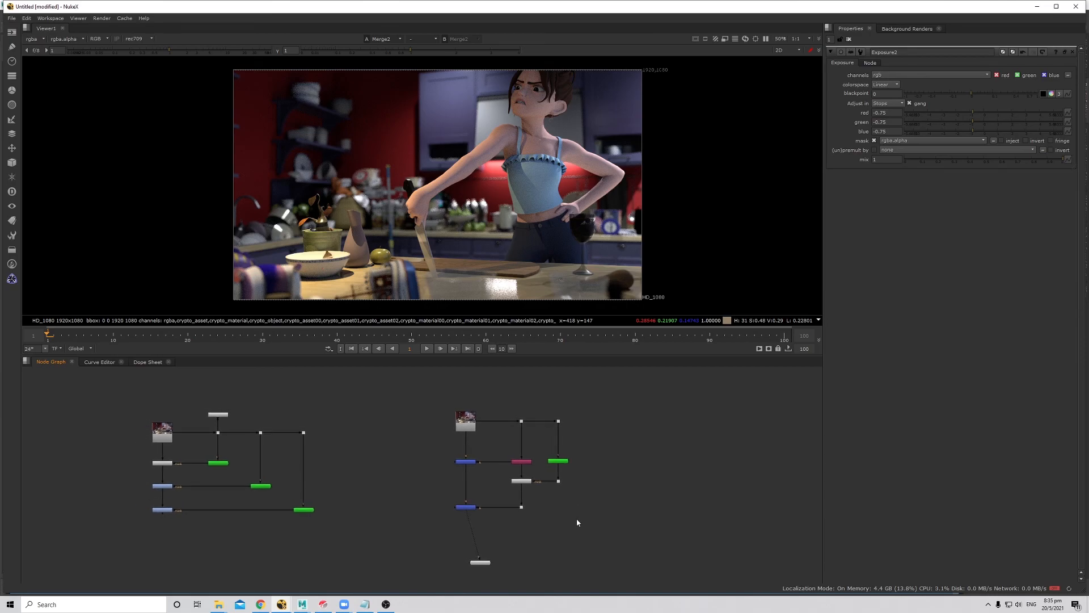
pyautogui.moveTo(578, 505)
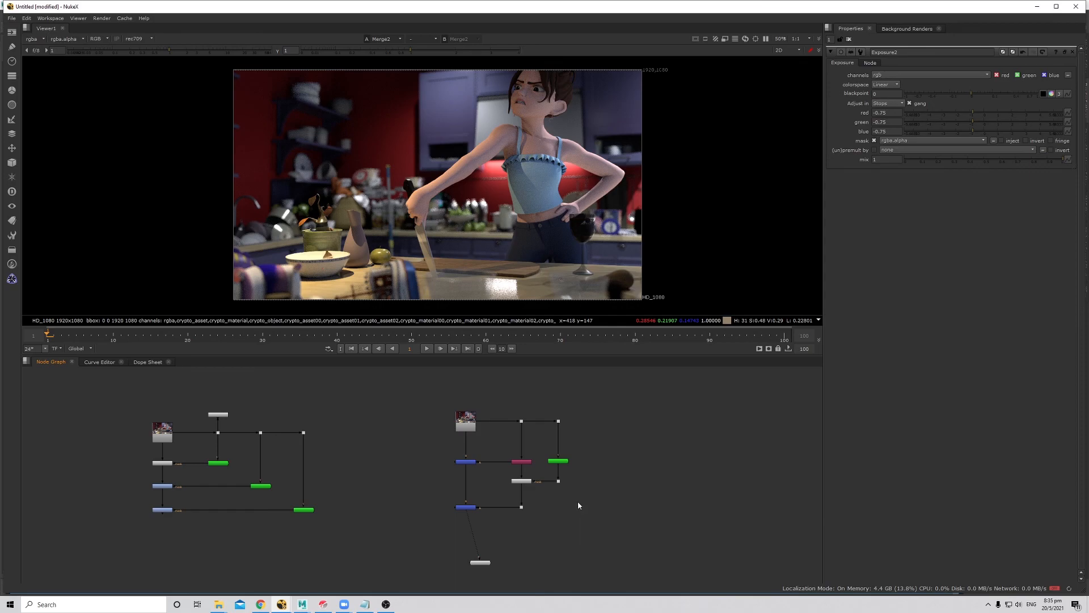